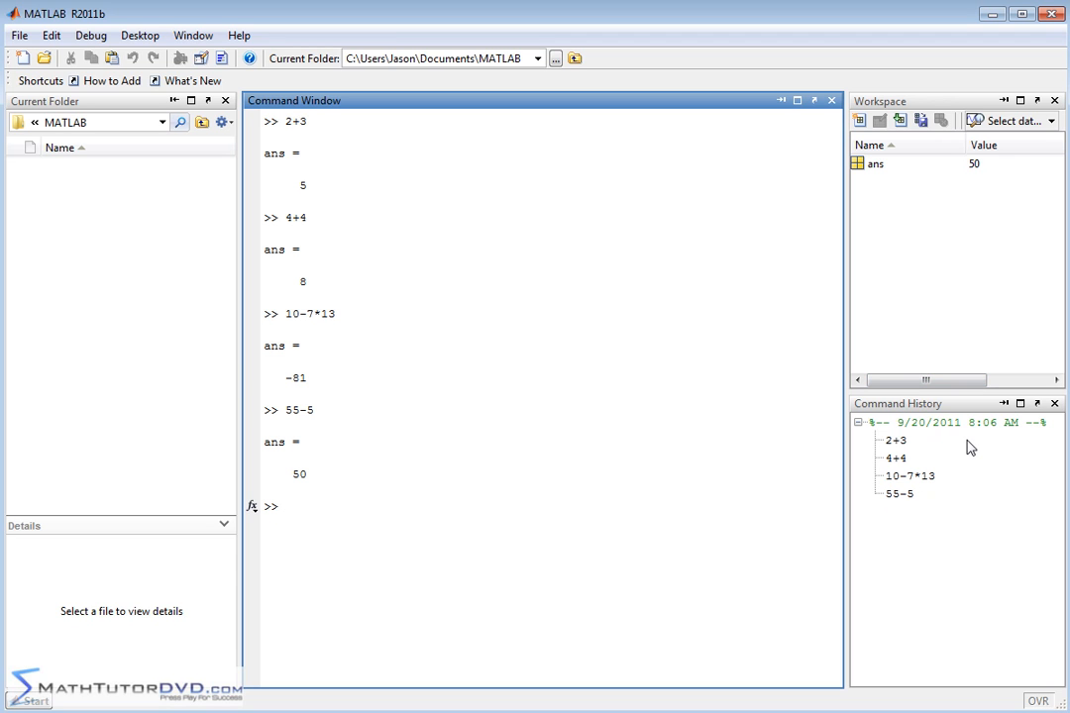
mouse_move(907, 443)
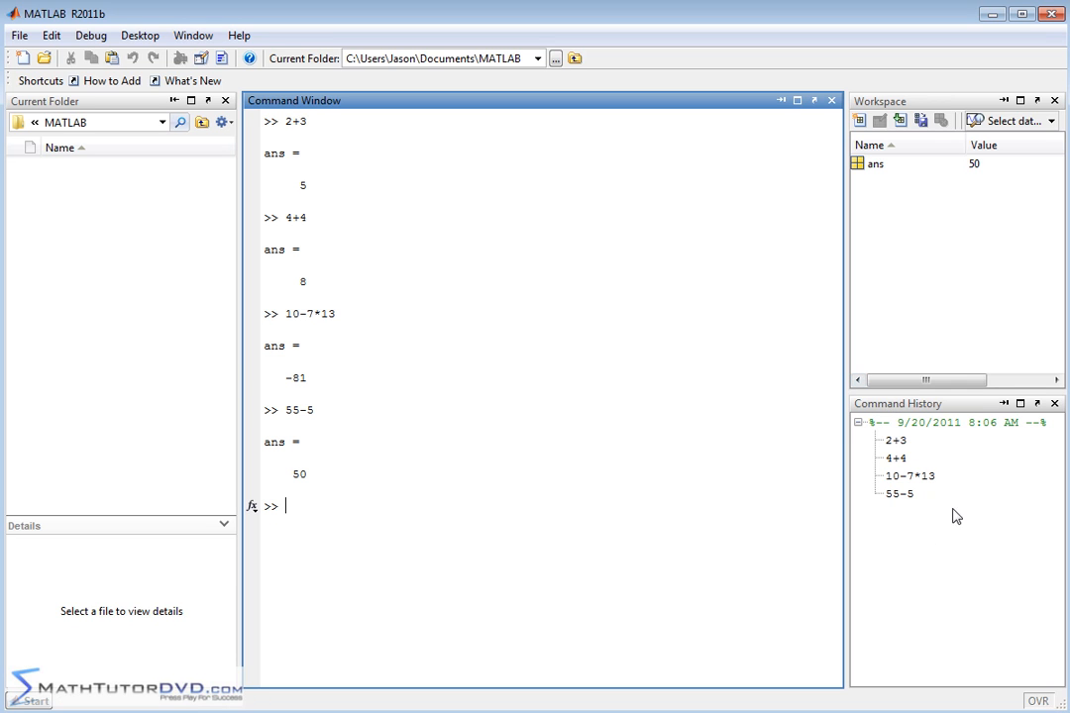
mouse_move(899, 500)
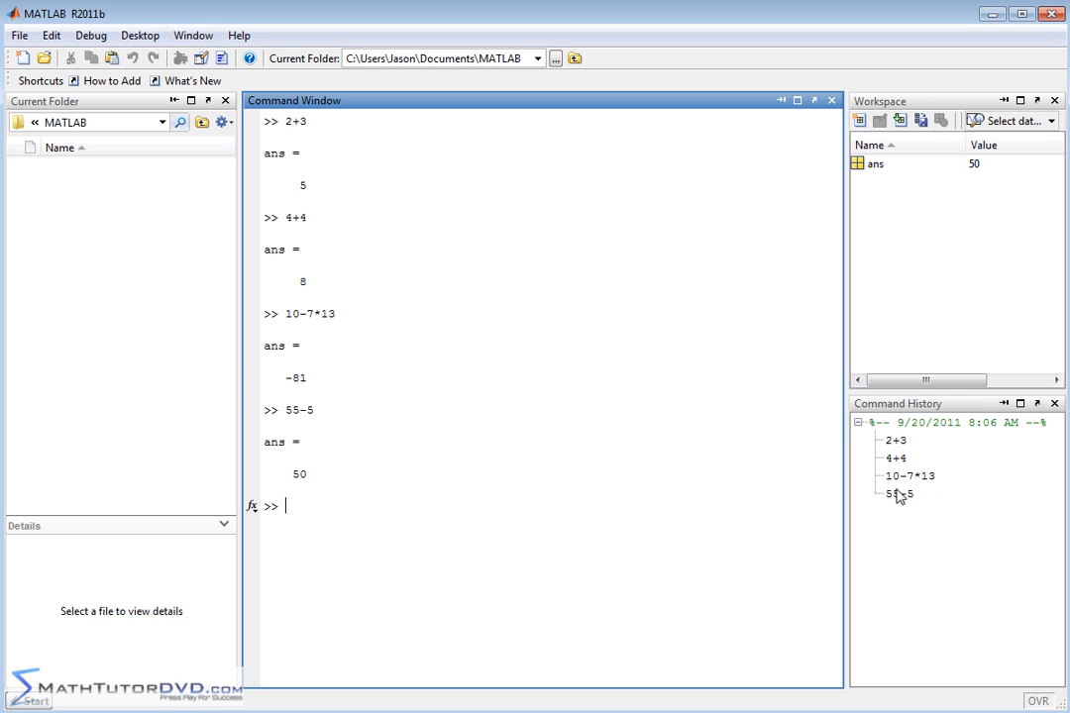
mouse_move(929, 507)
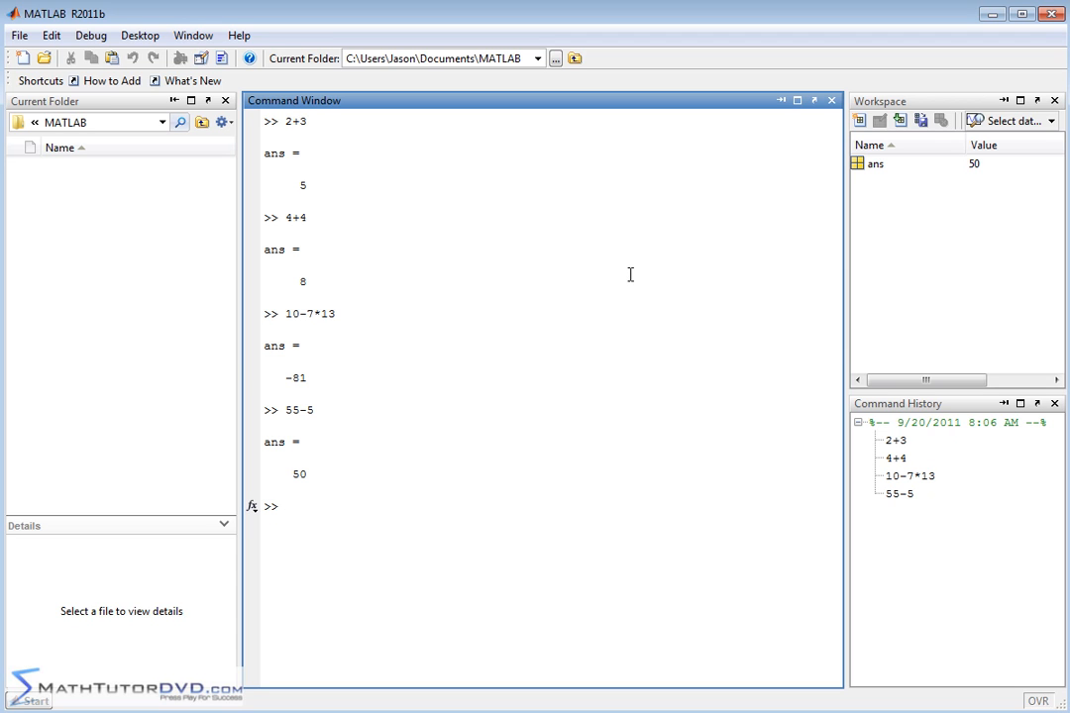
- Evaluate 66-5 and 100+8 in the Command Window, getting 61 and 108
type("66-5")
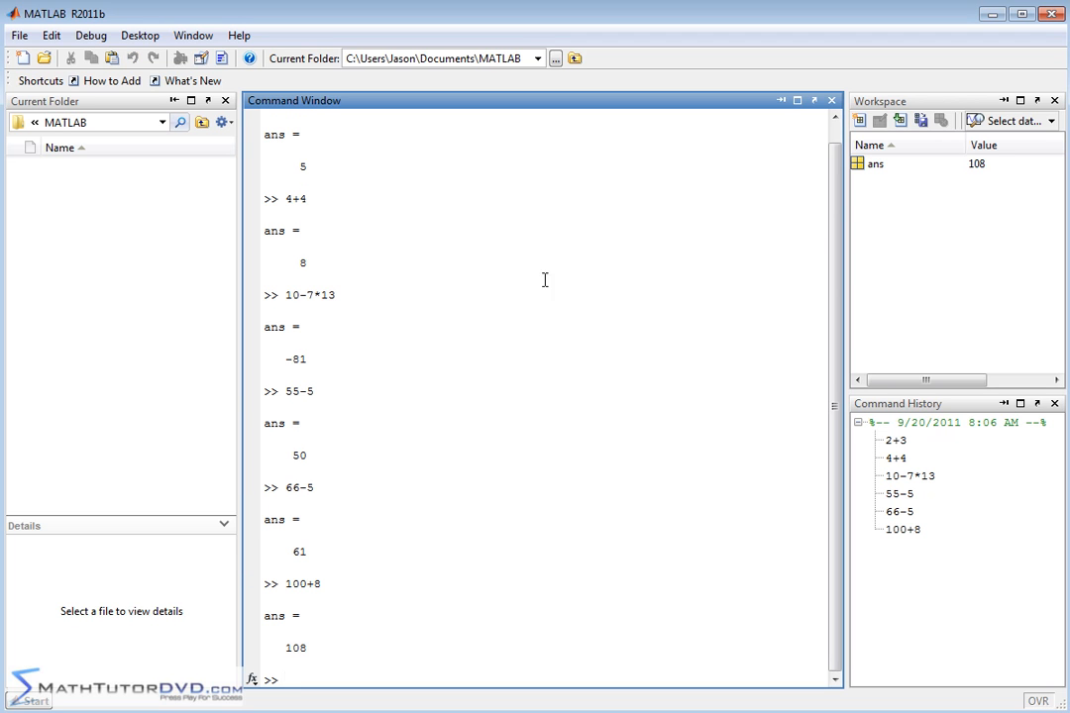
mouse_move(820, 497)
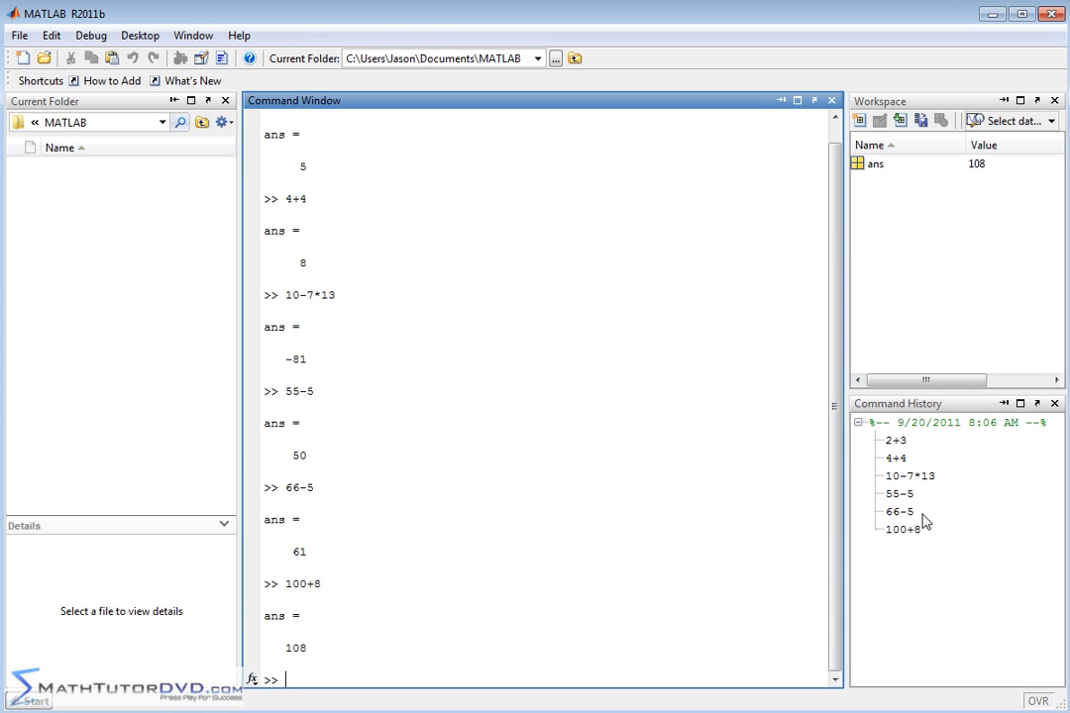
mouse_move(903, 510)
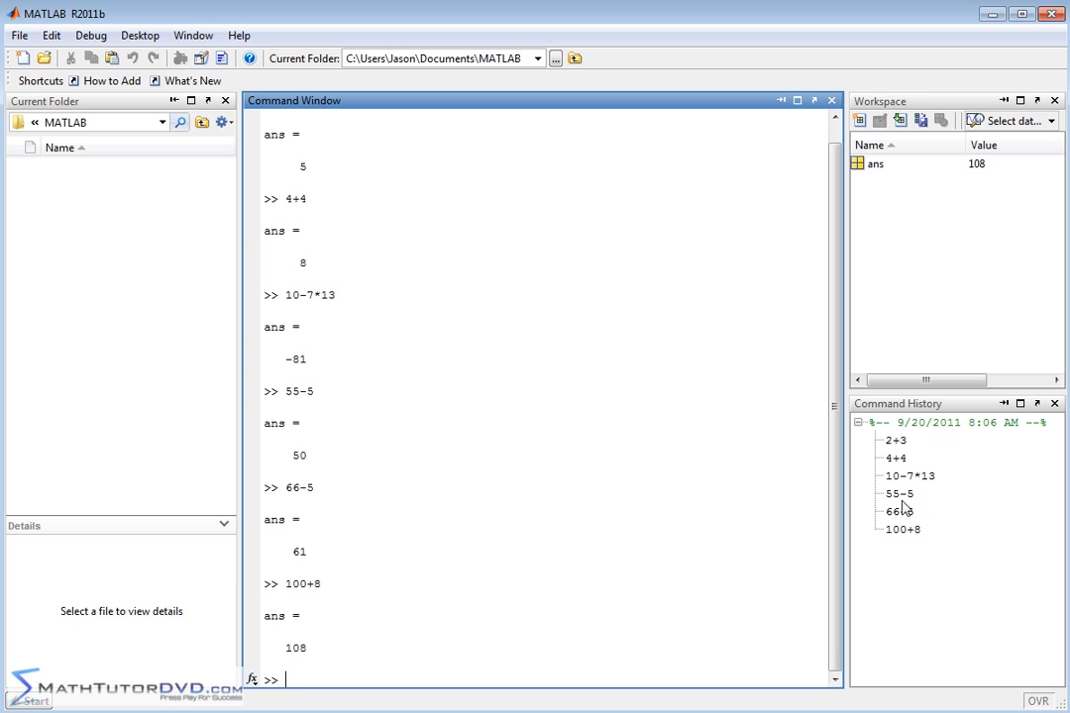
mouse_move(921, 437)
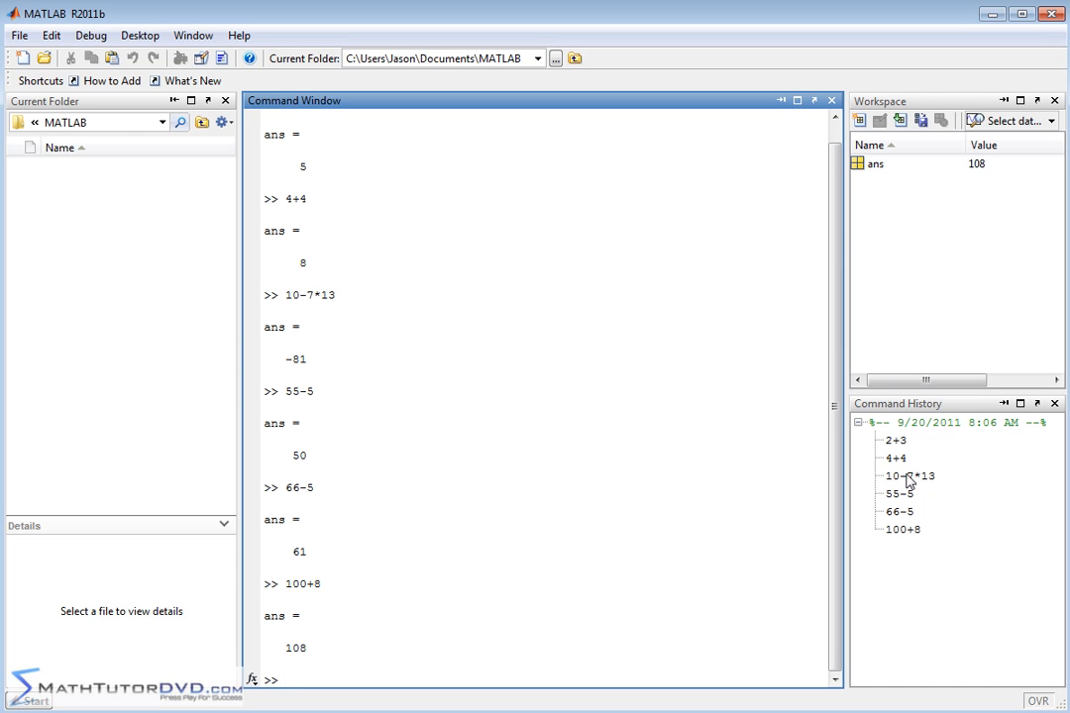
- Rerun 10-7*13 and 100+8 from Command History, giving -81 and 108 again
left_click(912, 477)
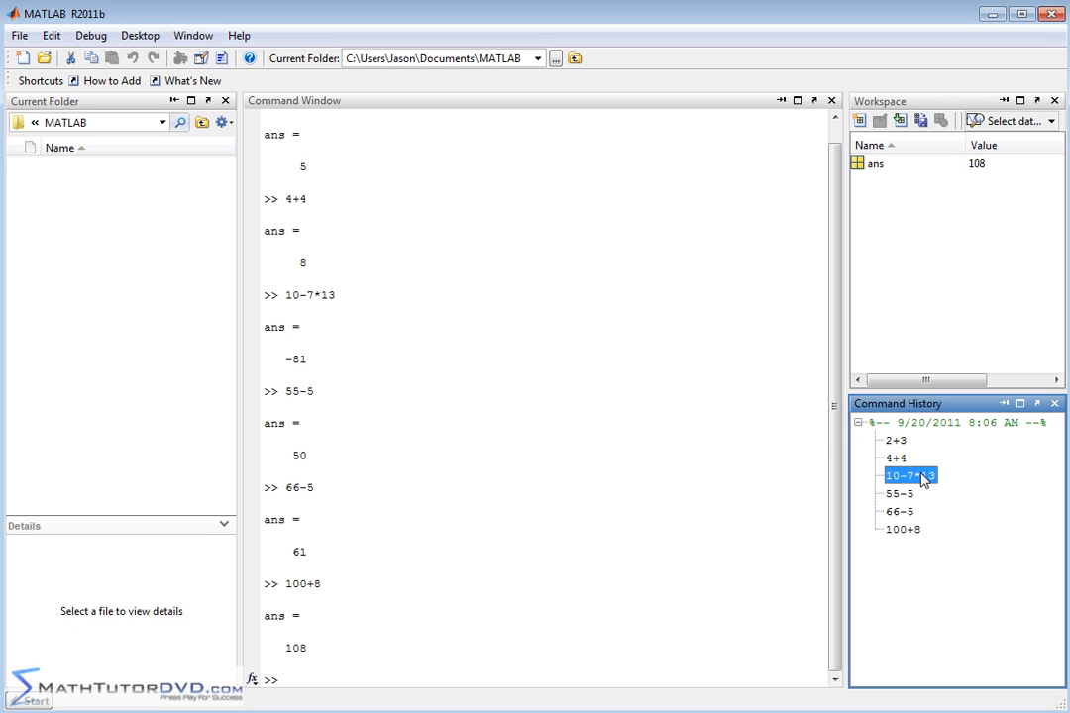
double_click(915, 479)
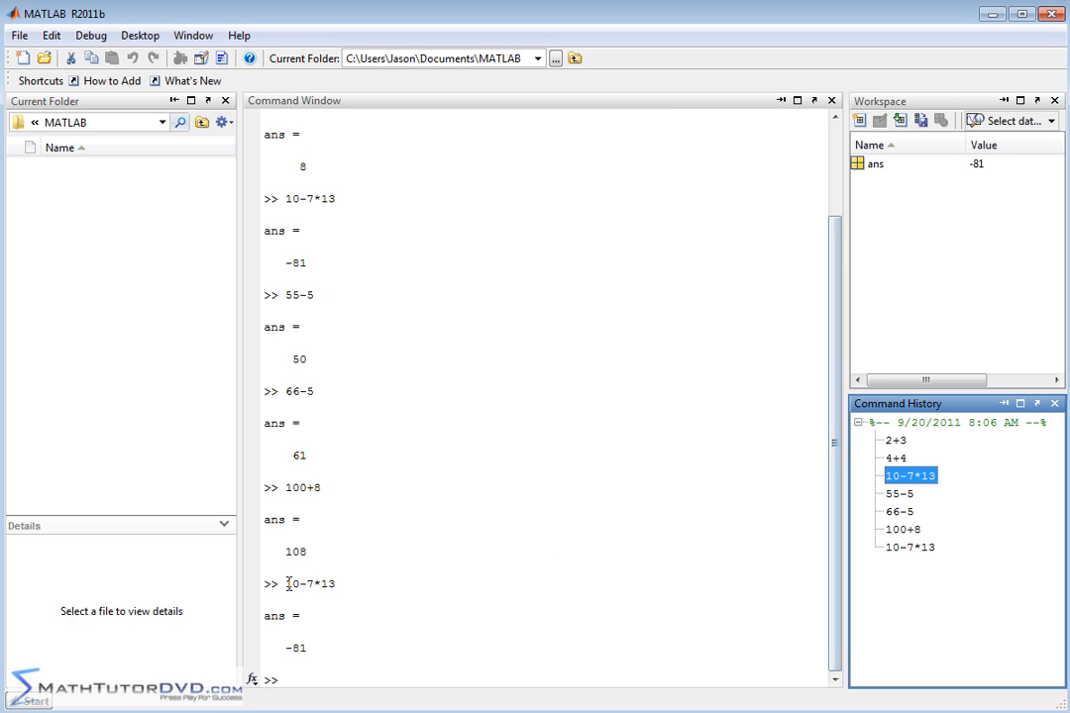
mouse_move(332, 576)
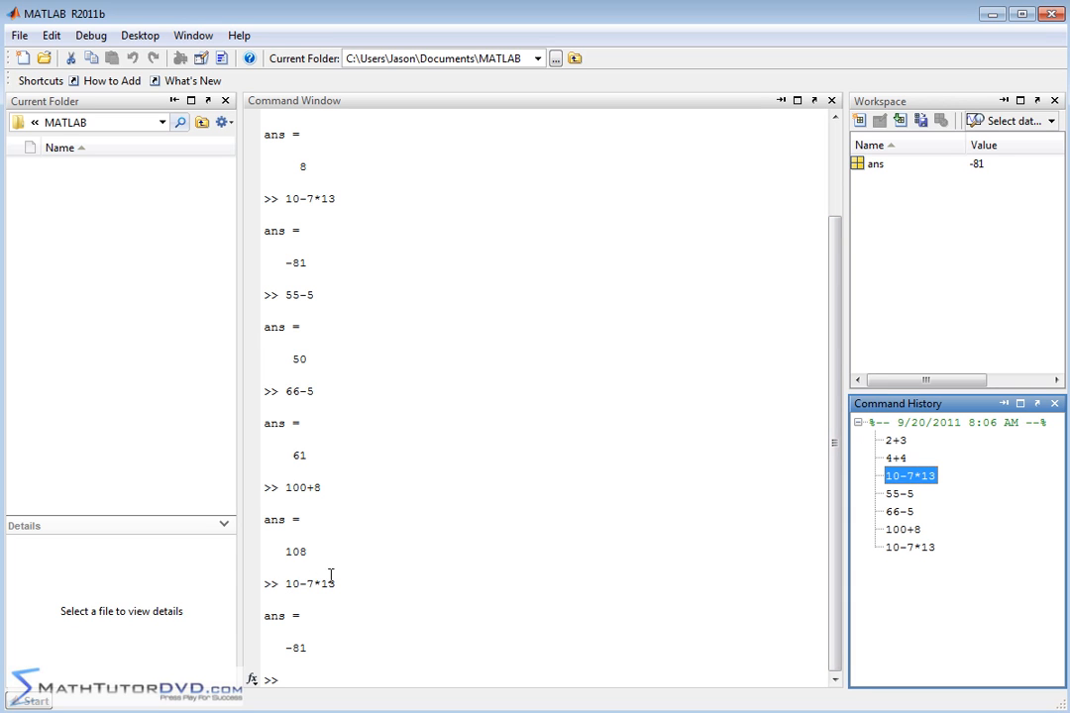
mouse_move(307, 643)
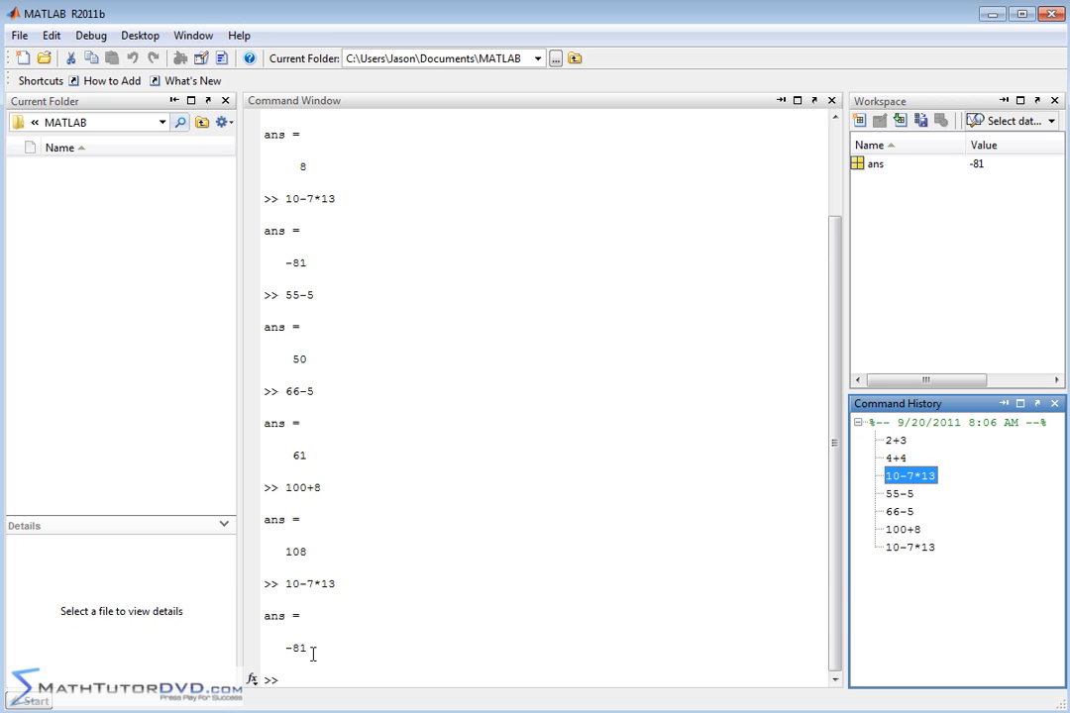
left_click(903, 530)
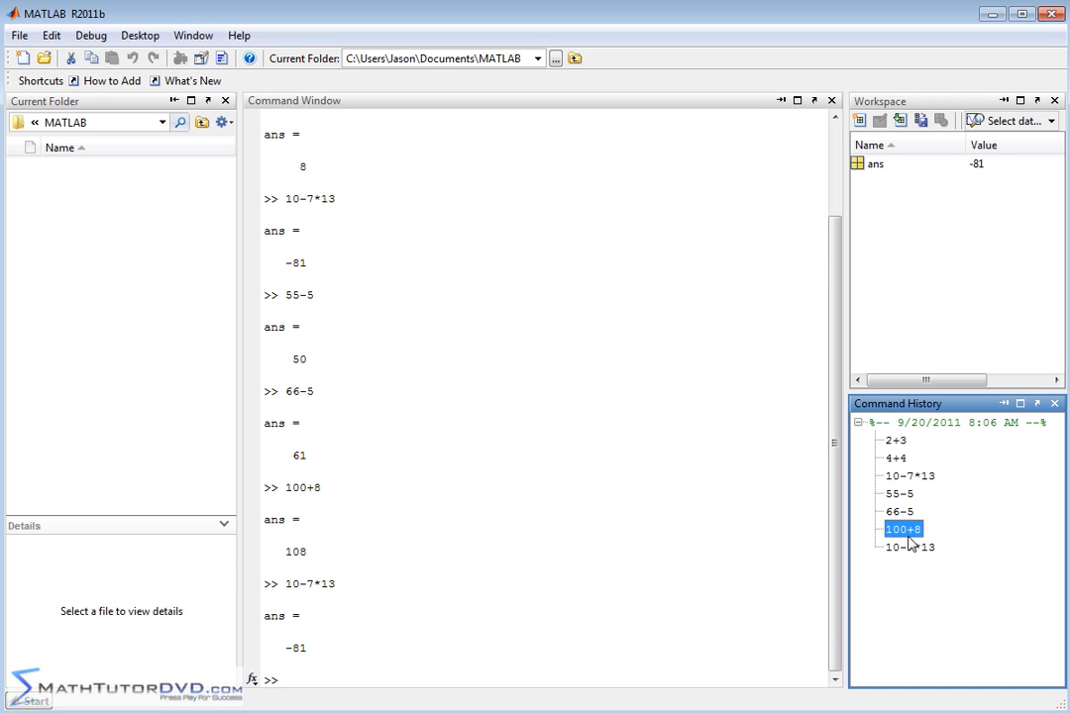
mouse_move(911, 533)
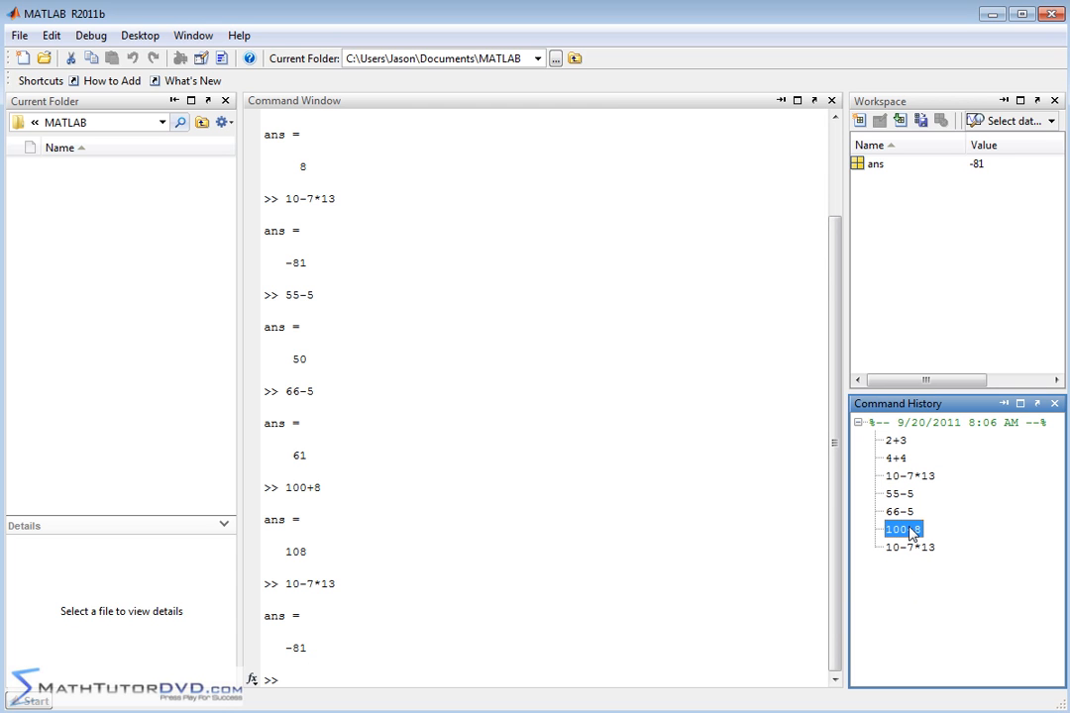
double_click(903, 529)
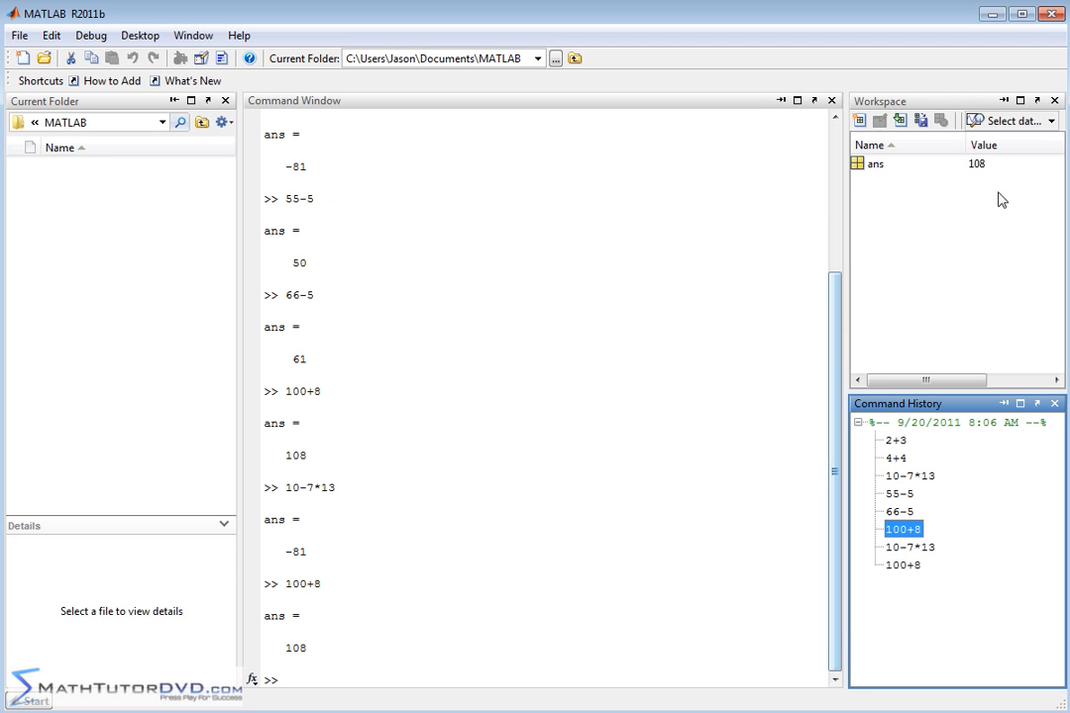
mouse_move(941, 202)
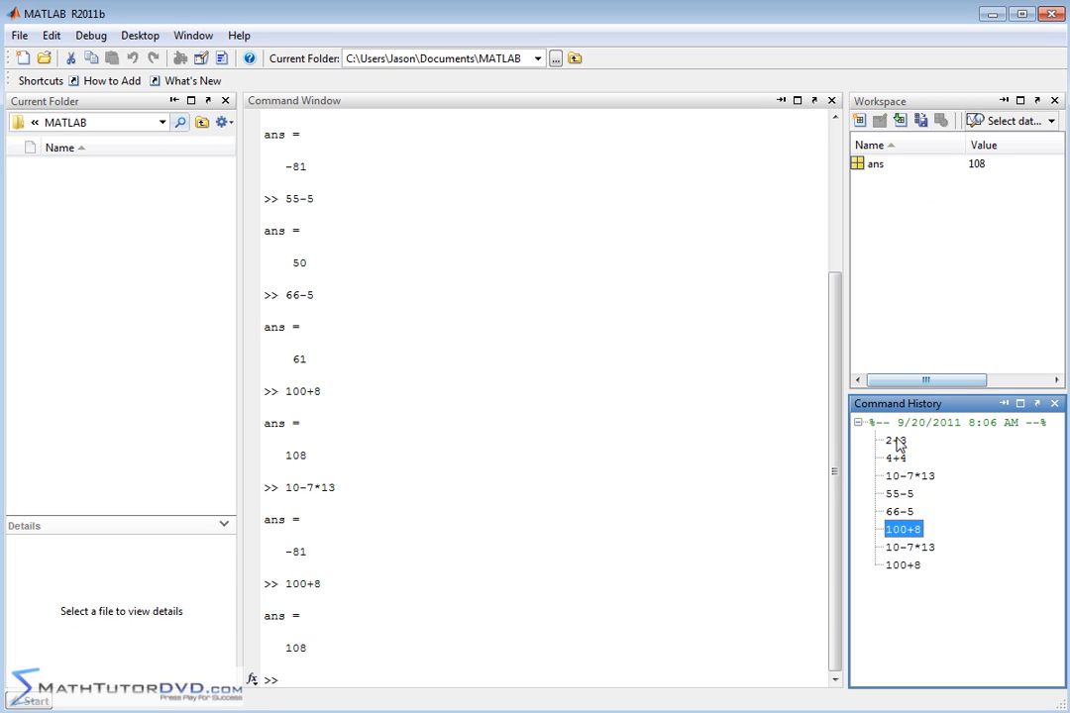
mouse_move(626, 299)
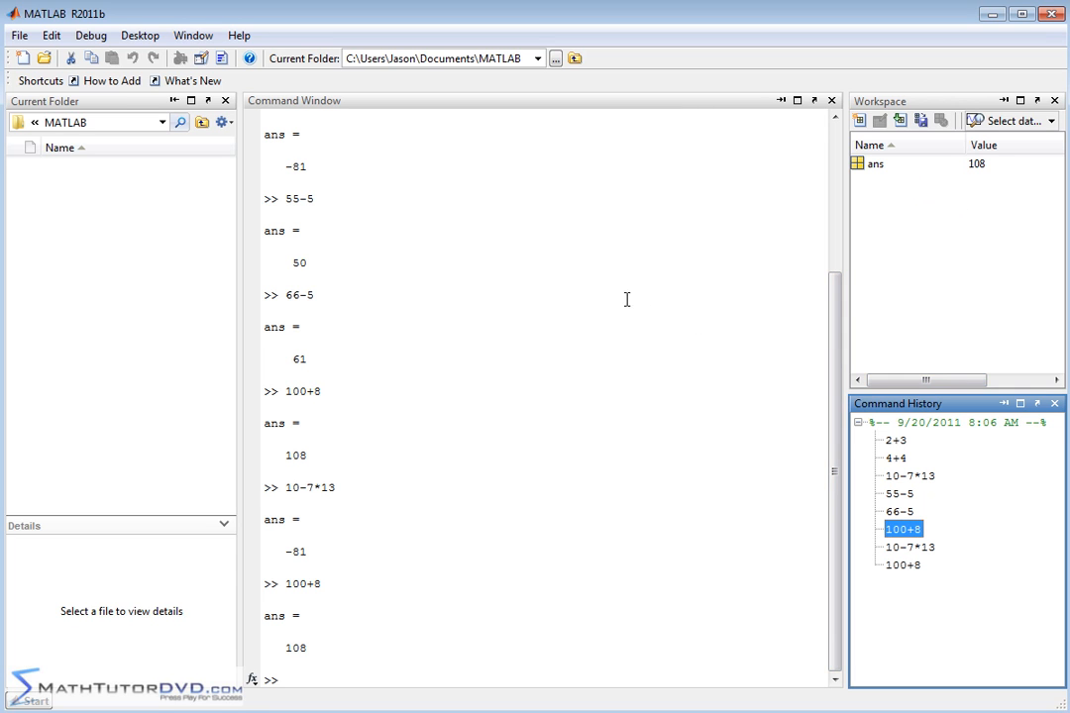
mouse_move(573, 305)
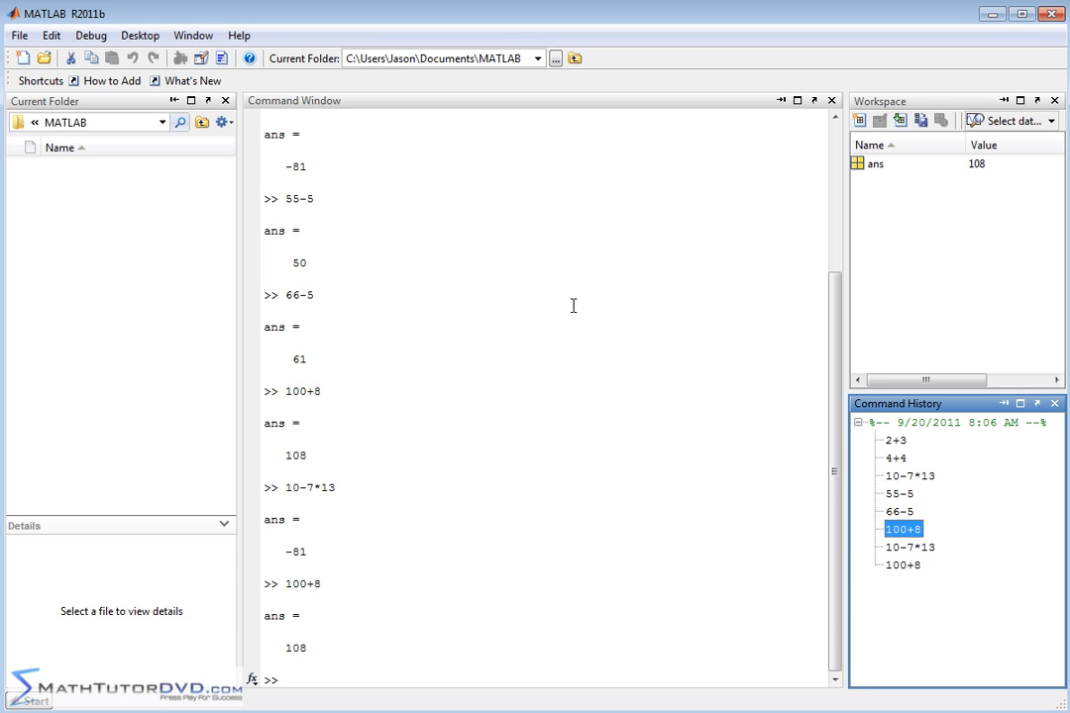
mouse_move(363, 217)
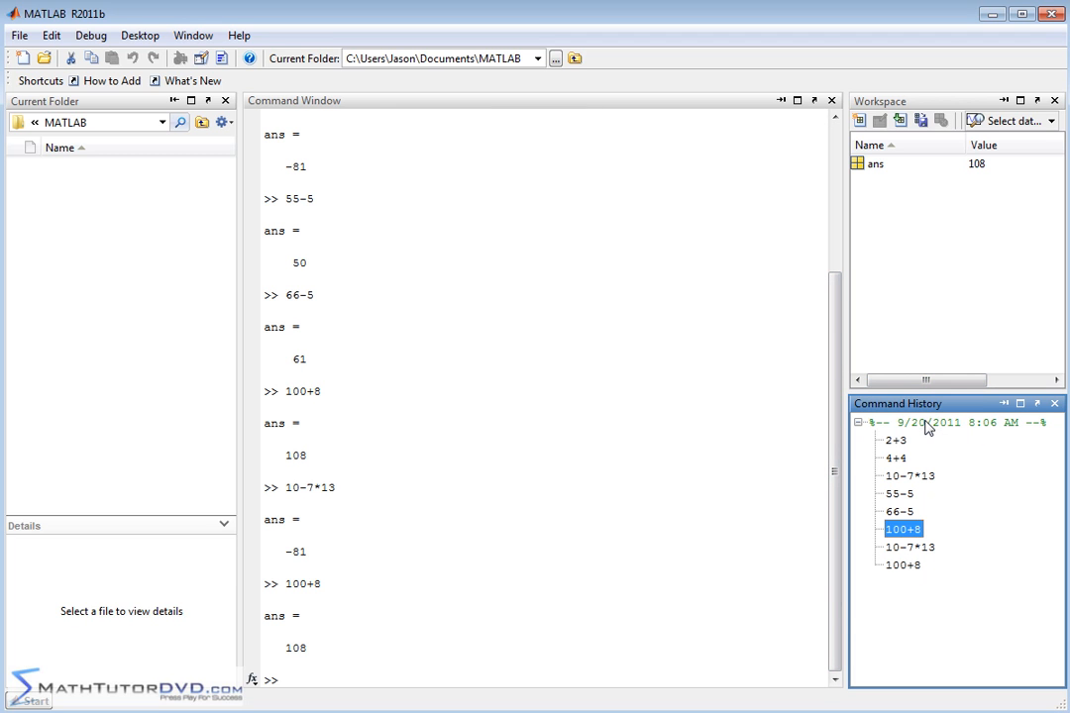
mouse_move(922, 642)
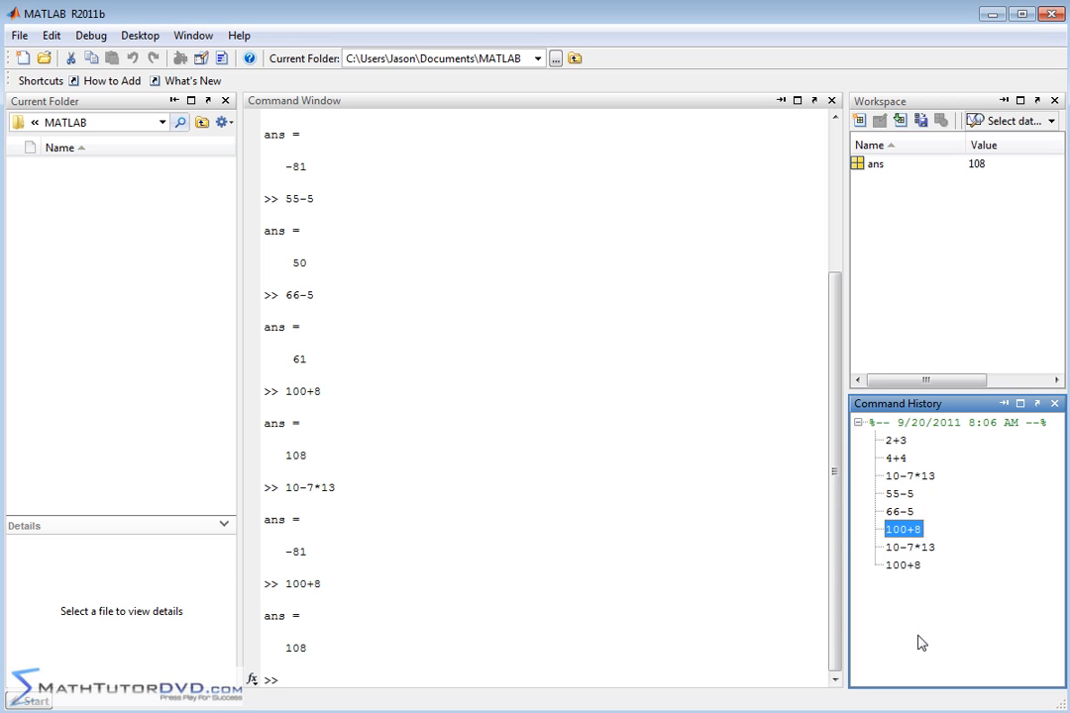
mouse_move(933, 435)
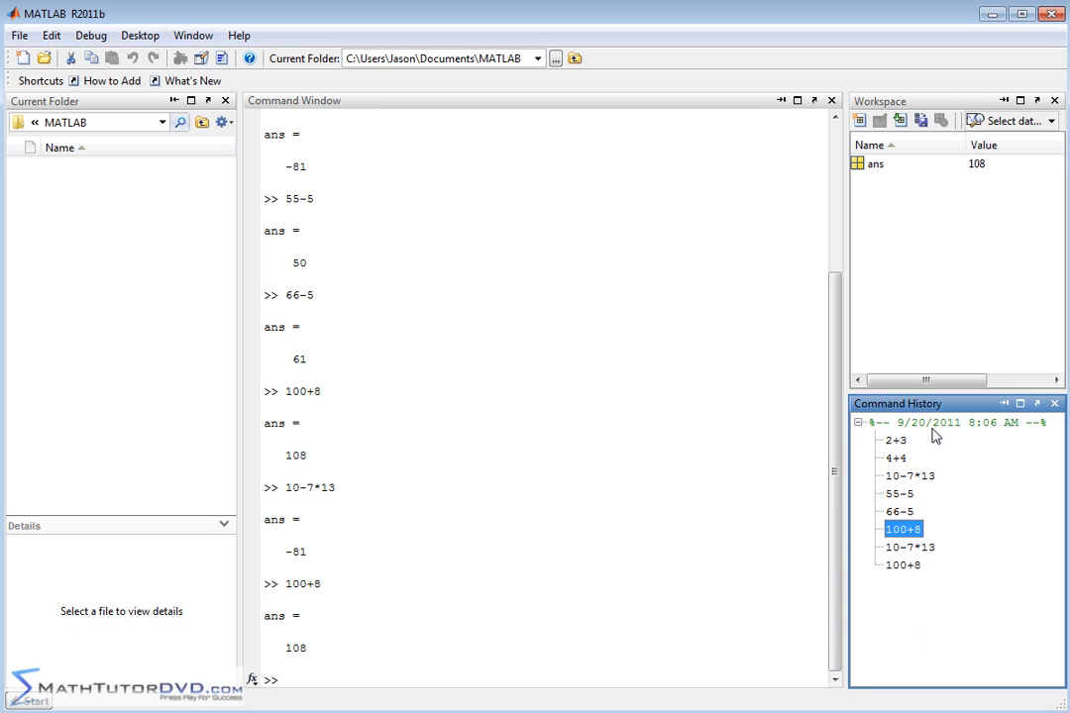
mouse_move(905, 438)
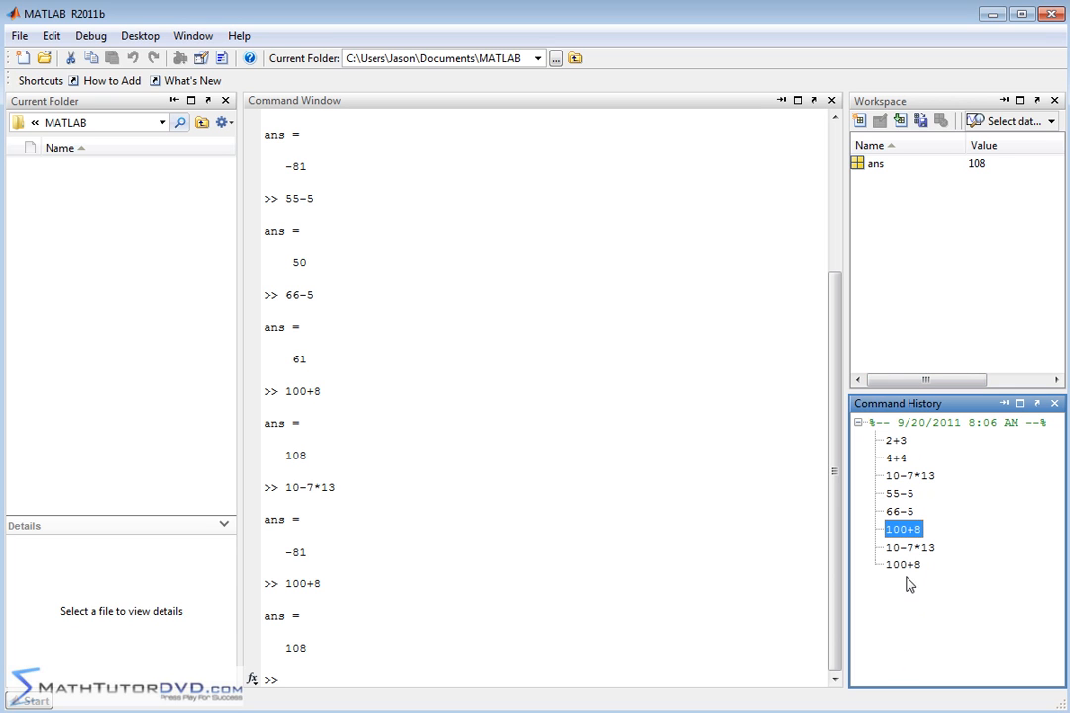
mouse_move(929, 530)
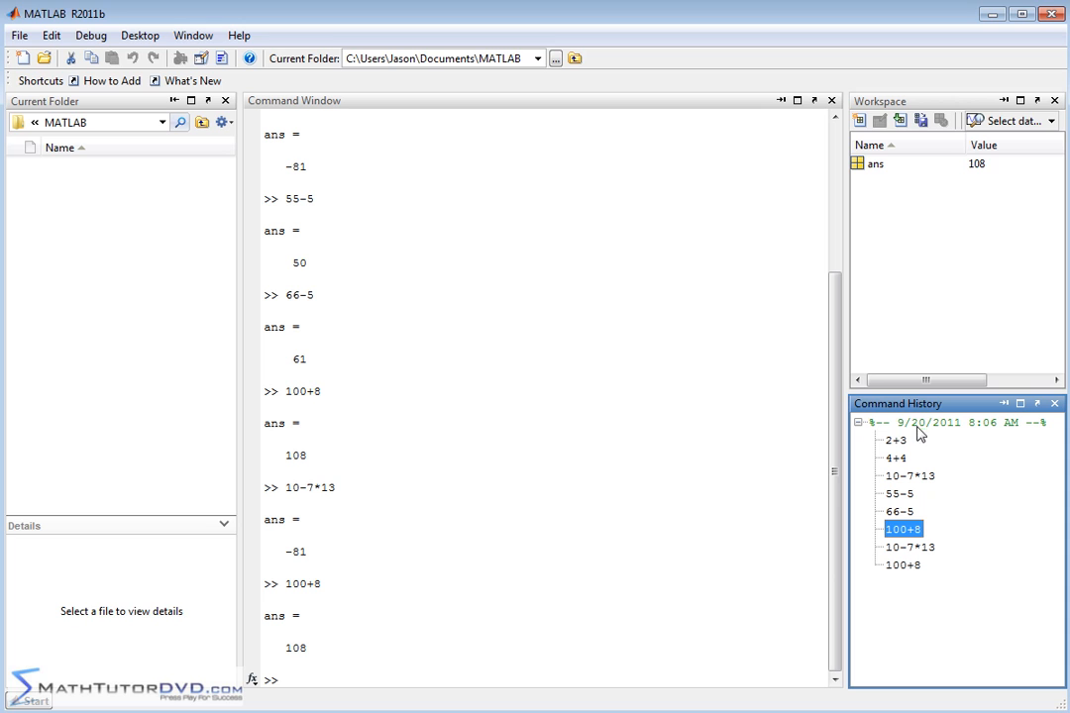
mouse_move(930, 432)
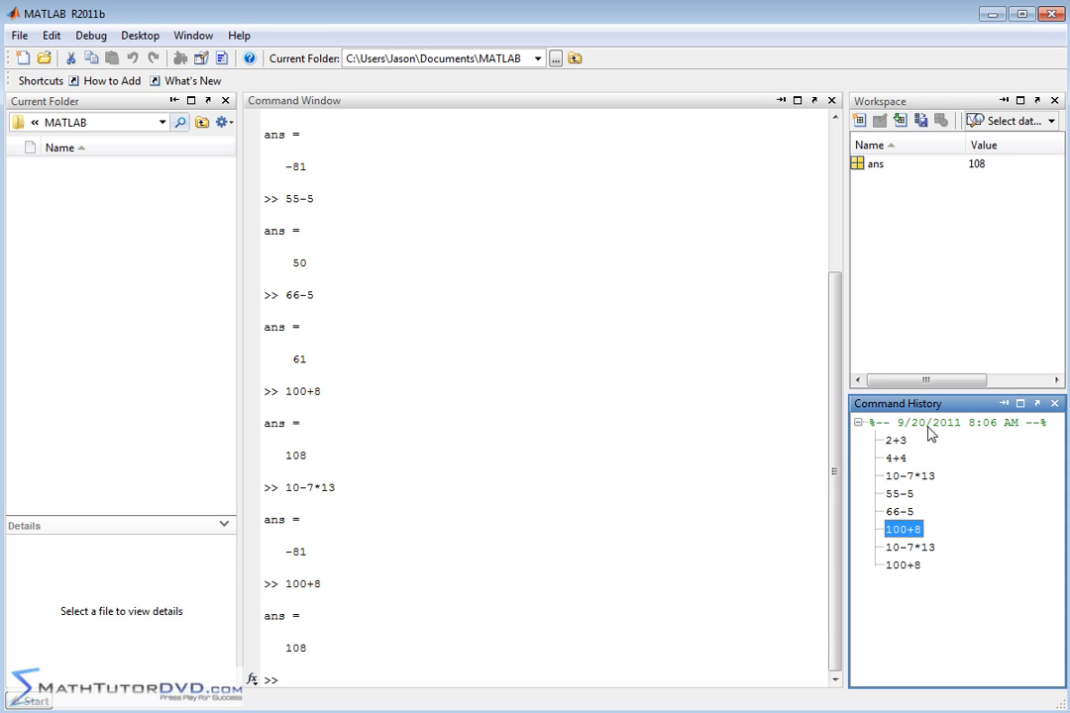
mouse_move(903, 663)
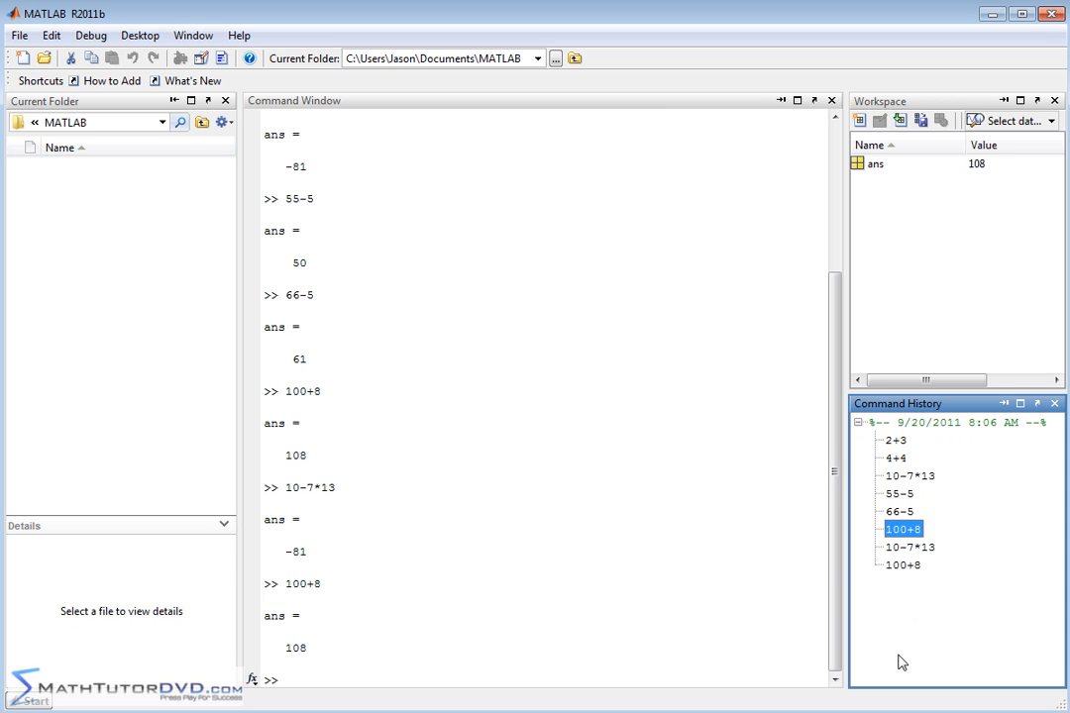
mouse_move(919, 591)
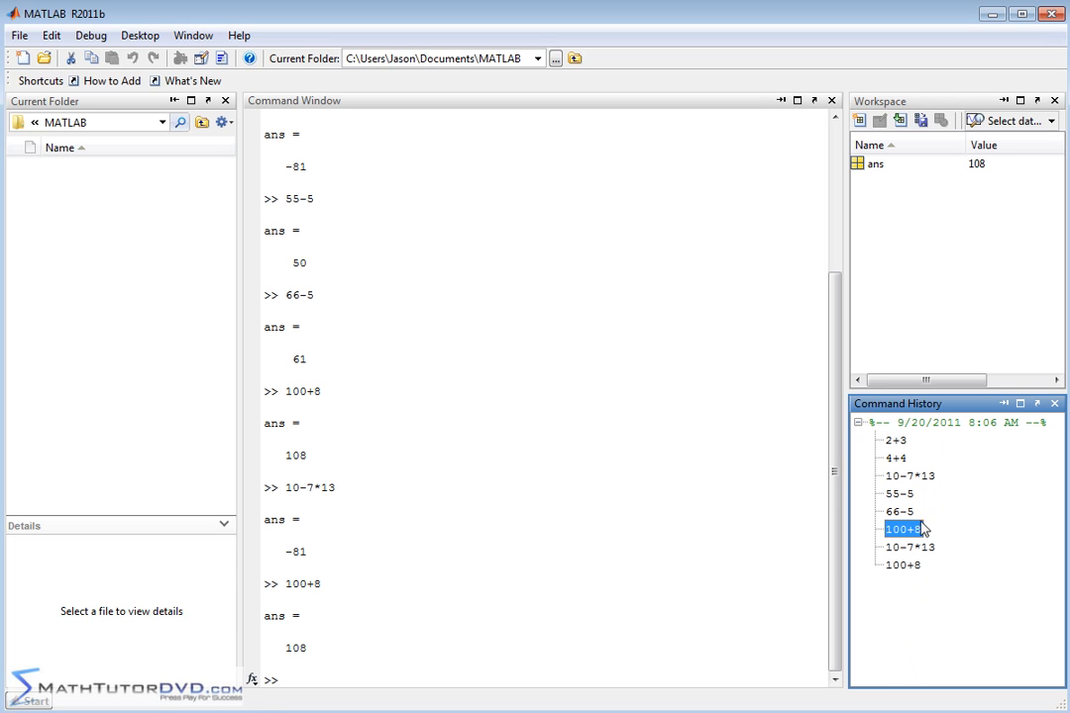
mouse_move(930, 468)
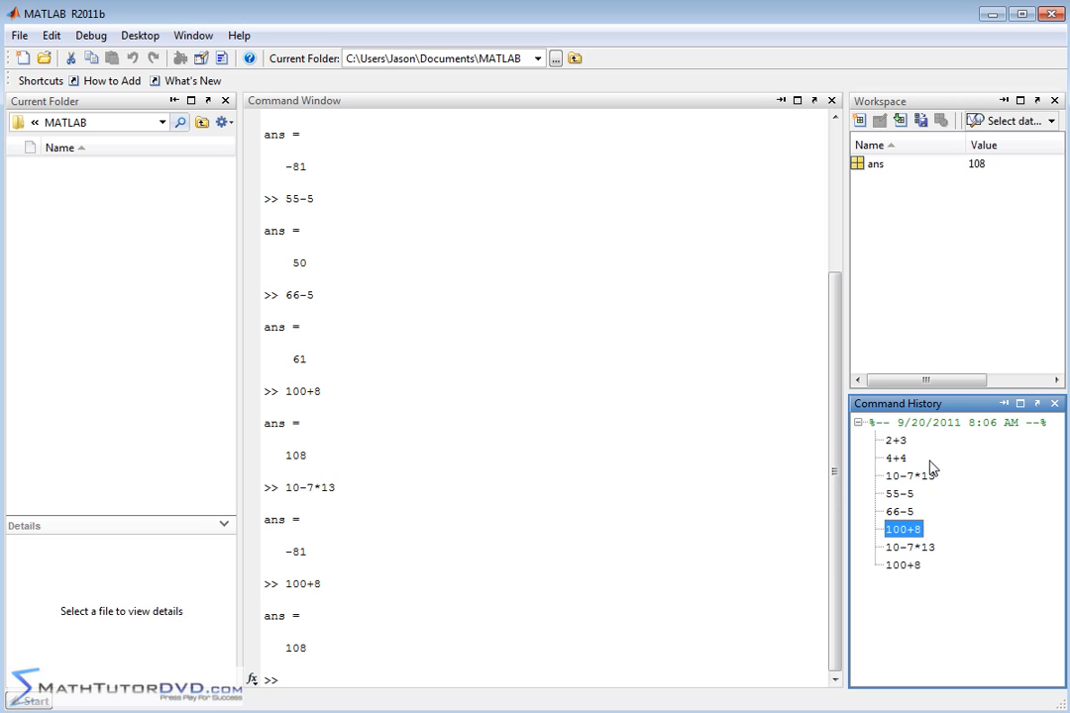
mouse_move(923, 440)
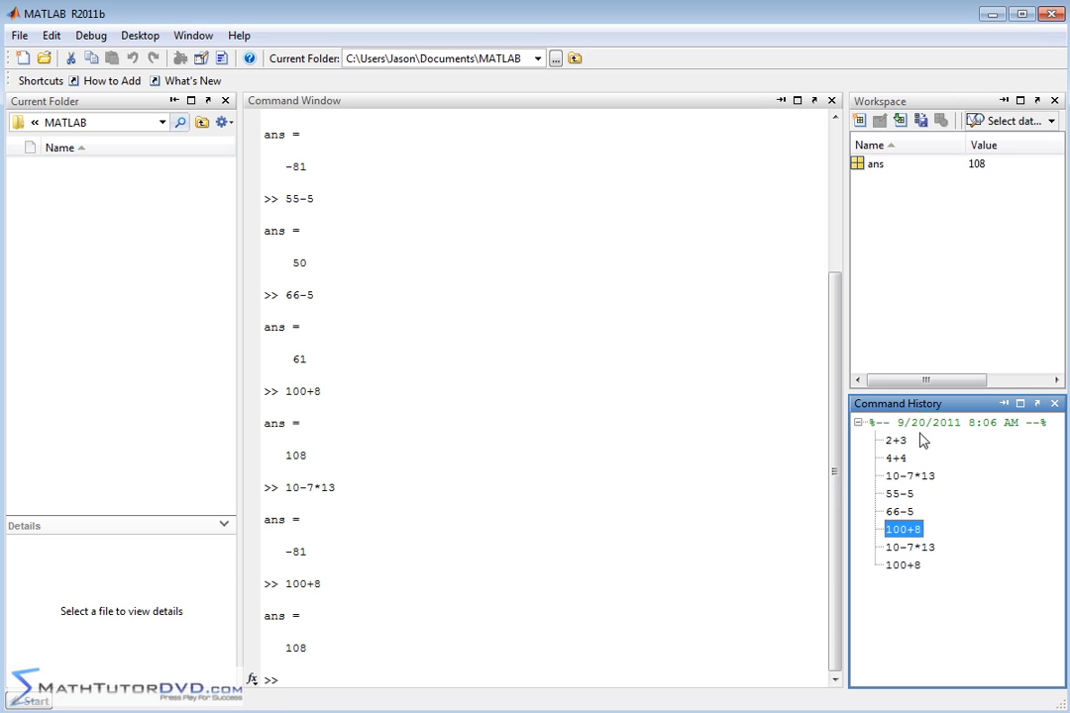
mouse_move(903, 557)
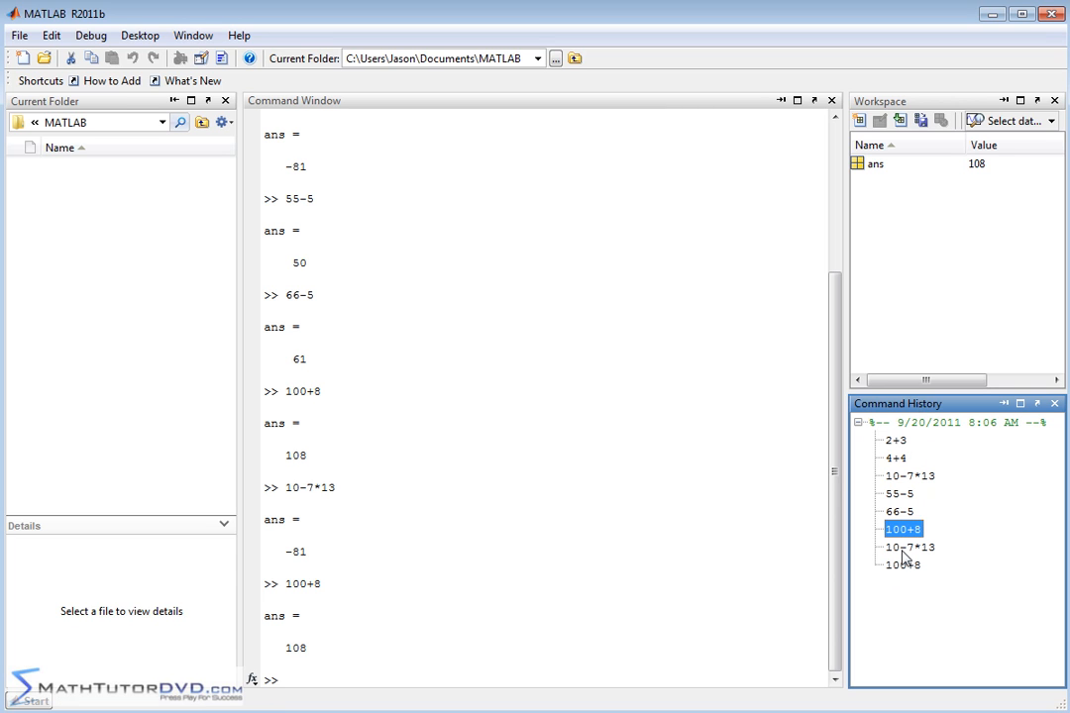
mouse_move(916, 662)
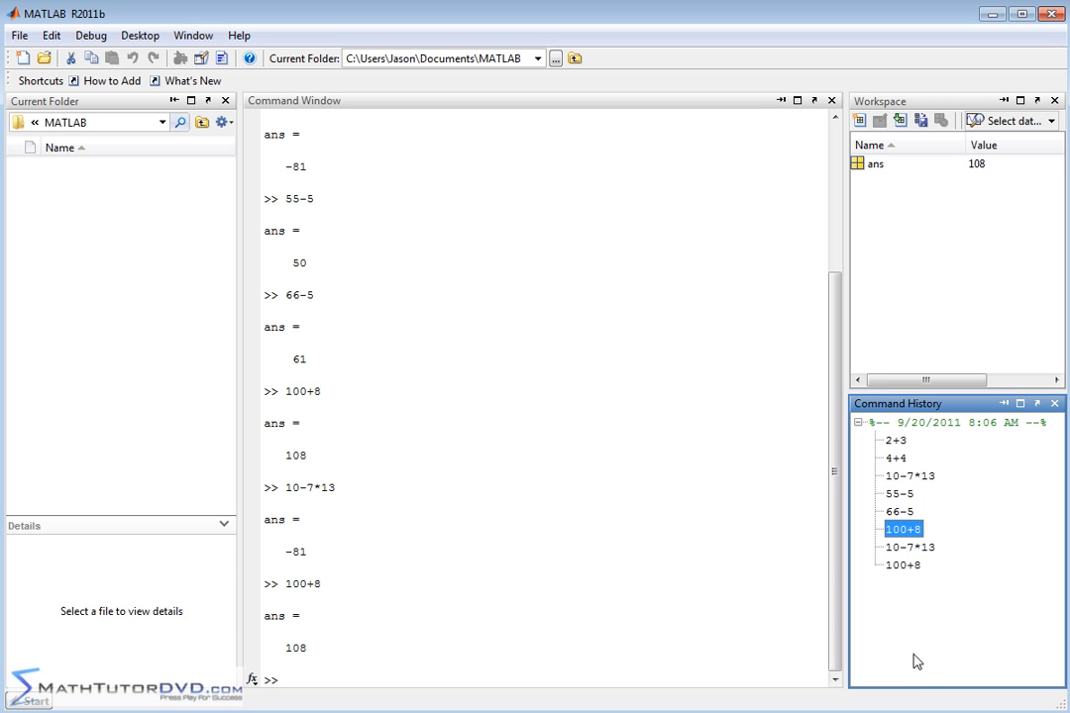
mouse_move(996, 447)
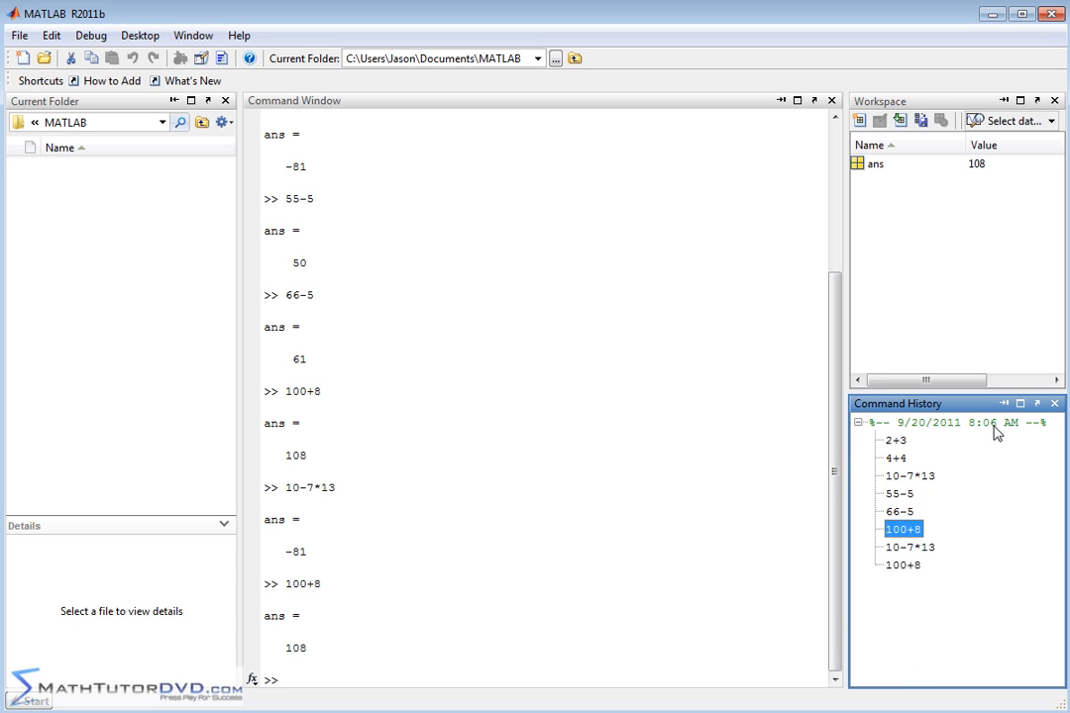
mouse_move(974, 524)
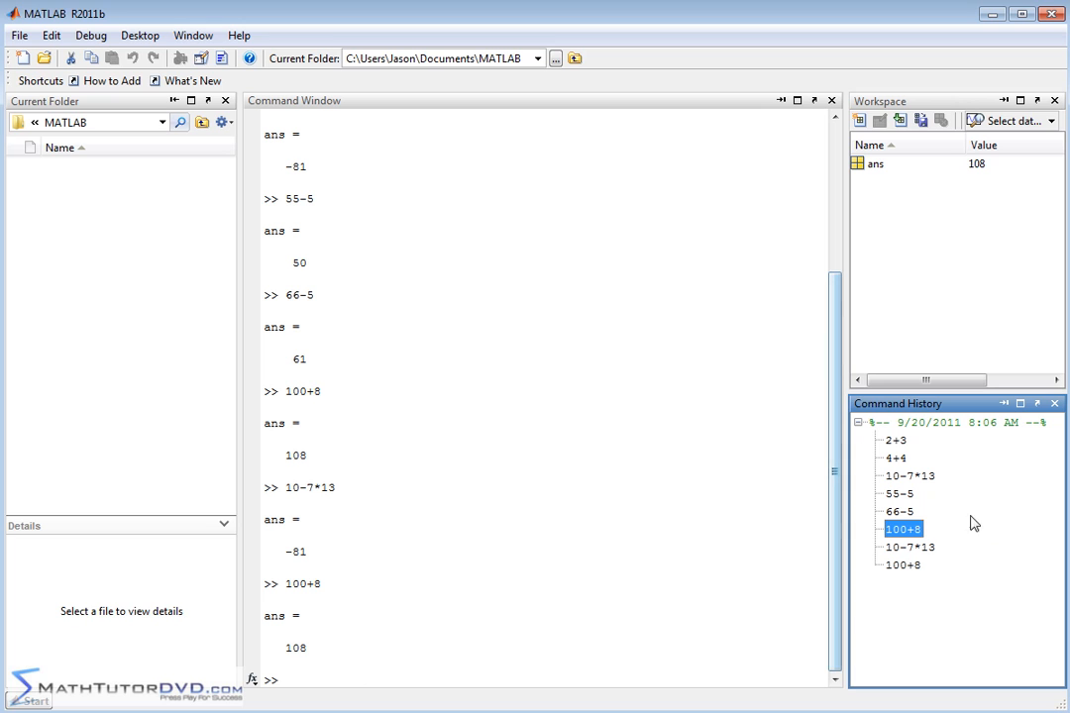
mouse_move(915, 546)
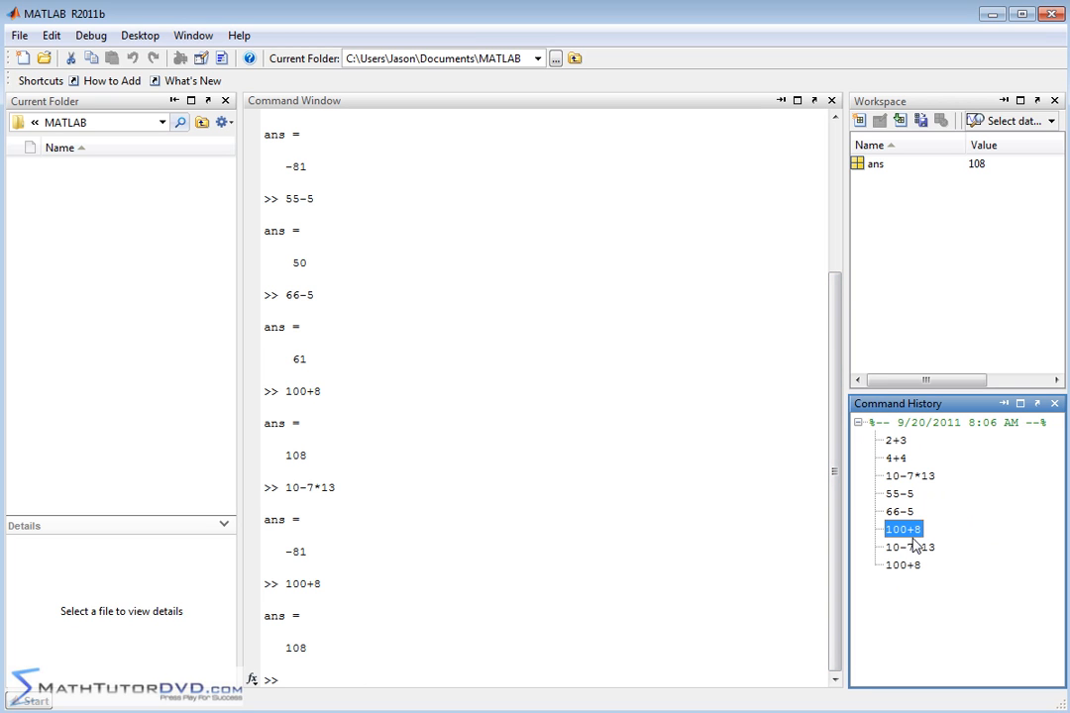
- Clear Command History from an entry's context menu and confirm with Yes
left_click(908, 494)
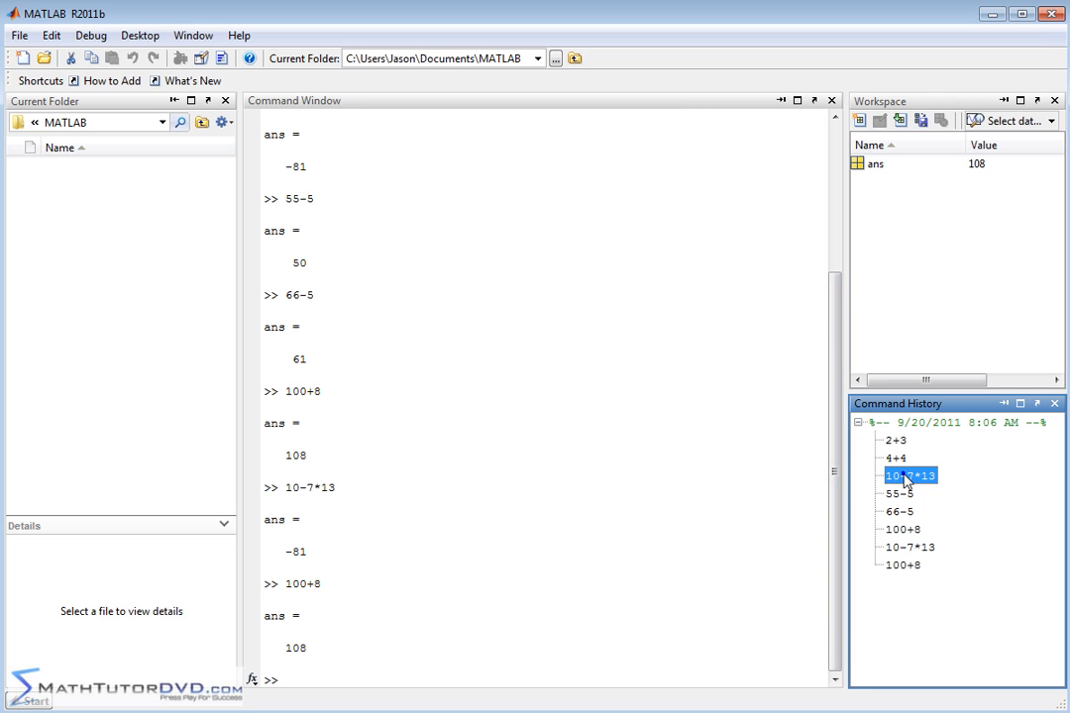
right_click(909, 478)
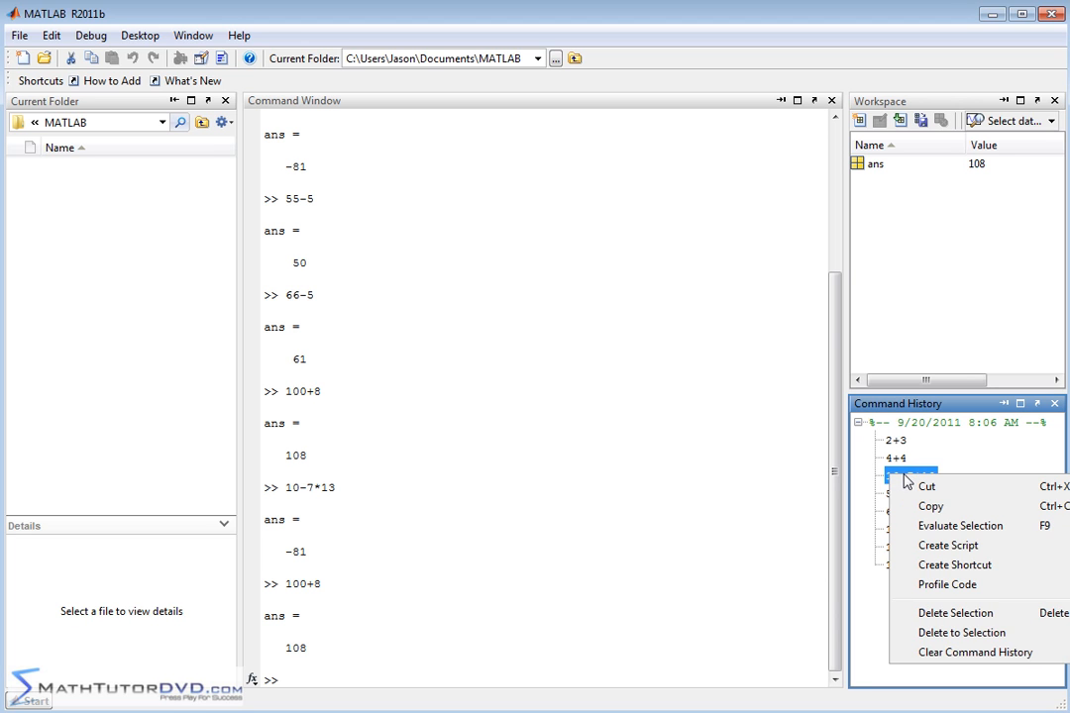
mouse_move(940, 652)
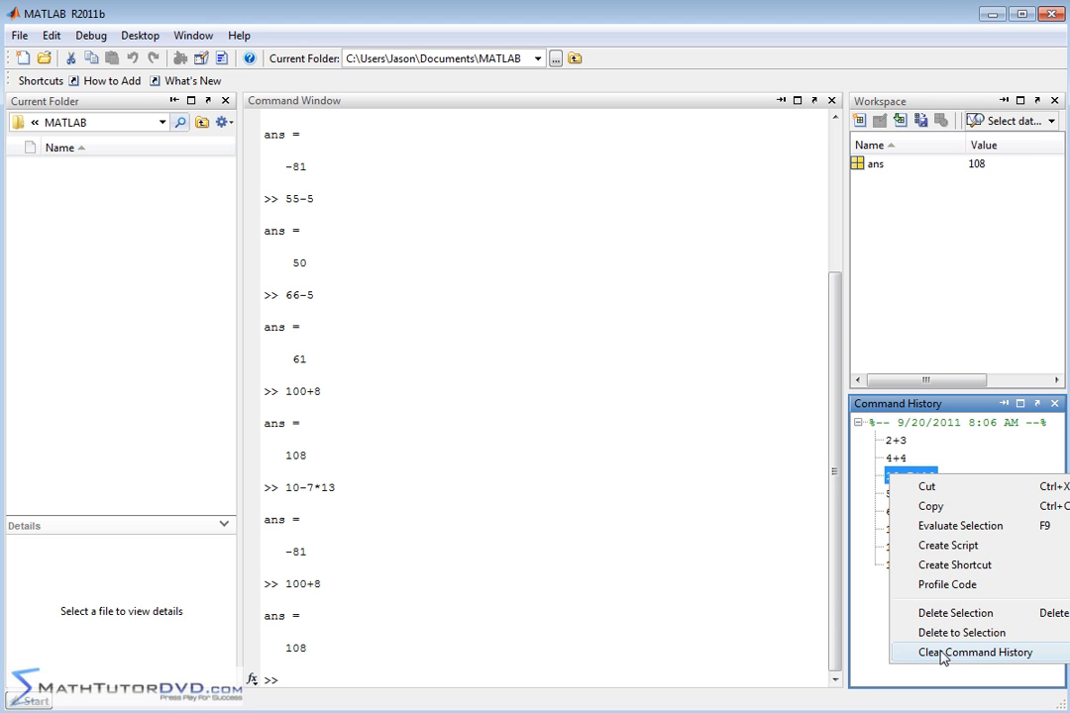
left_click(952, 652)
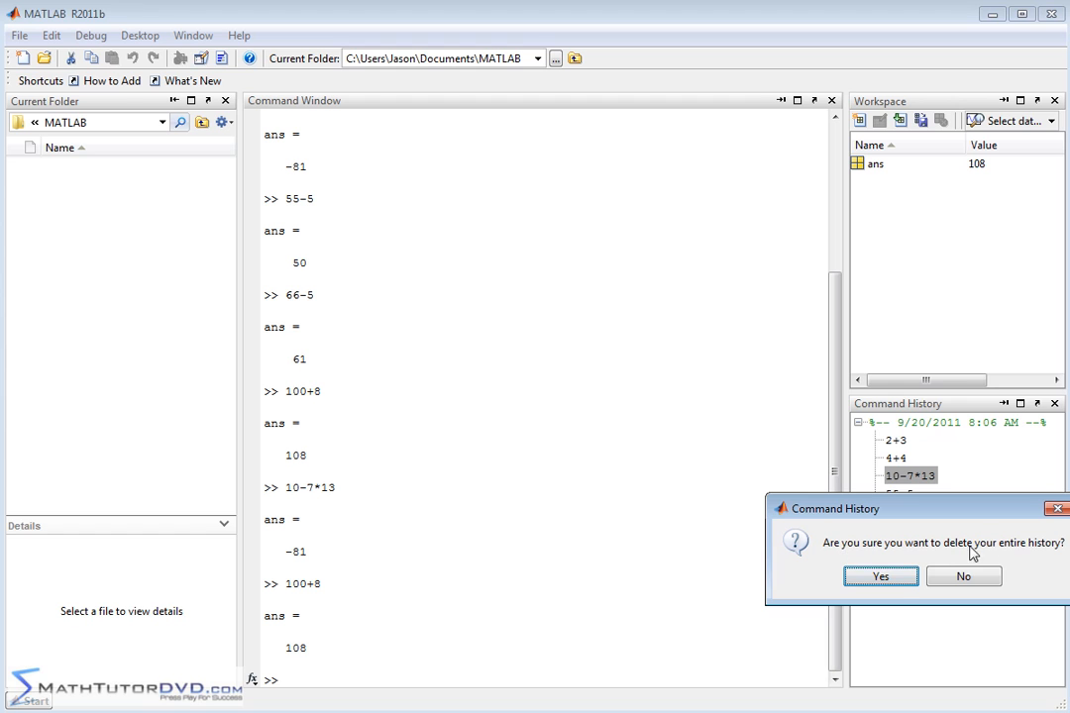
left_click(882, 576)
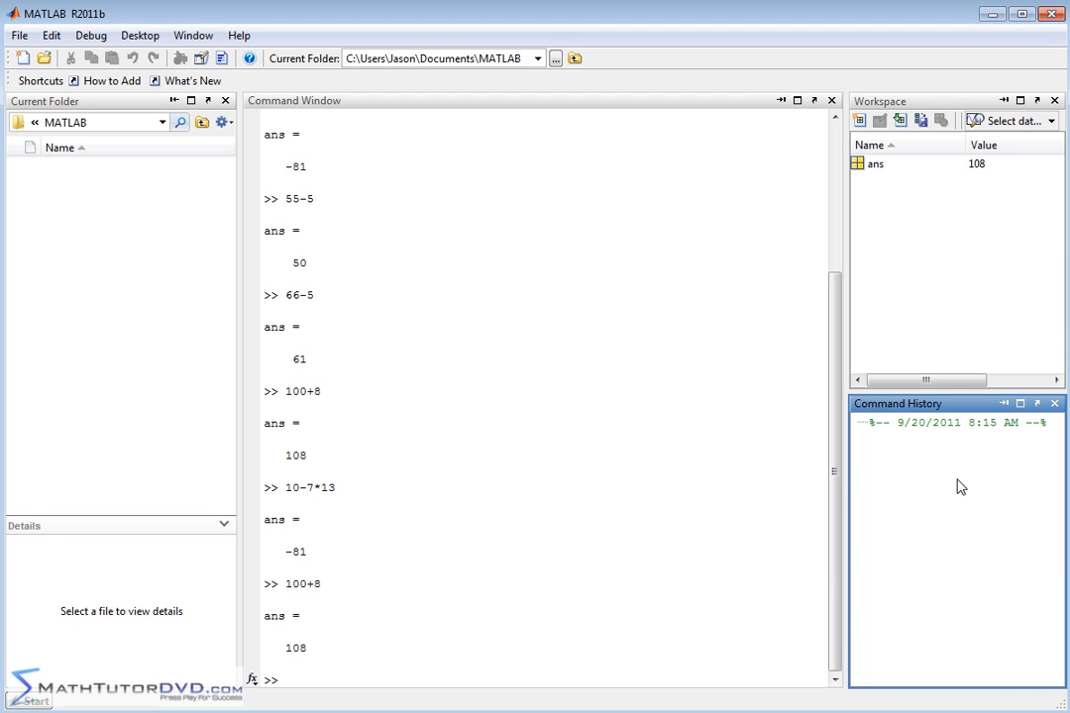
mouse_move(374, 267)
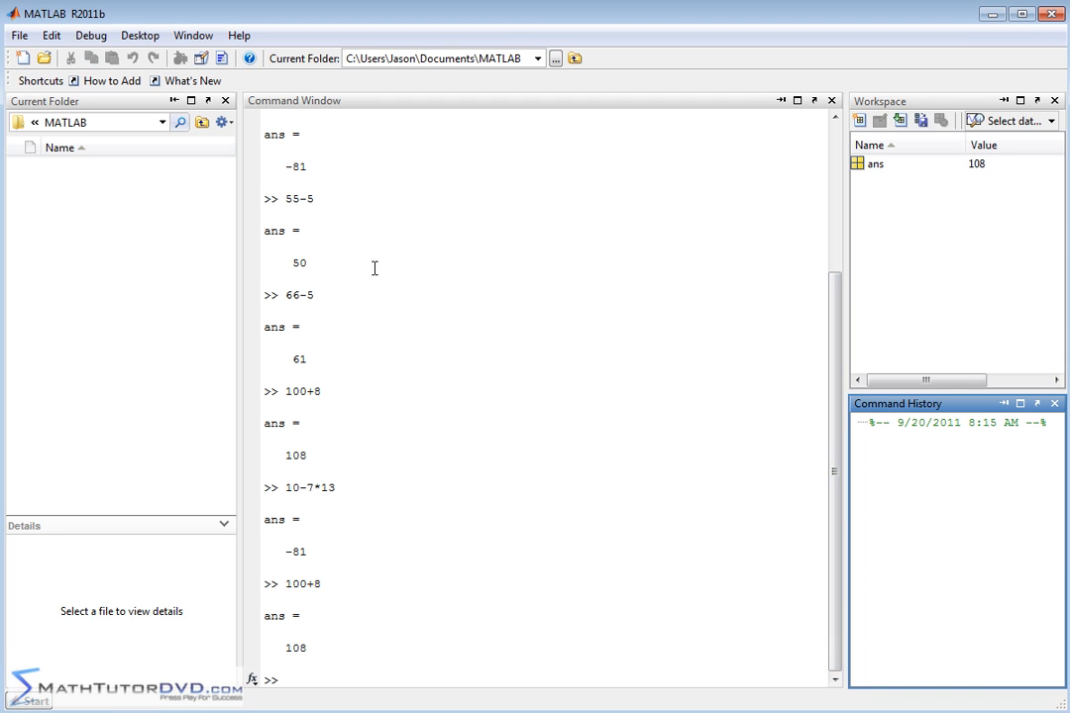
mouse_move(892, 449)
type("1+1")
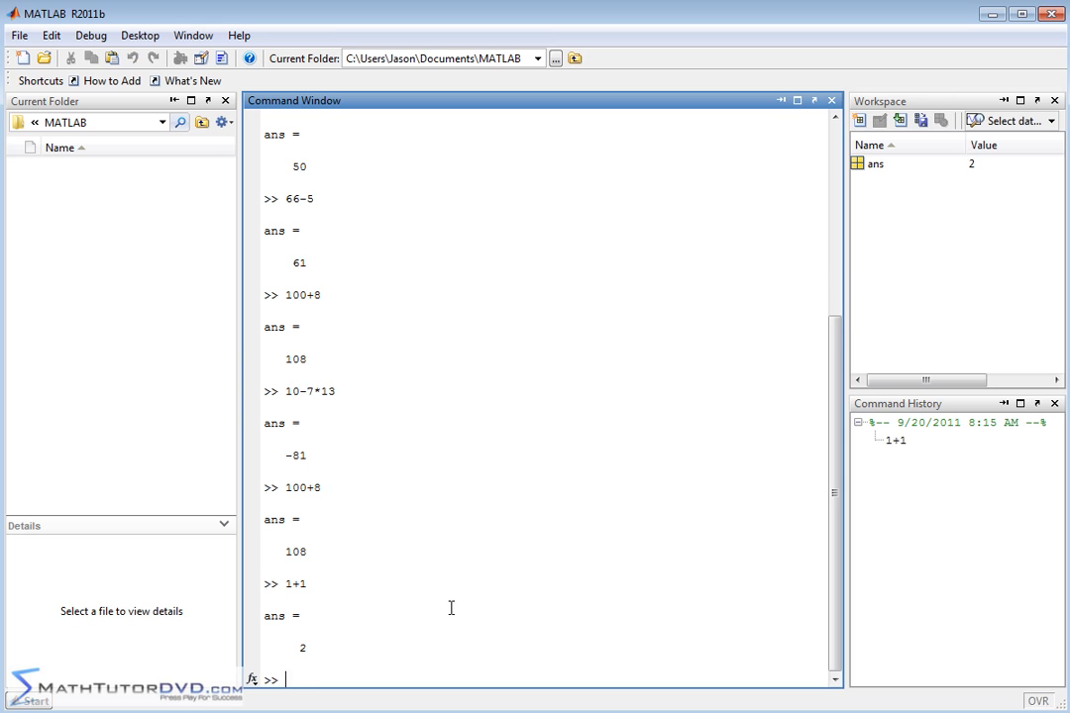
mouse_move(924, 510)
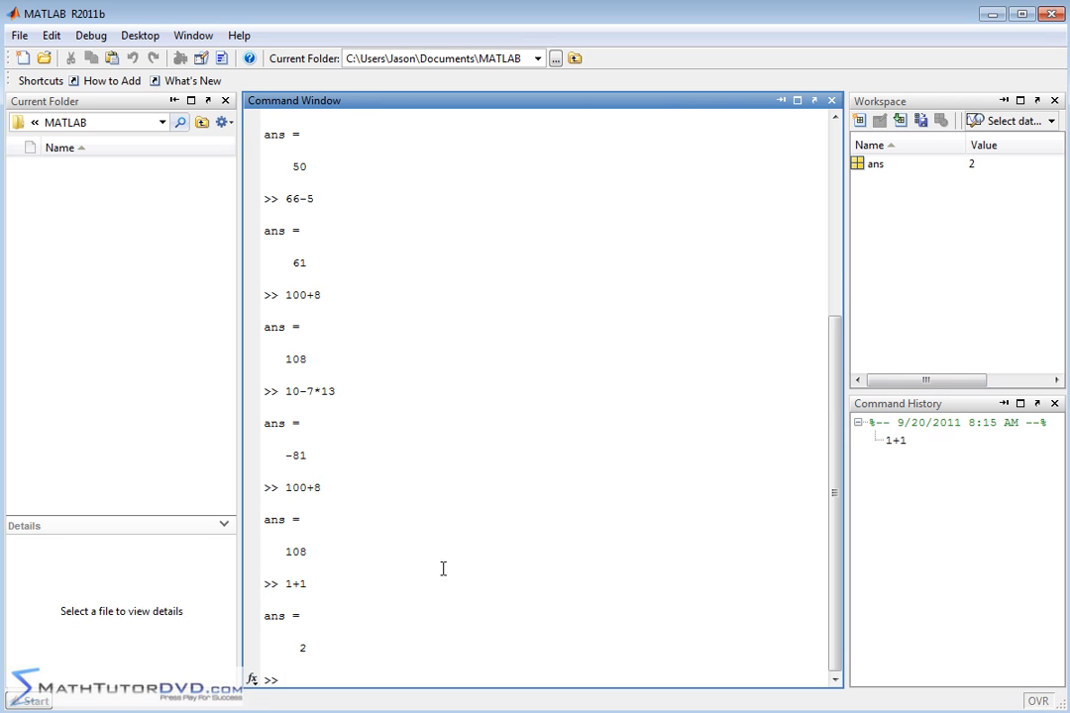
mouse_move(941, 153)
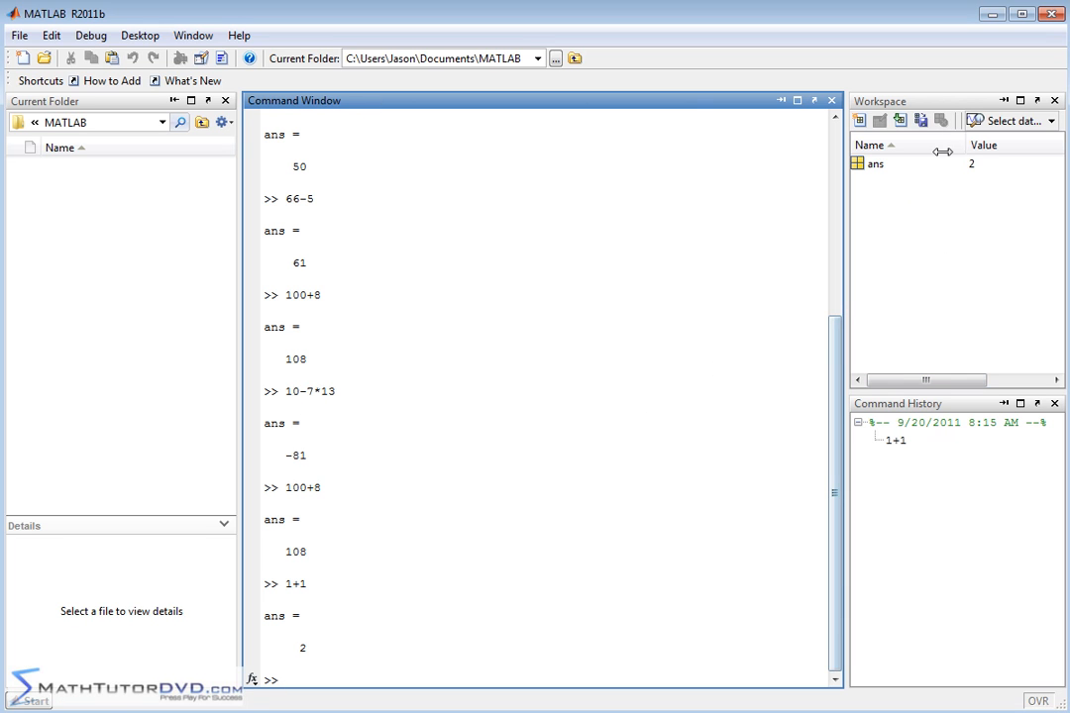
mouse_move(895, 266)
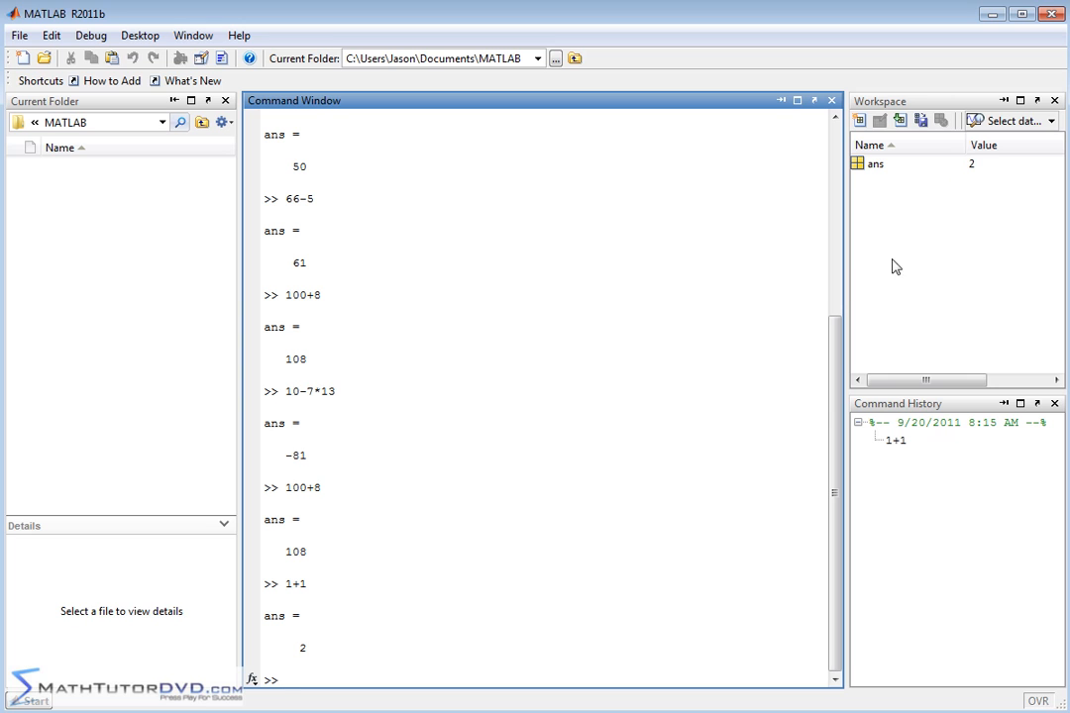
mouse_move(906, 450)
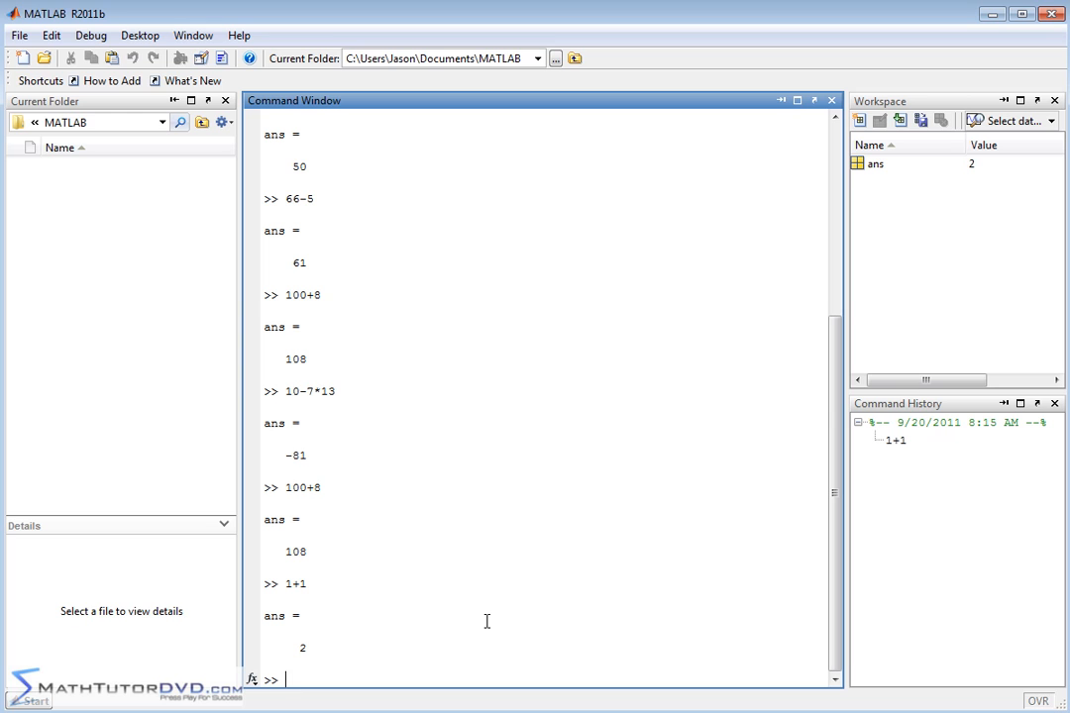
- Enter clc to erase the Command Window output, keeping ans at 2
type("cl")
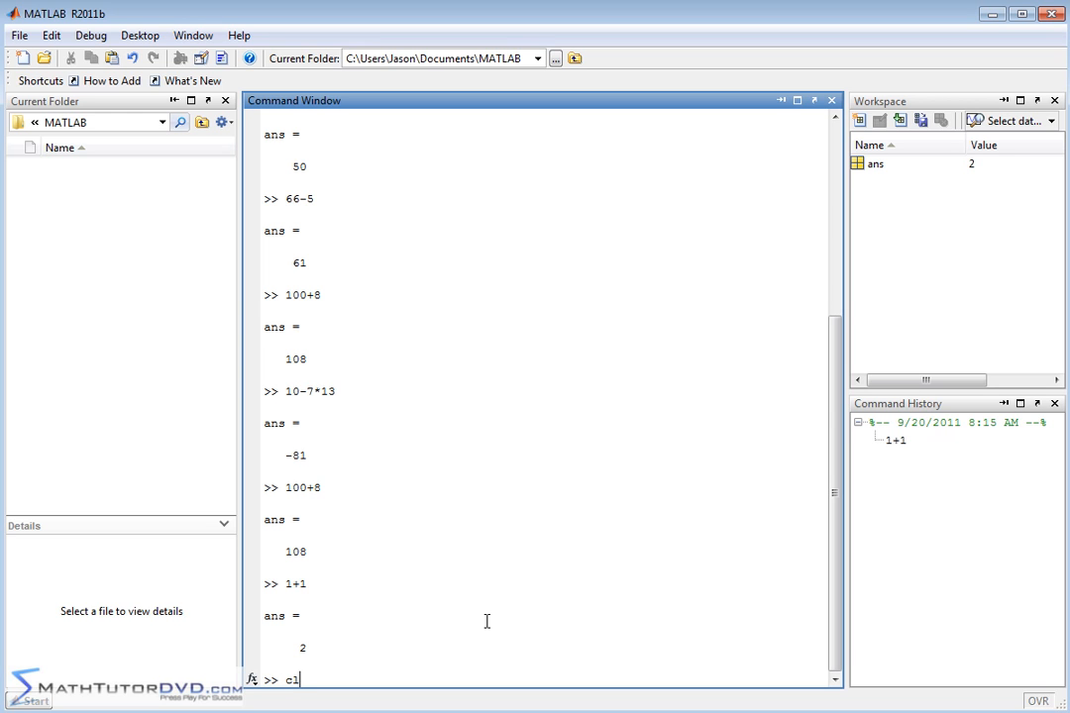
type("lc")
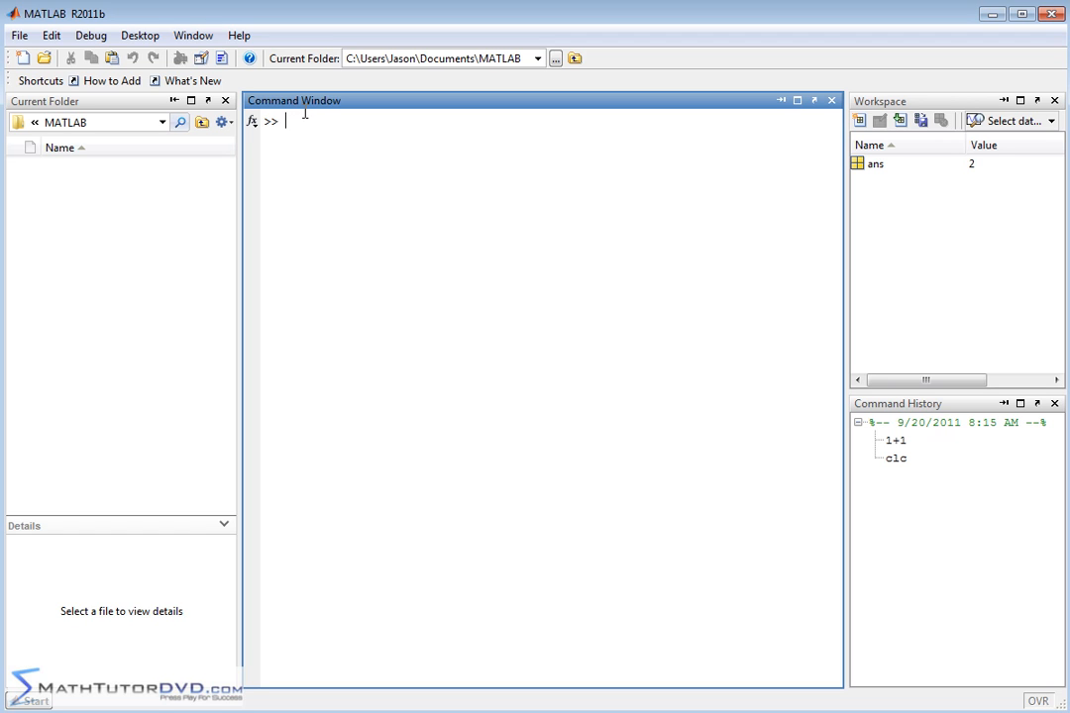
mouse_move(902, 436)
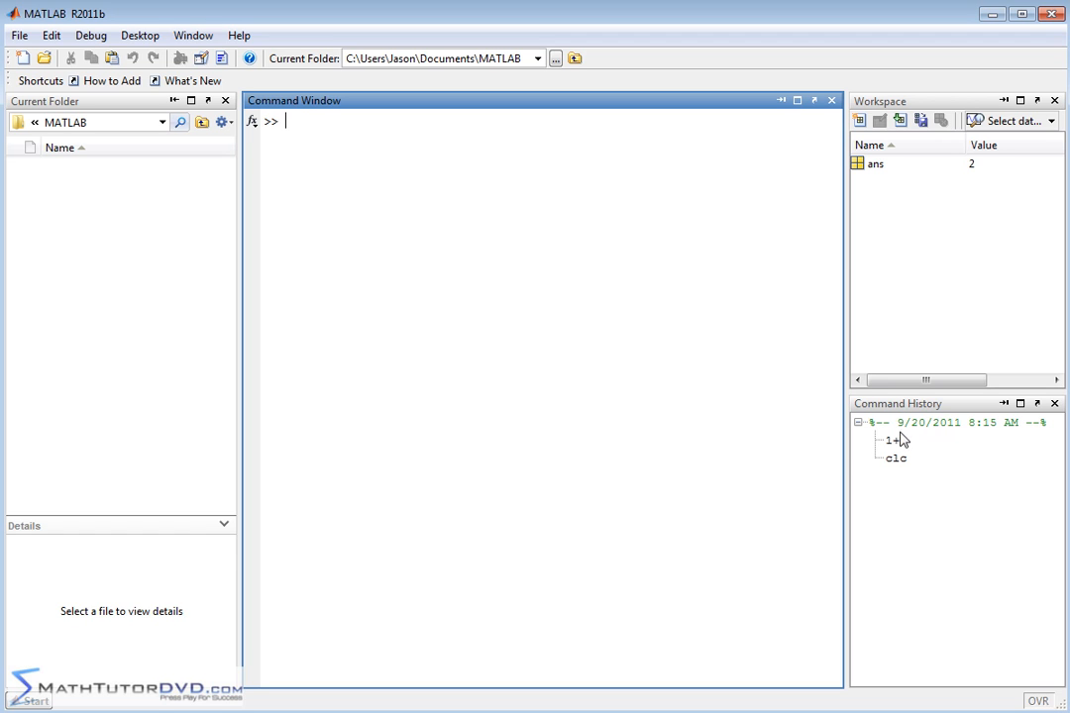
mouse_move(901, 472)
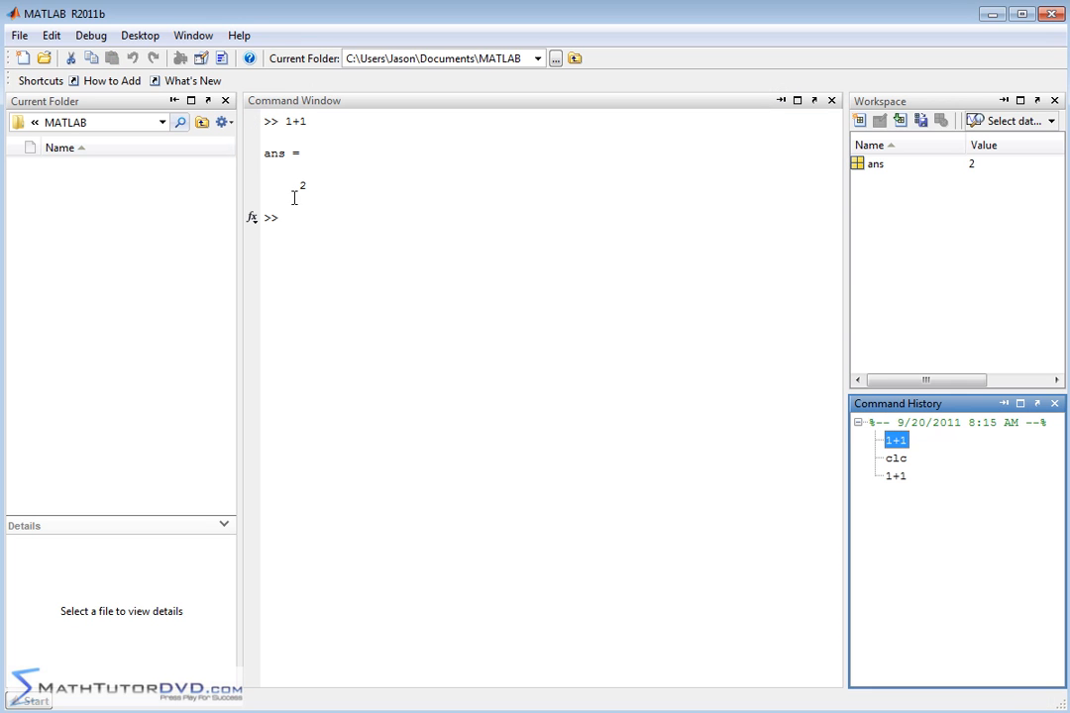
mouse_move(334, 220)
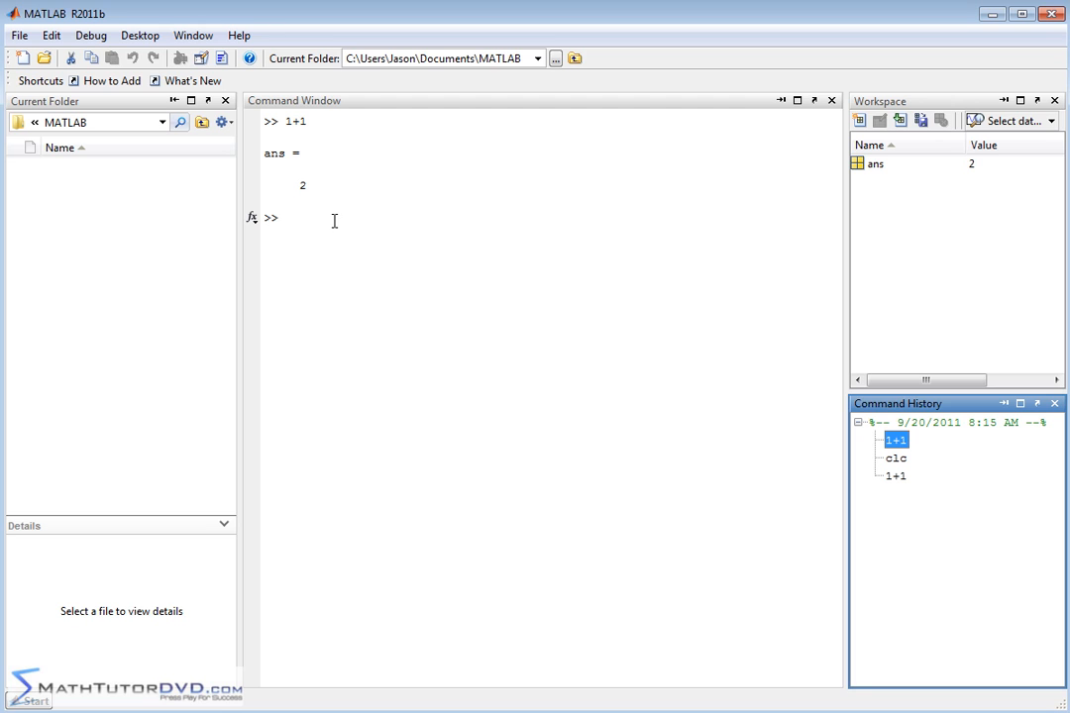
- Rerun 1+1 from history, then clear the Command Window again with clc
type("c")
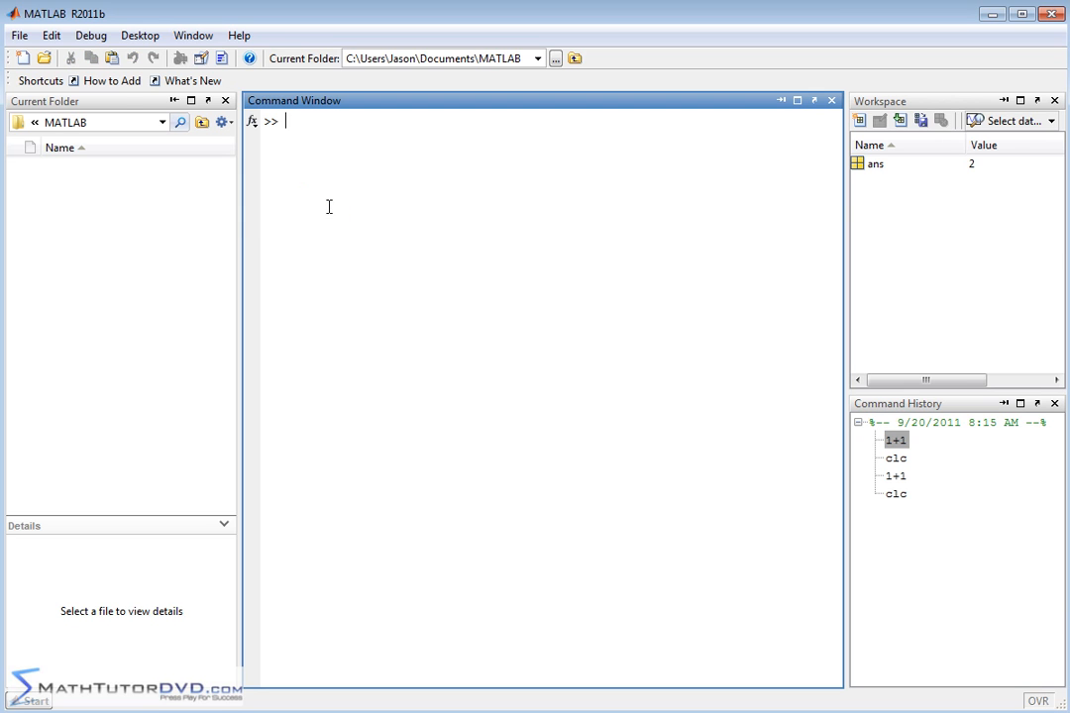
mouse_move(403, 217)
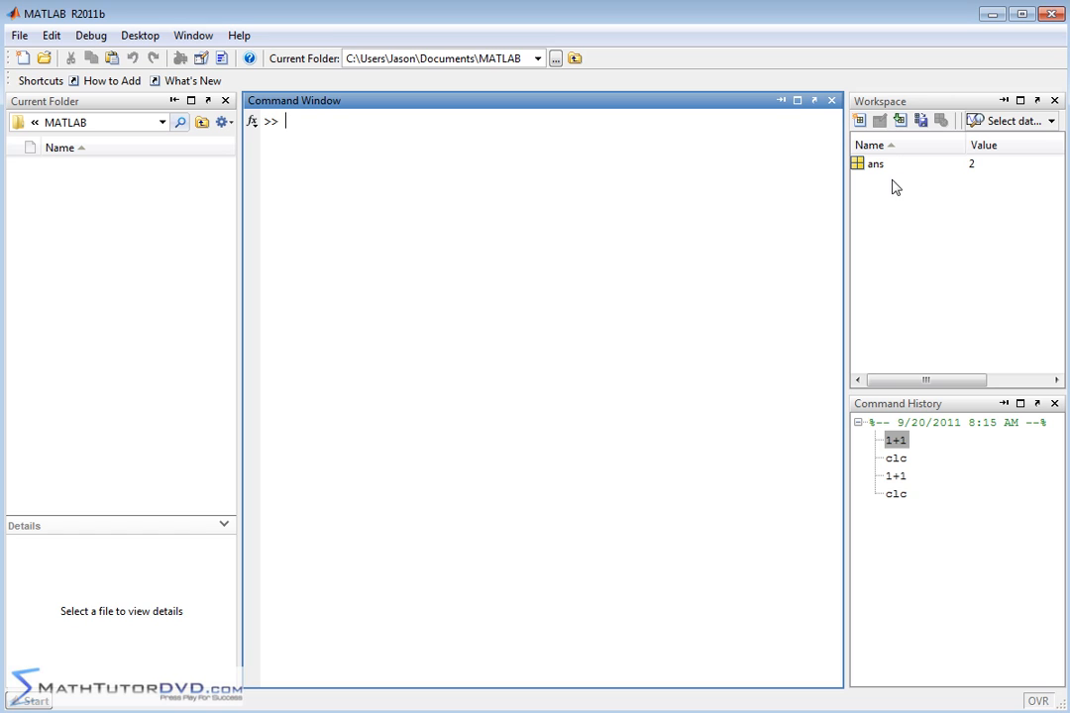
mouse_move(964, 172)
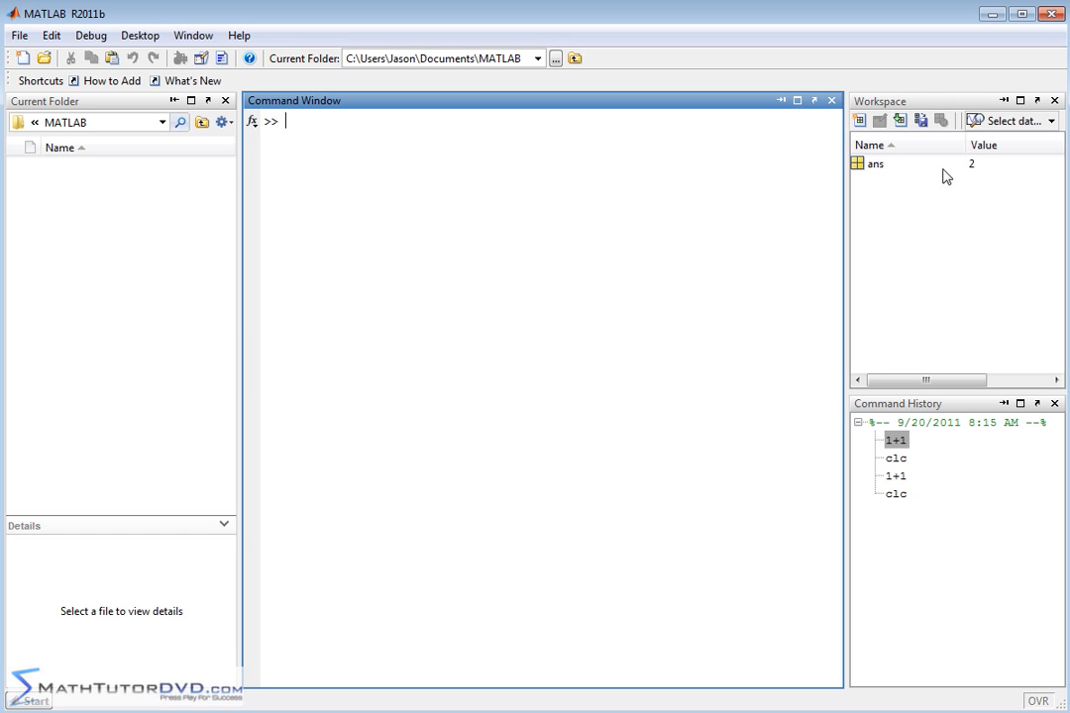
mouse_move(416, 158)
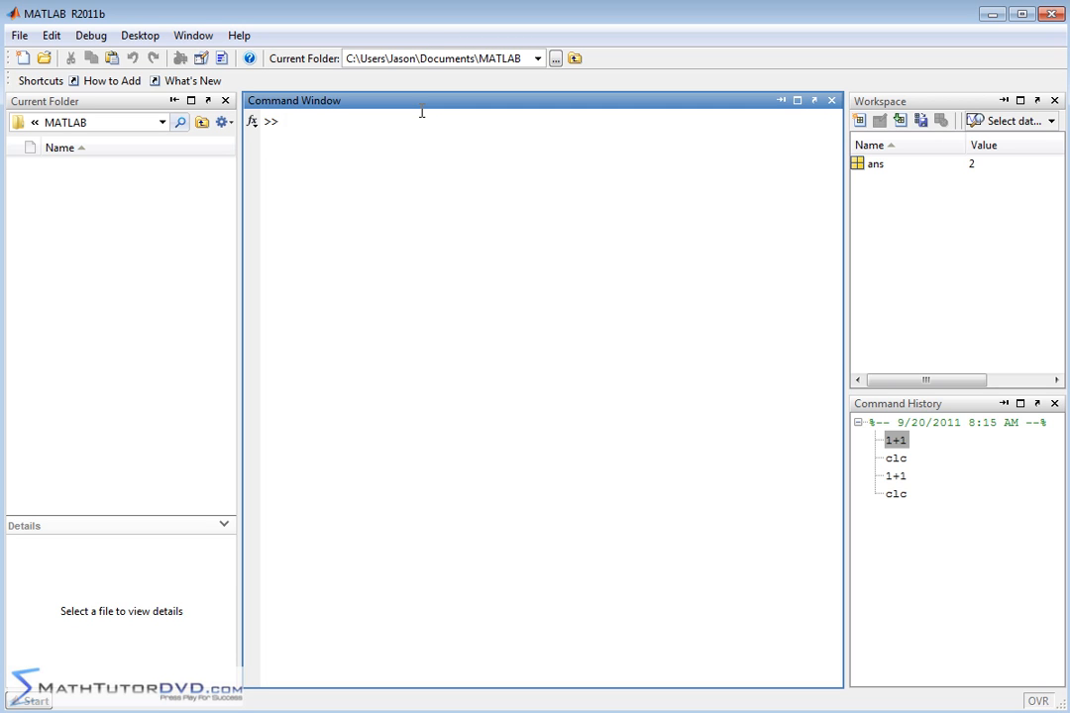
- Define variables a=3 and b=15 so both appear in the Workspace
type("a=")
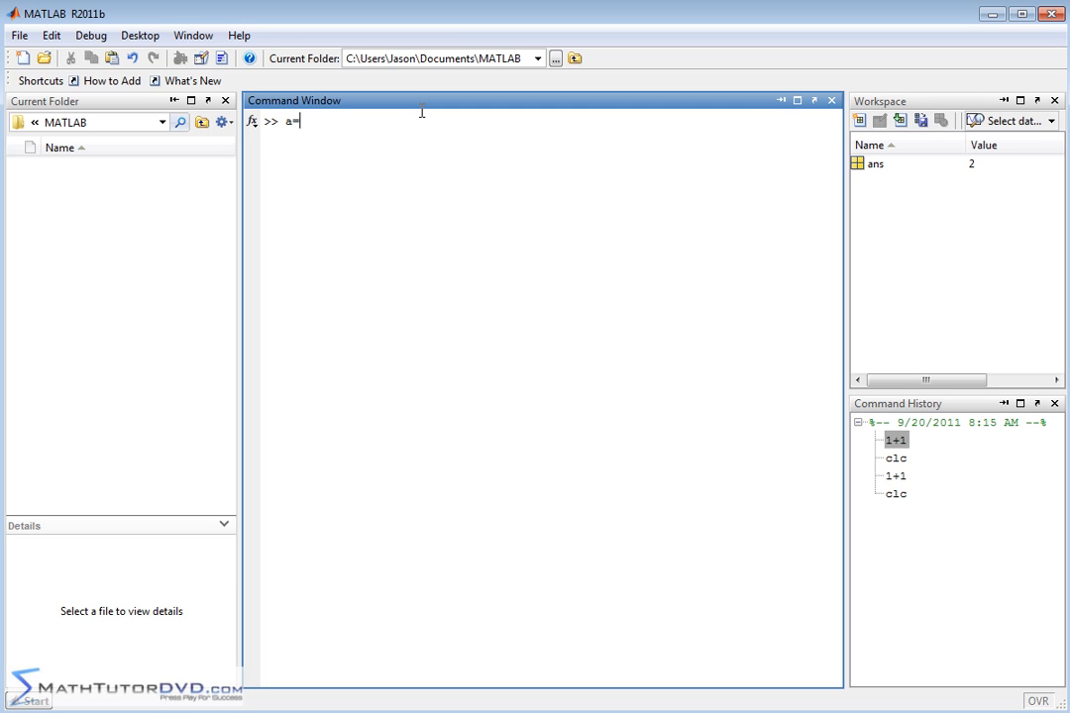
type("3")
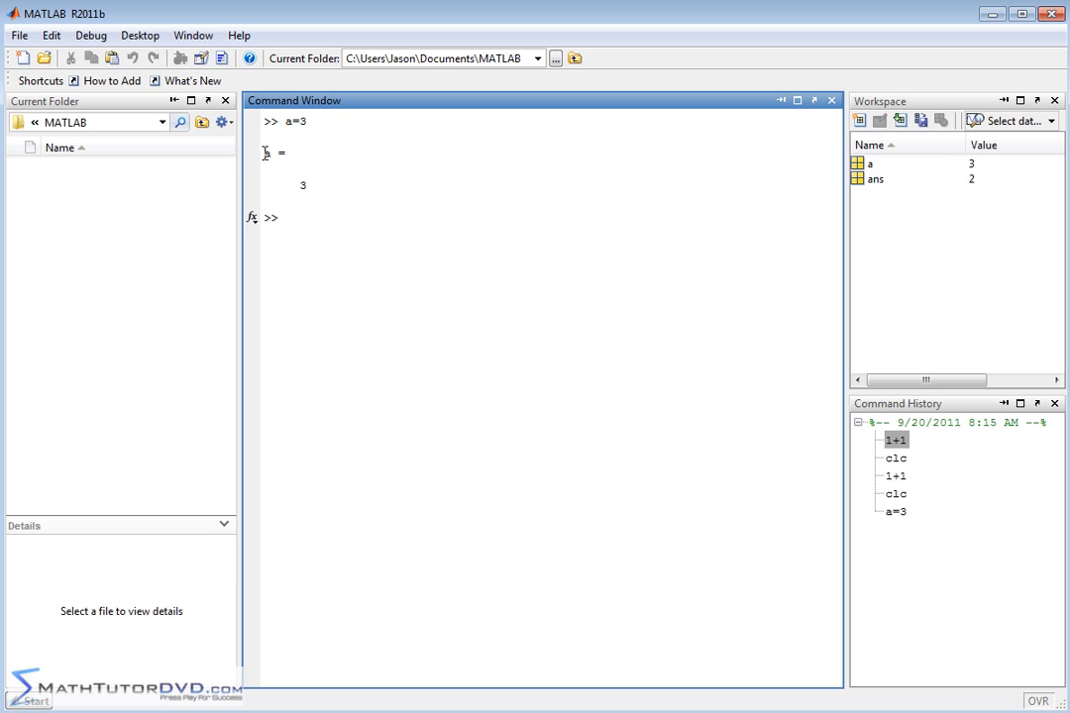
mouse_move(896, 200)
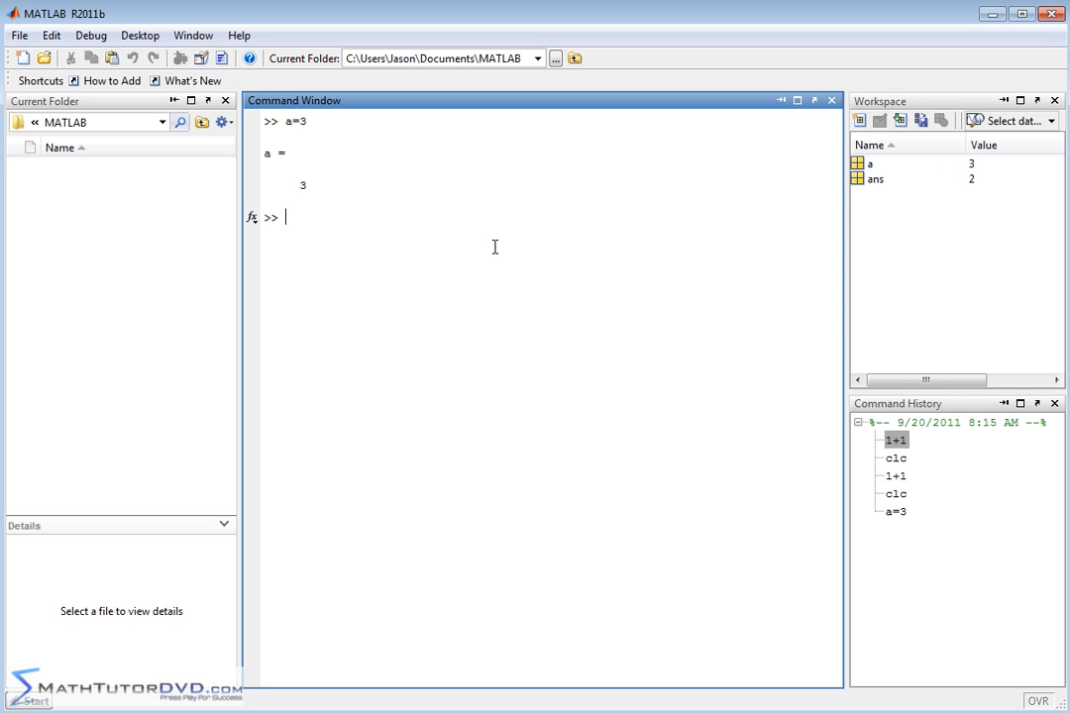
type("b=15")
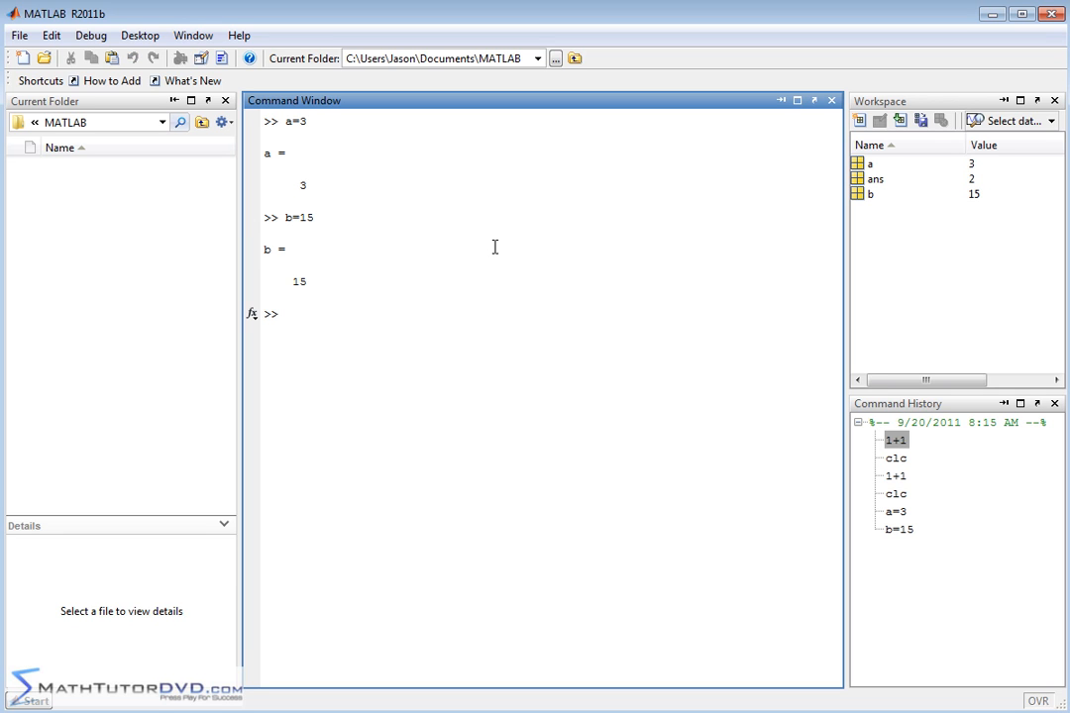
mouse_move(446, 281)
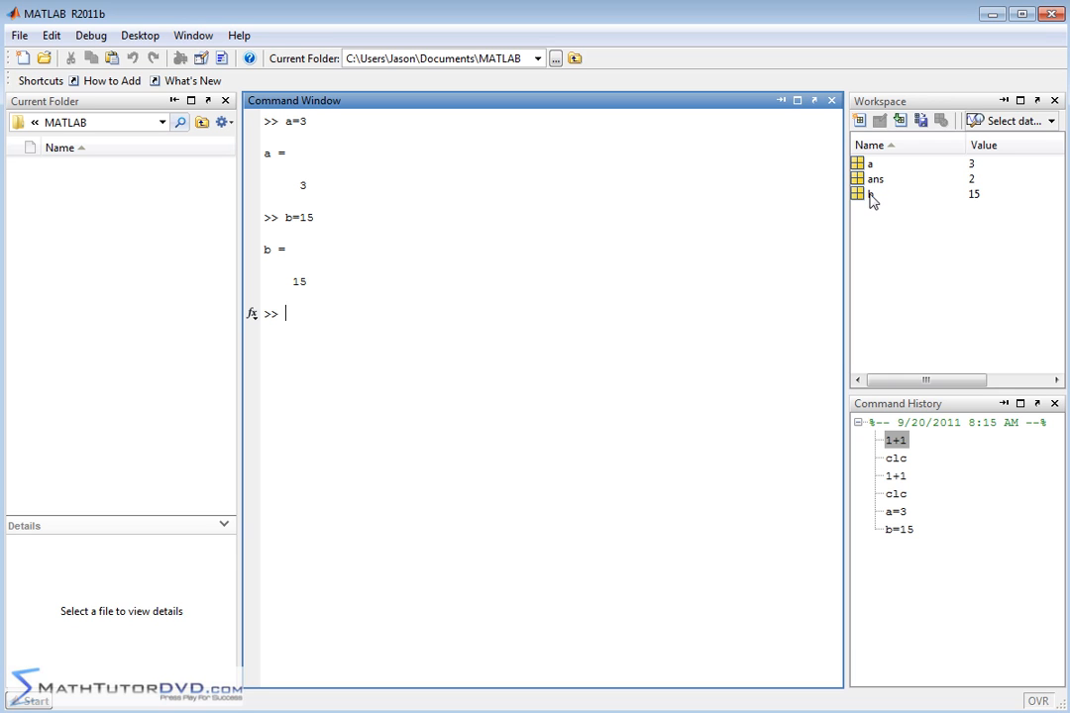
mouse_move(322, 315)
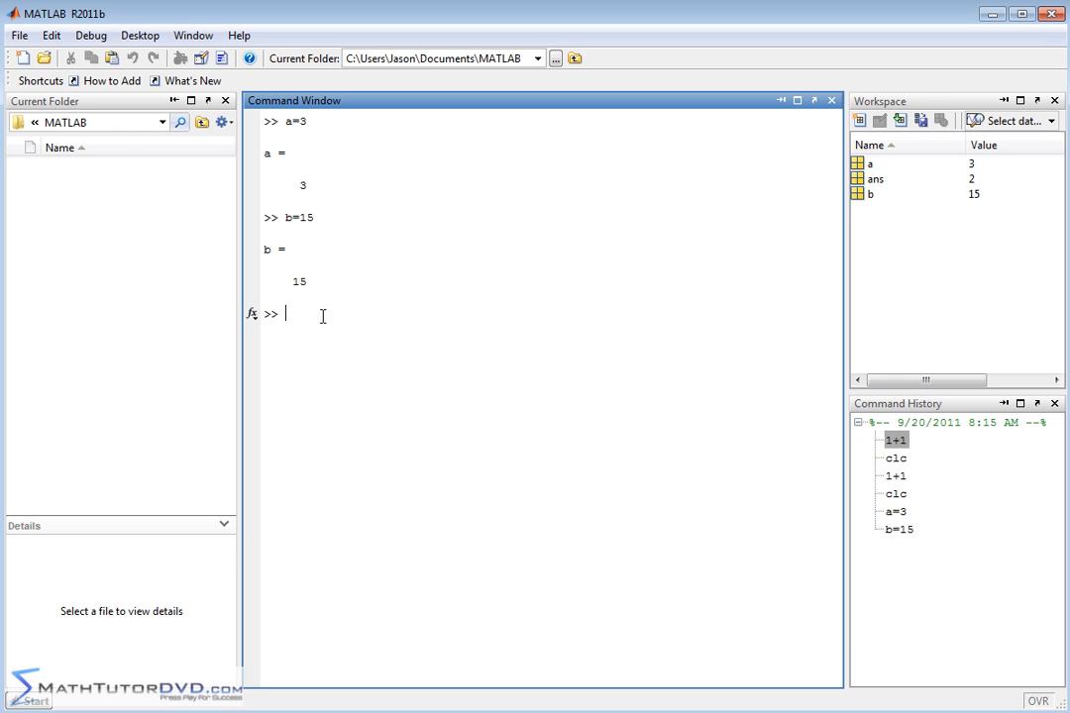
- Enter the expression a+b at the prompt to sum the two variables
type("a")
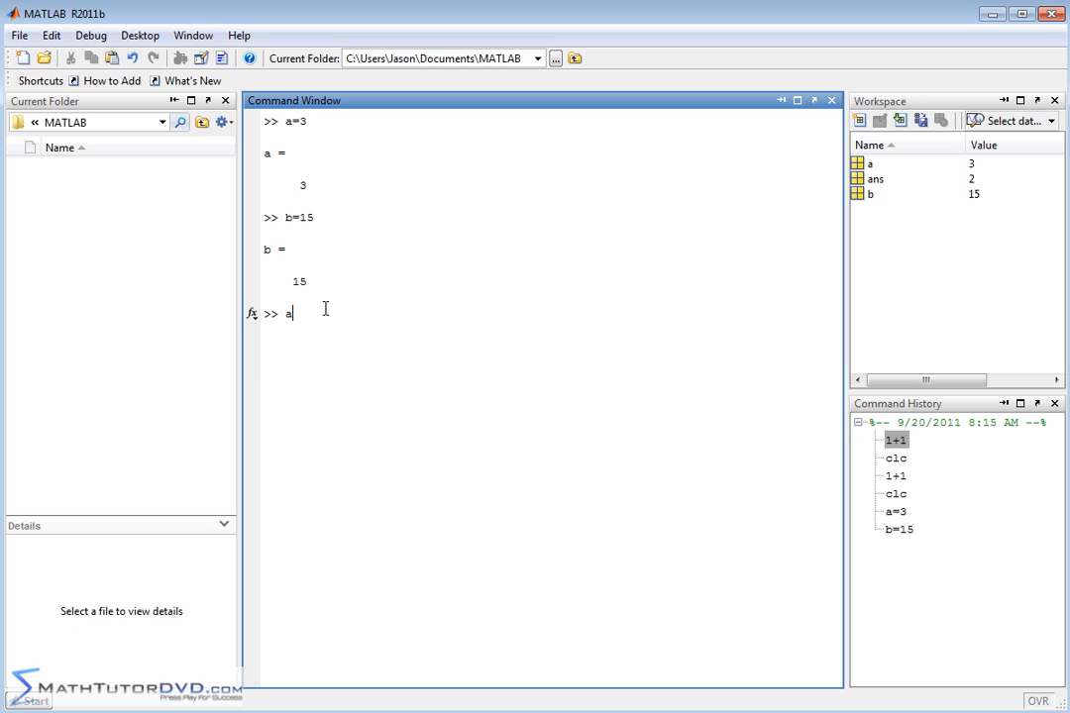
type("+b")
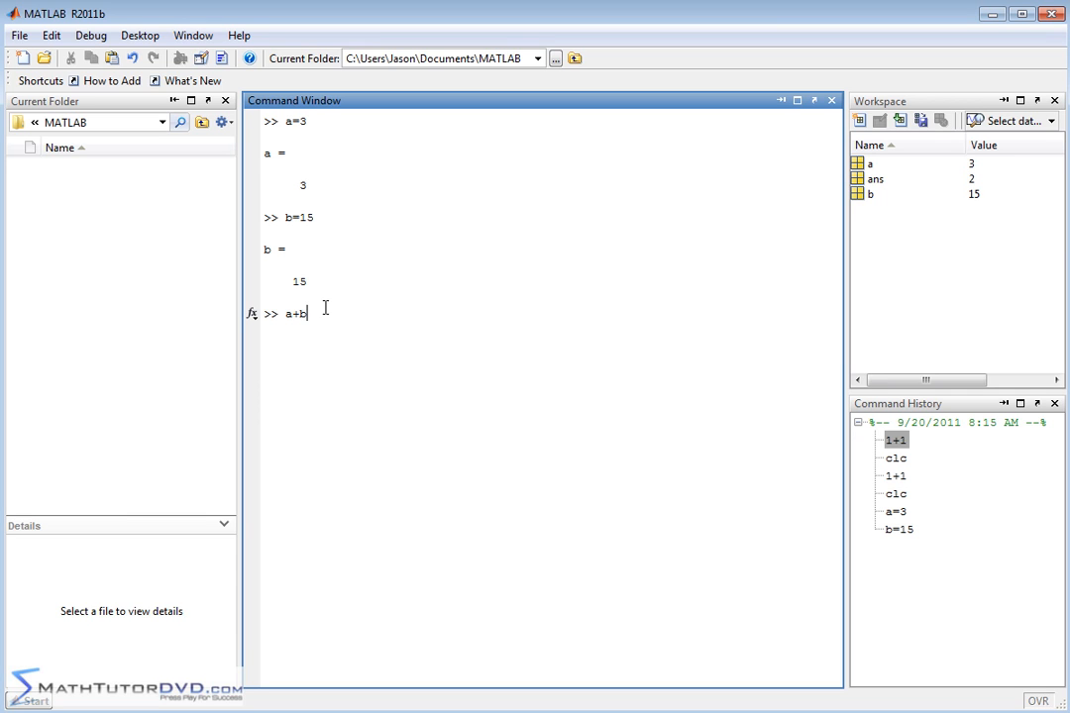
mouse_move(321, 297)
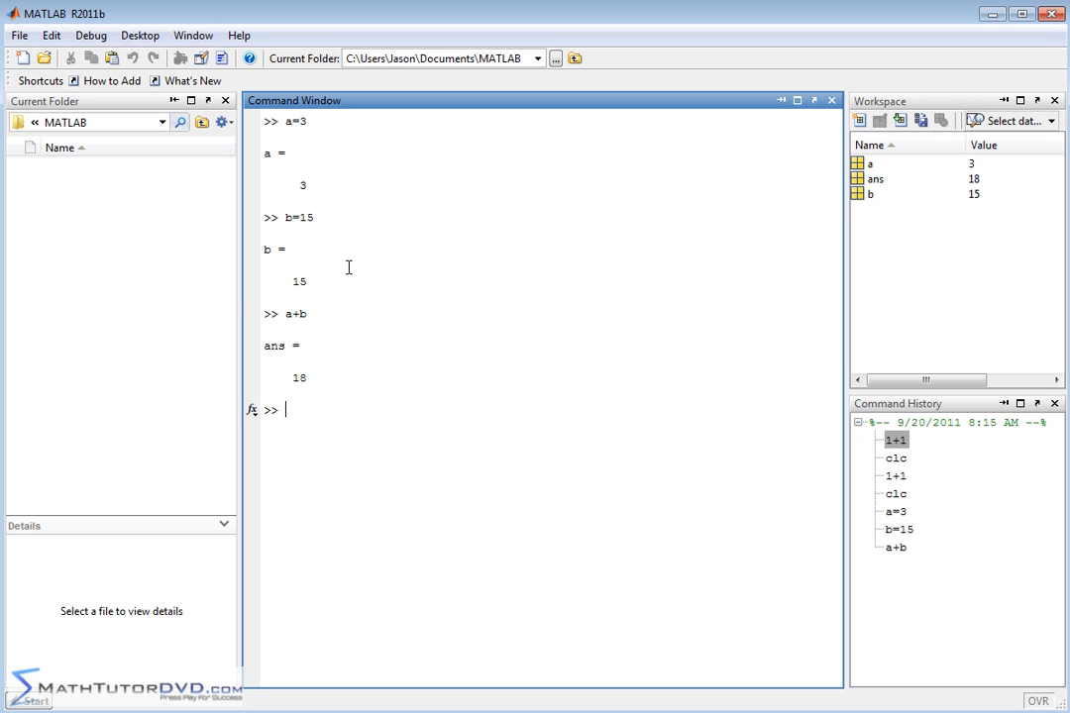
mouse_move(324, 378)
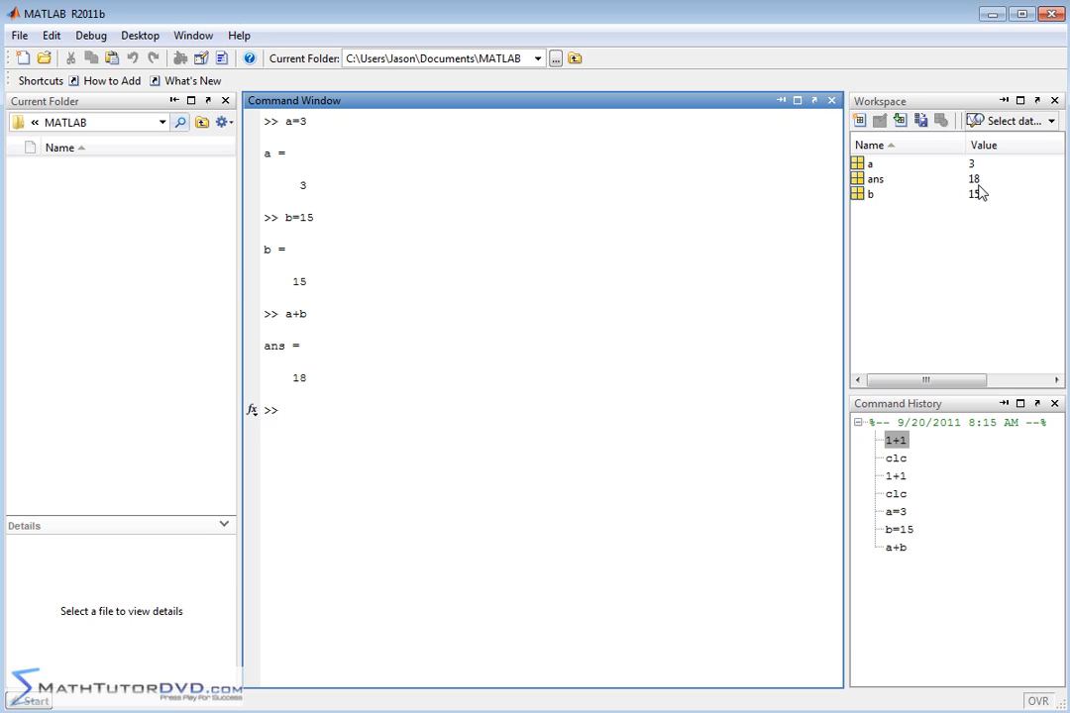
mouse_move(960, 176)
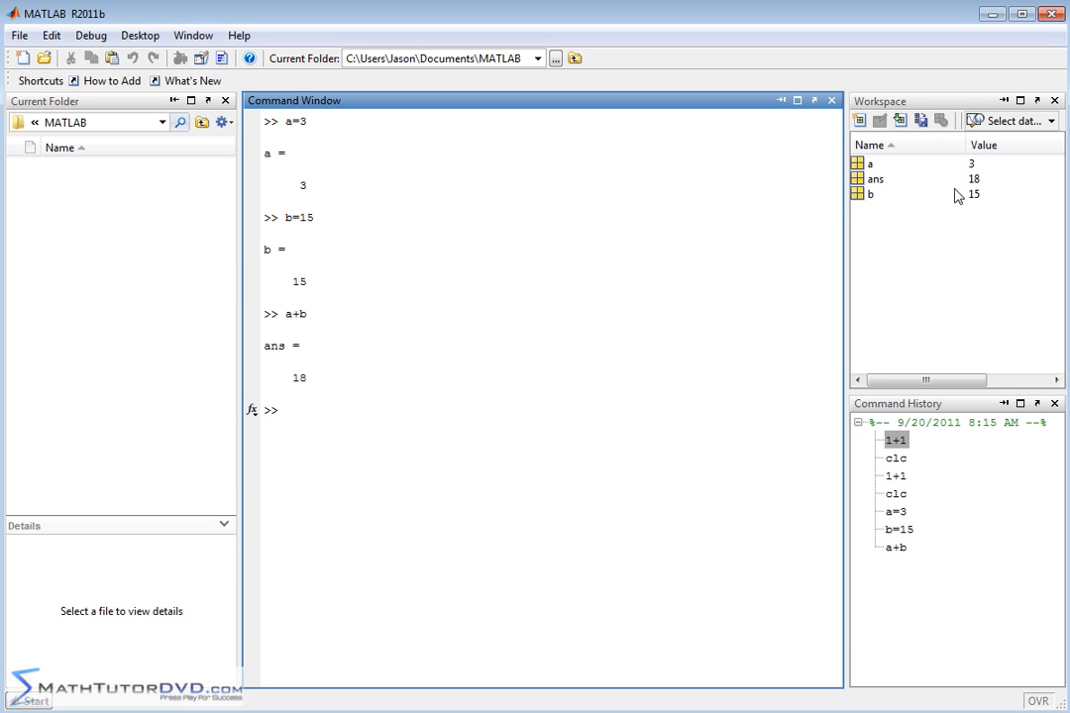
mouse_move(766, 321)
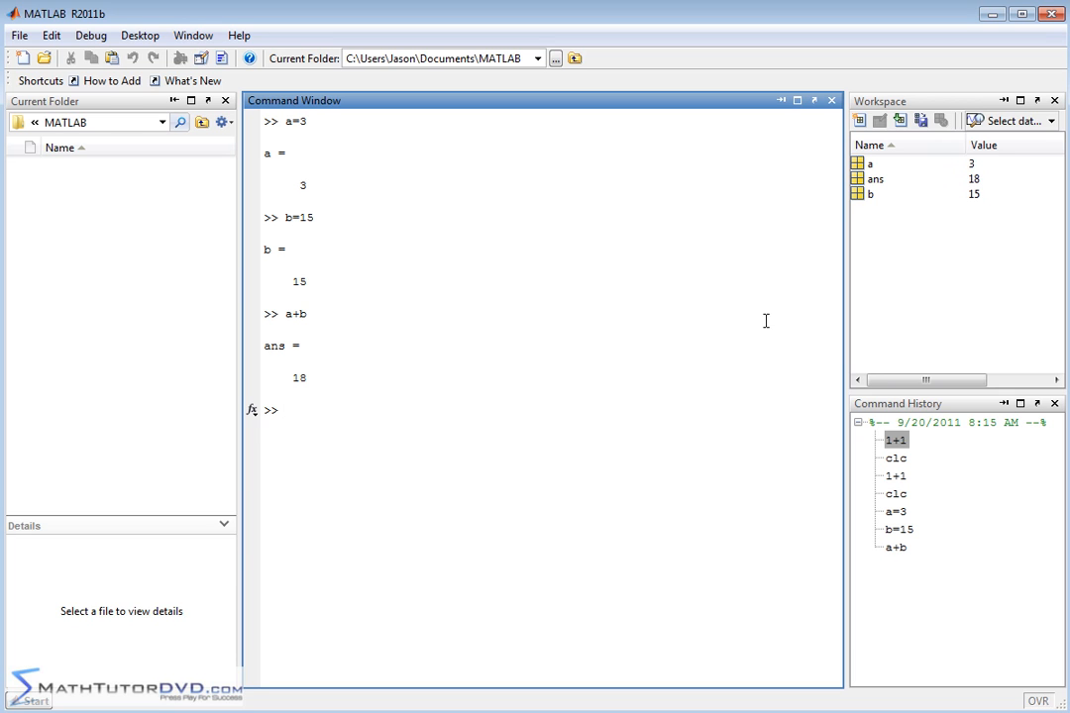
mouse_move(405, 245)
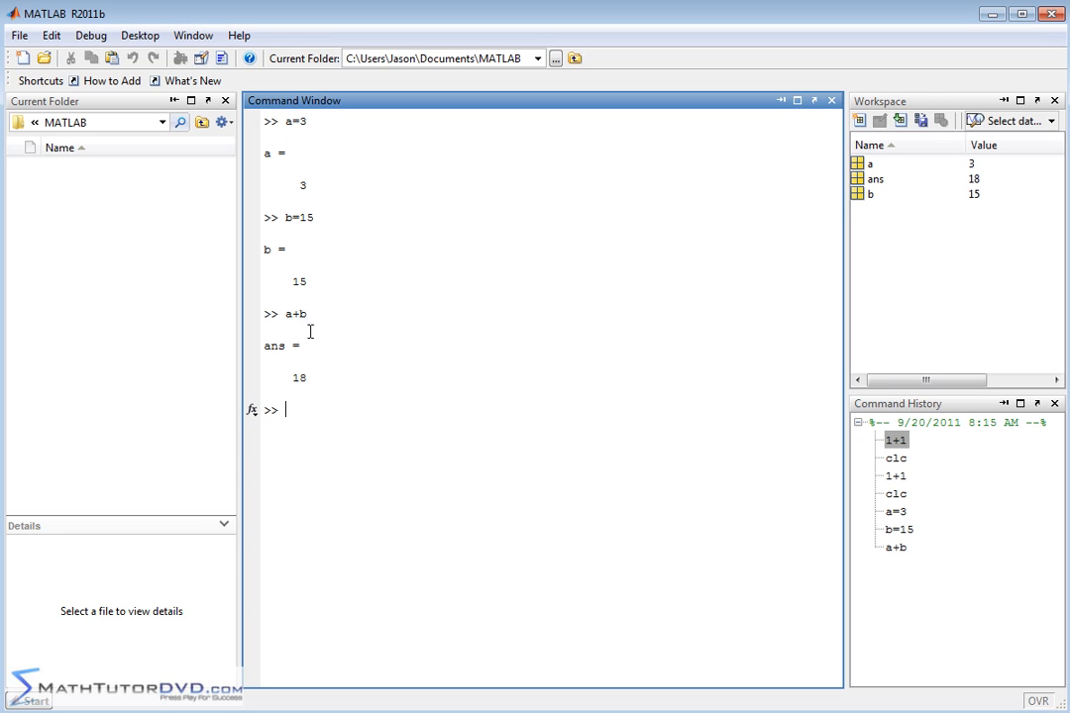
mouse_move(916, 247)
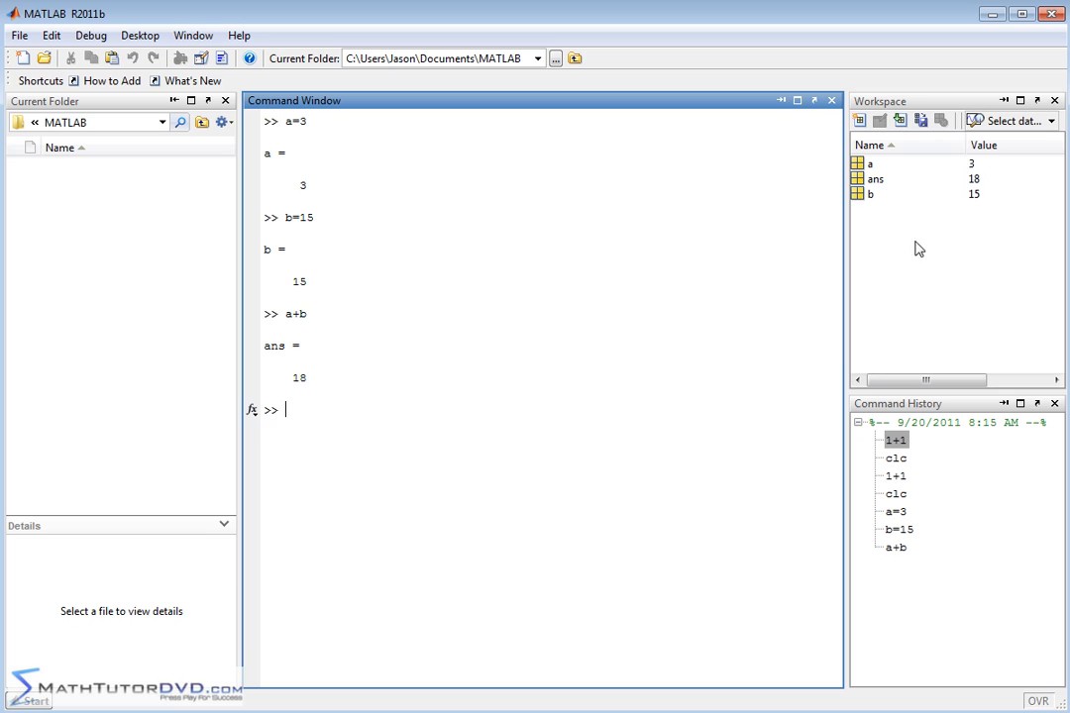
mouse_move(1001, 203)
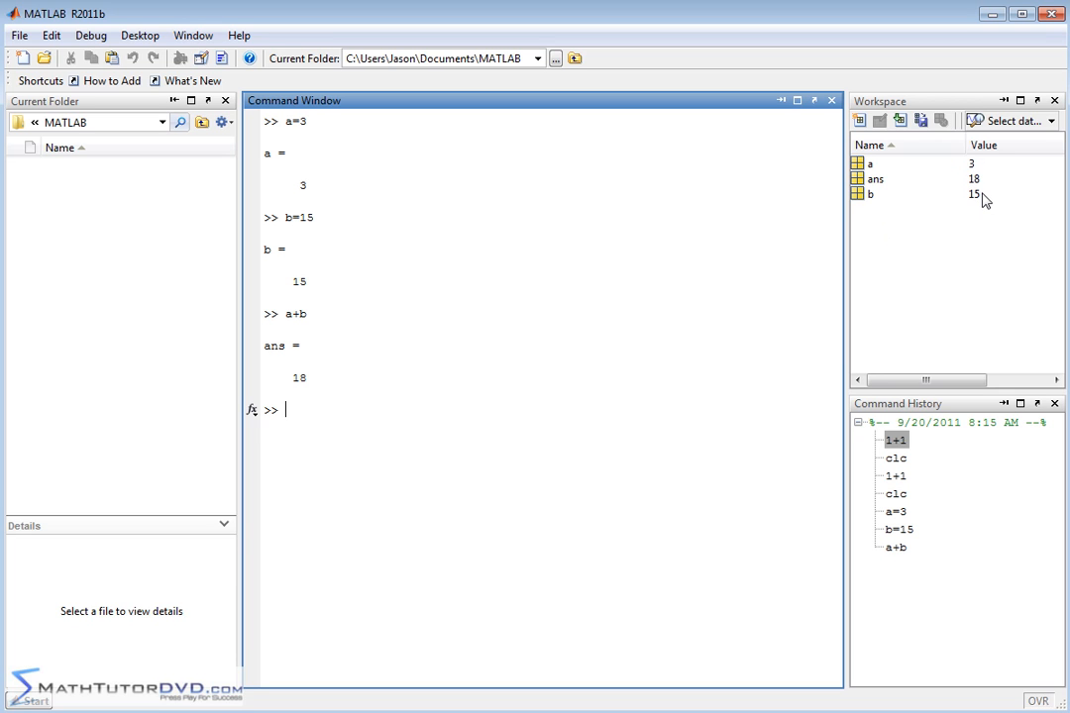
mouse_move(967, 199)
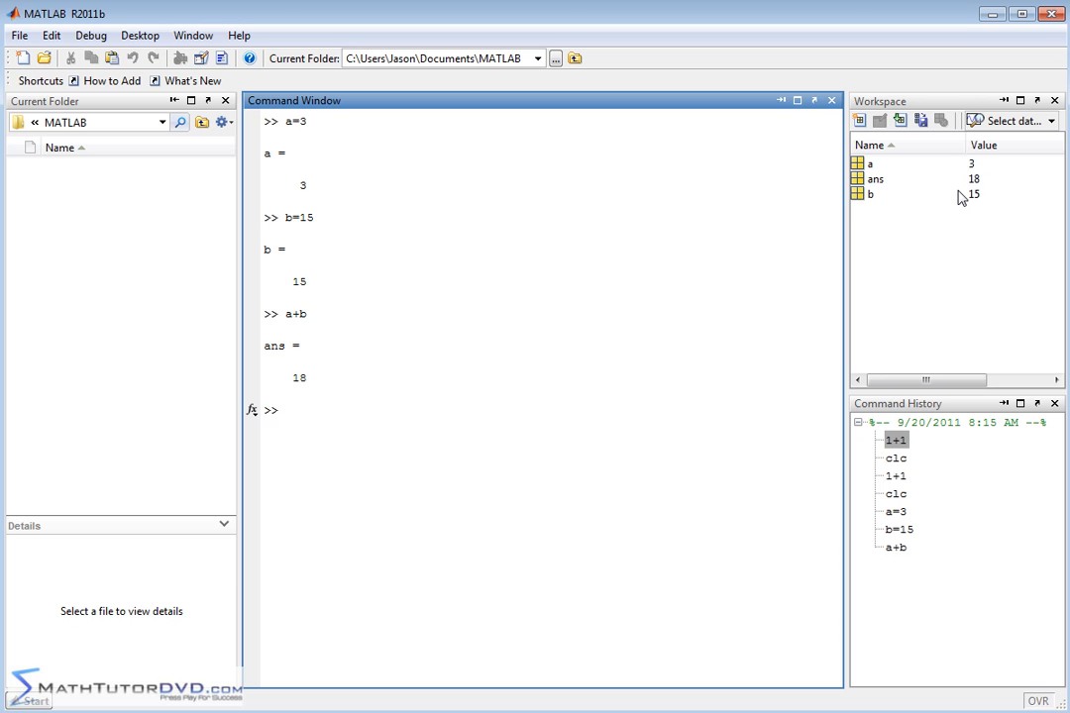
mouse_move(964, 190)
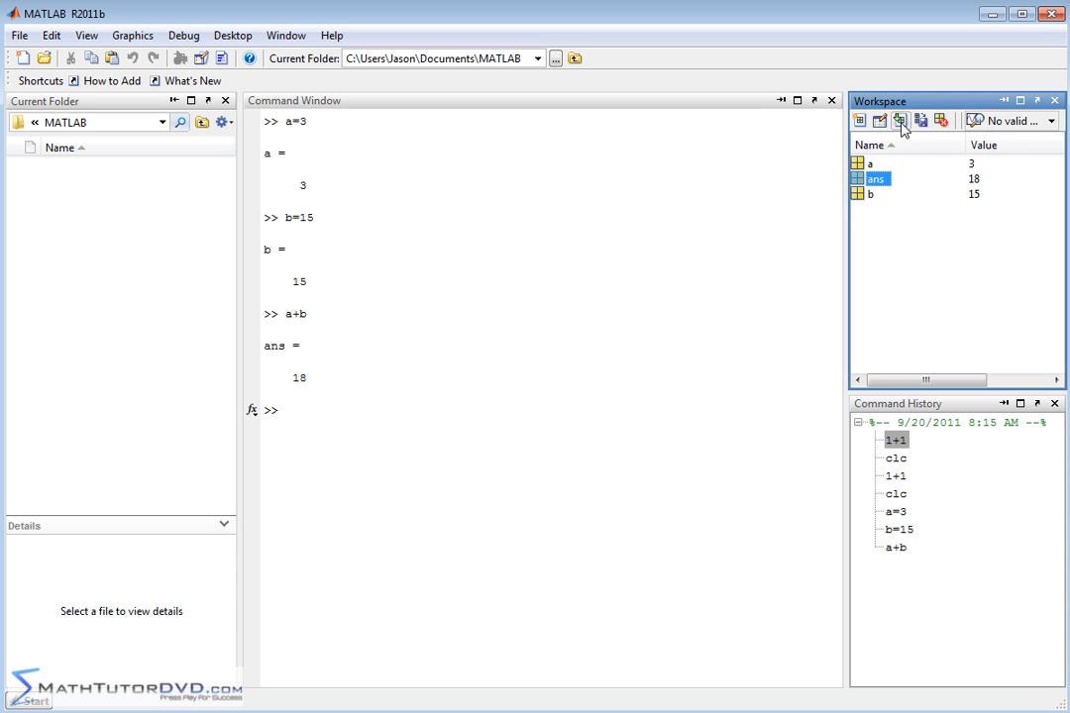
mouse_move(892, 123)
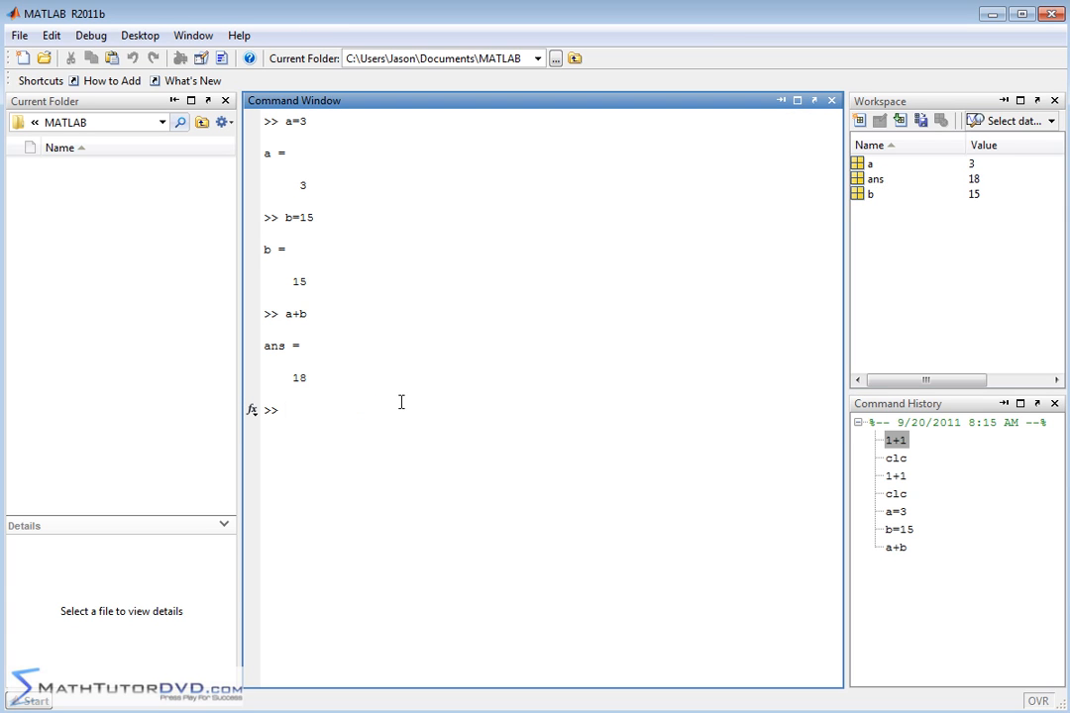
- Clear with clc, display a (3) and b (15), then clc again
type("clc")
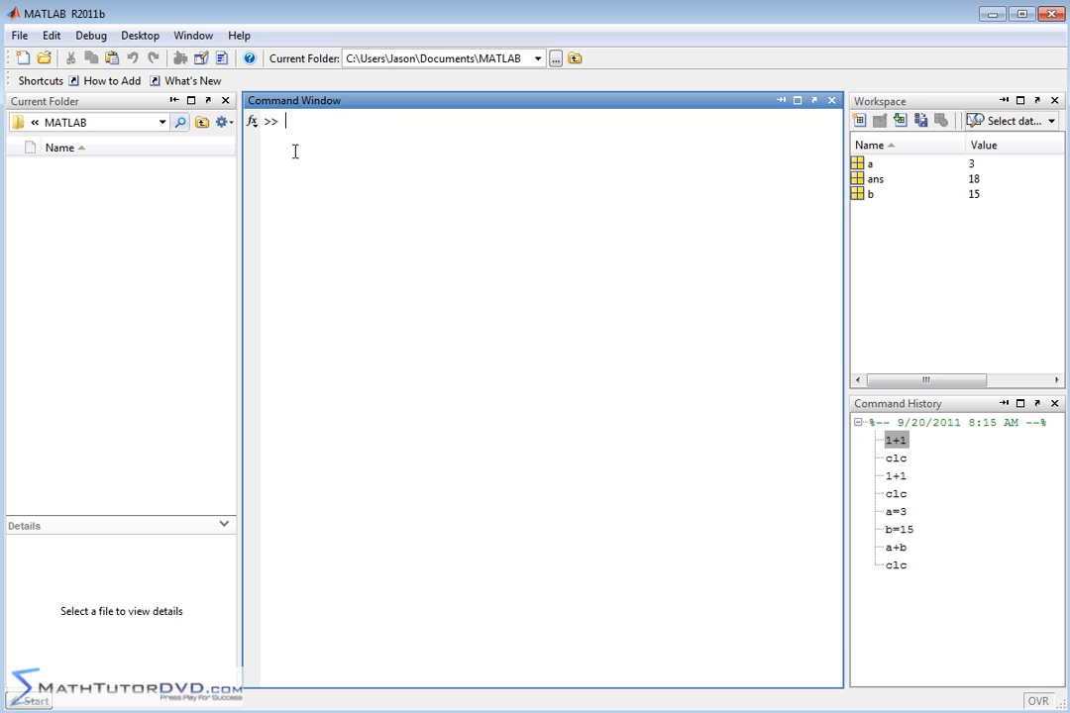
mouse_move(581, 192)
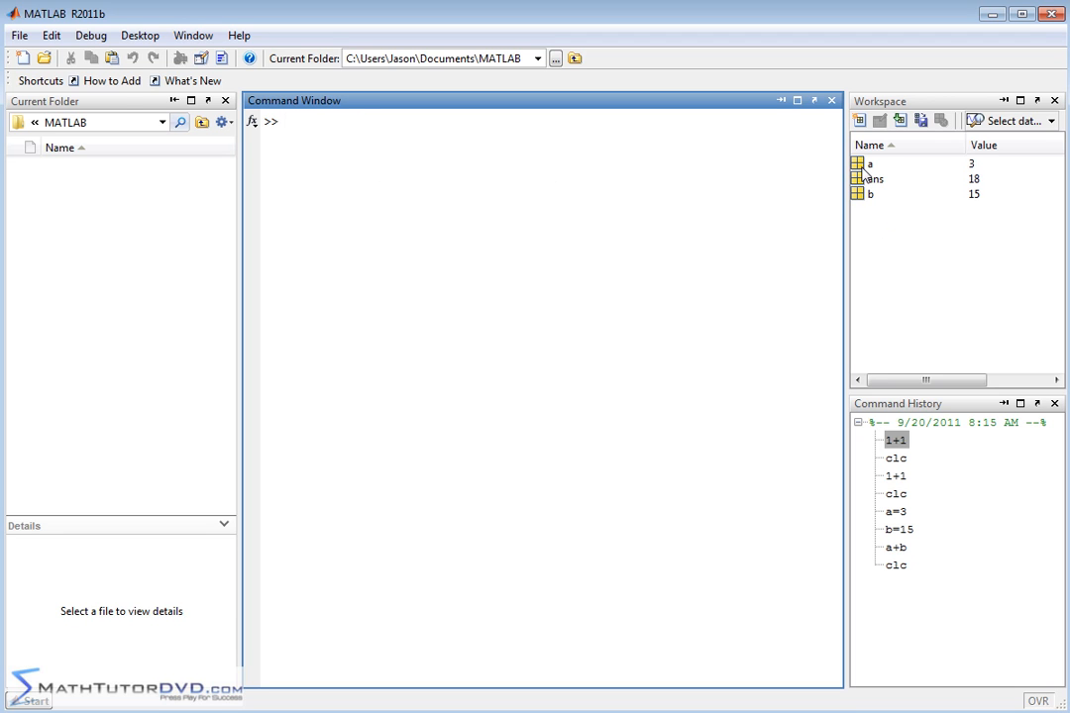
type("a")
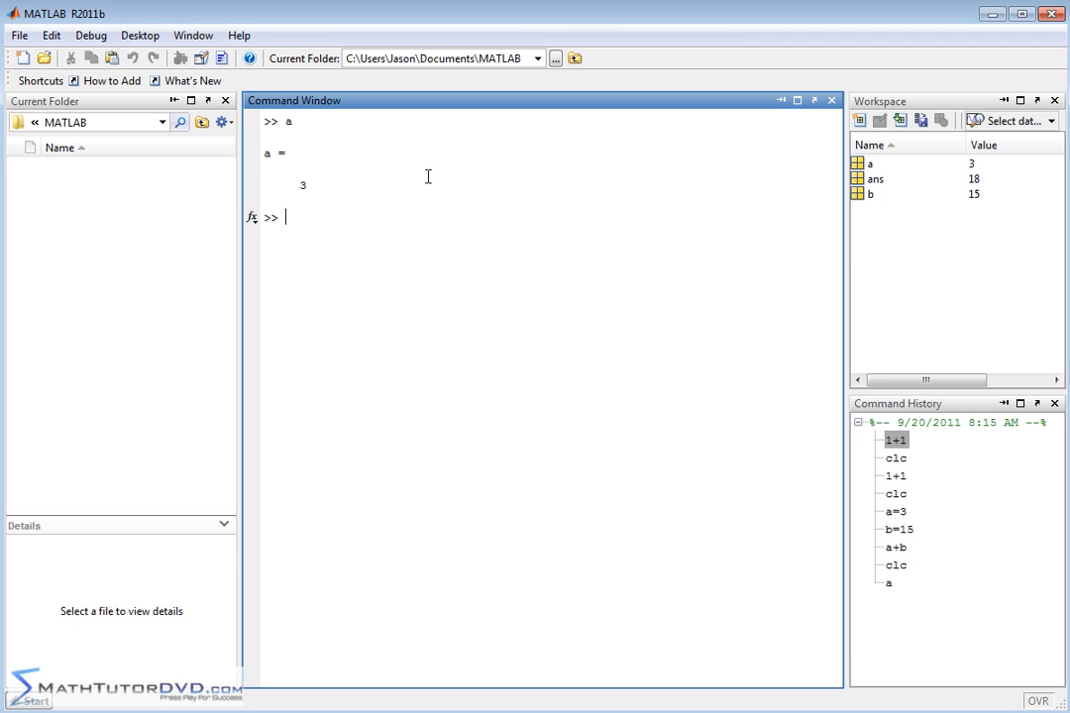
type("b")
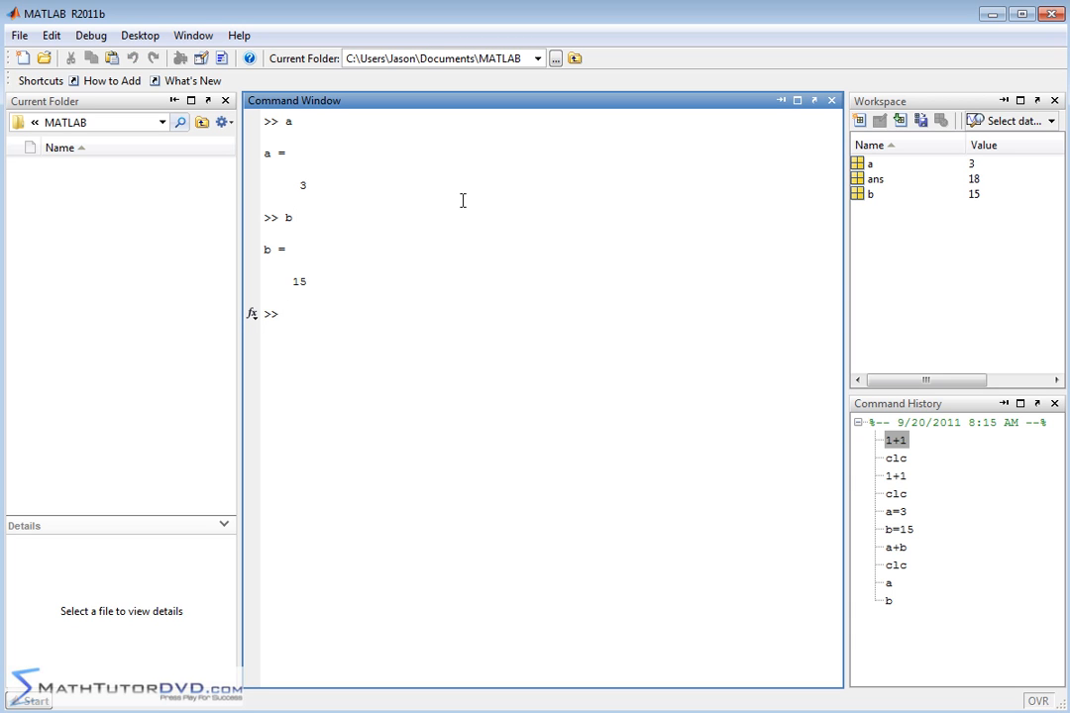
type("clc")
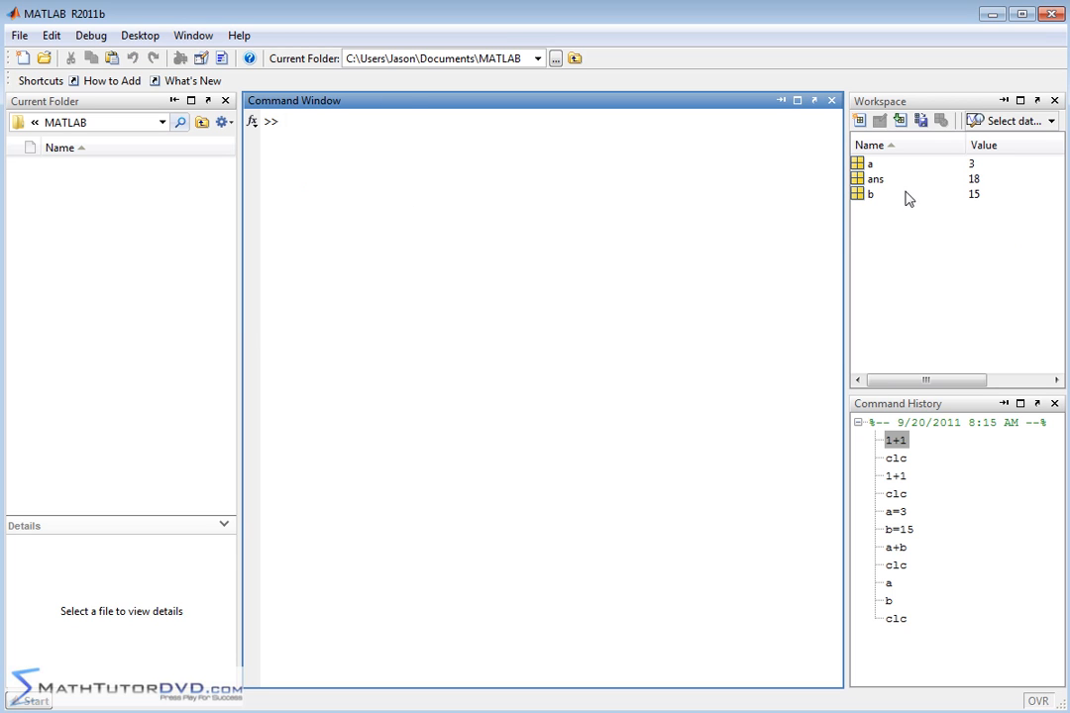
mouse_move(896, 207)
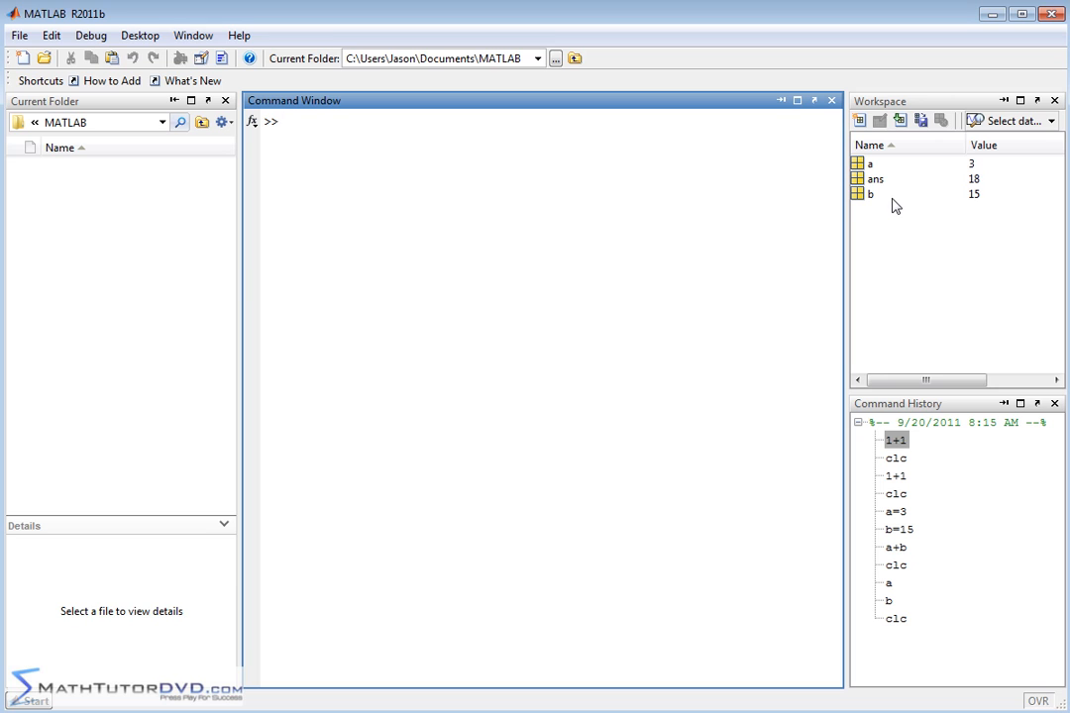
mouse_move(131, 200)
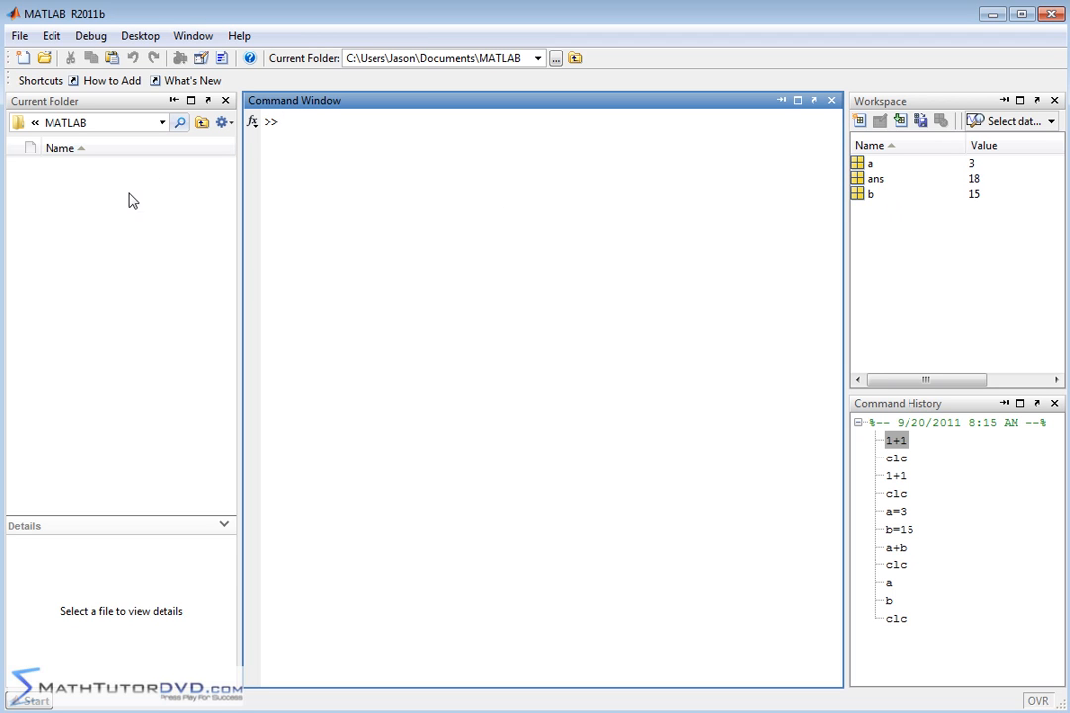
mouse_move(128, 354)
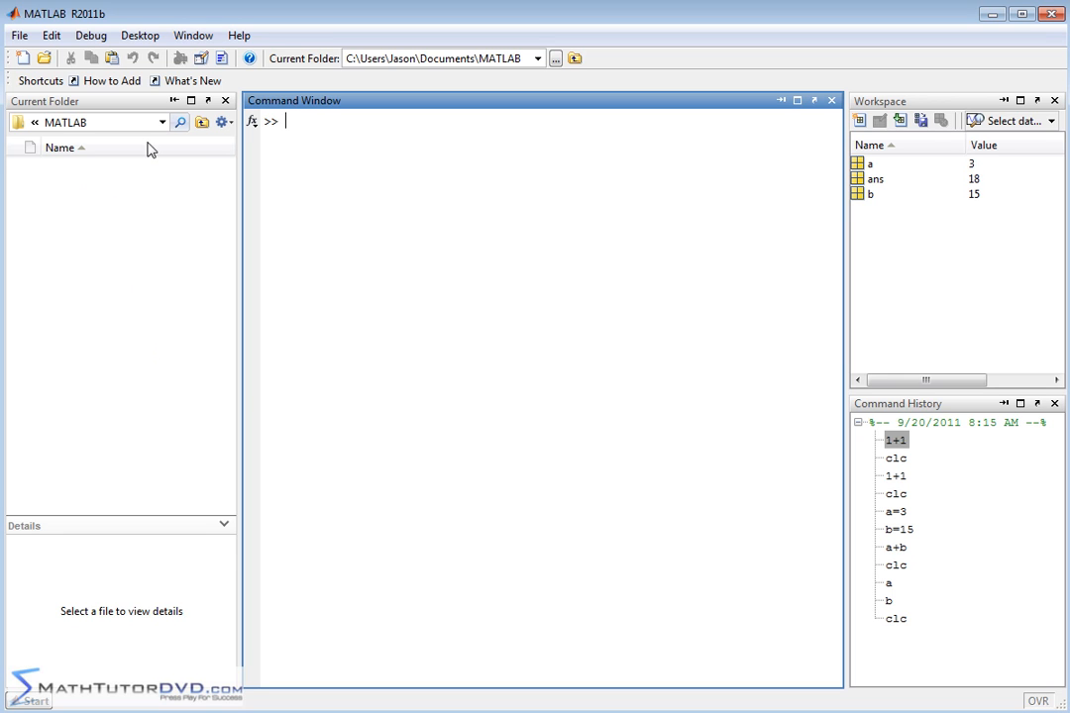
mouse_move(91, 185)
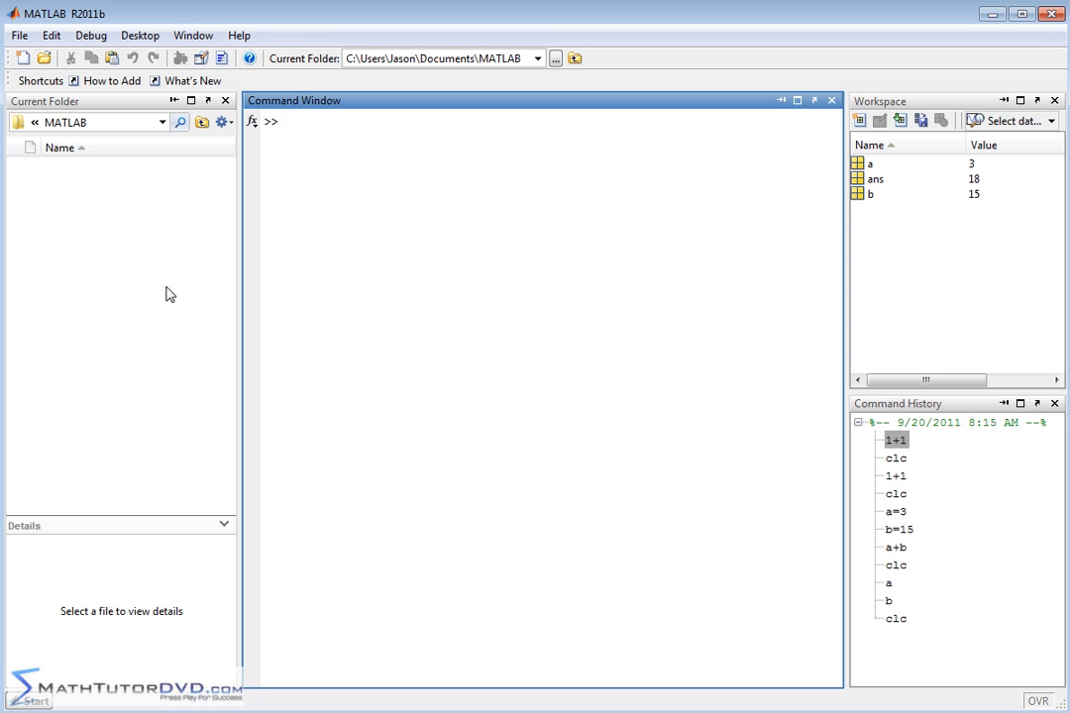
mouse_move(317, 72)
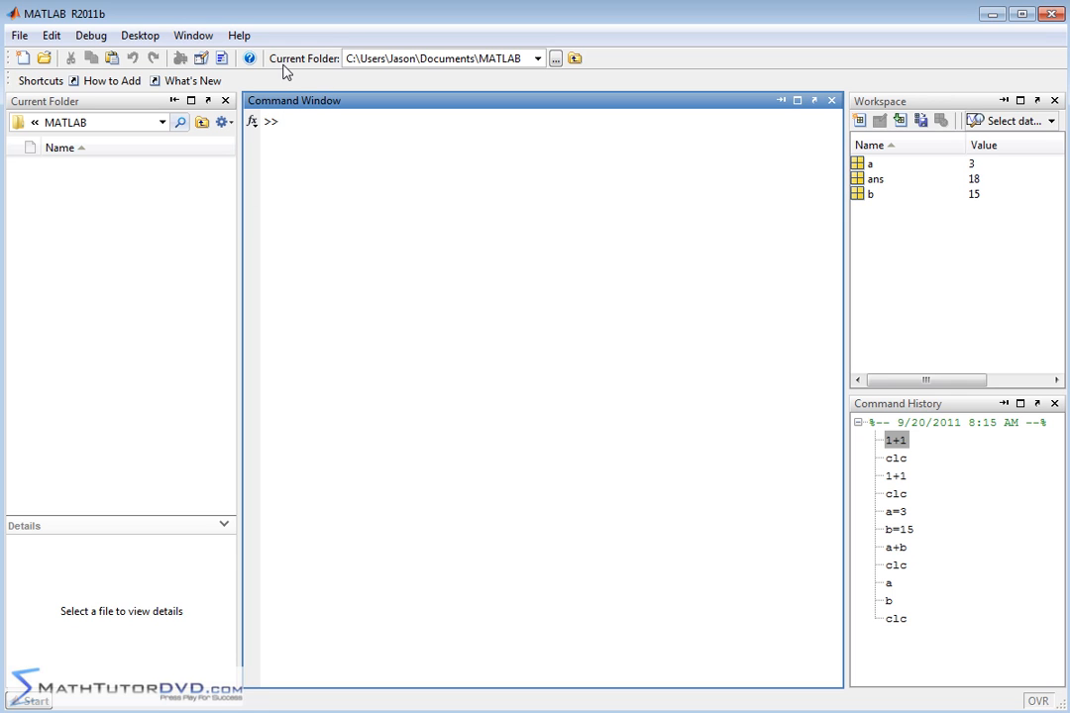
mouse_move(386, 89)
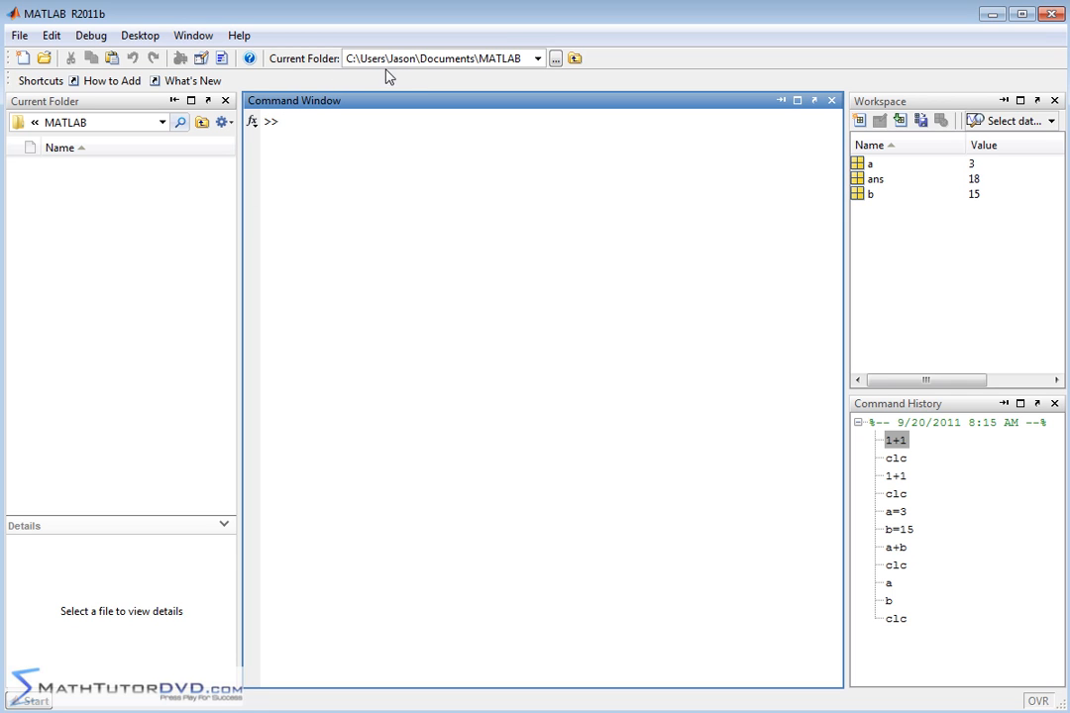
mouse_move(498, 76)
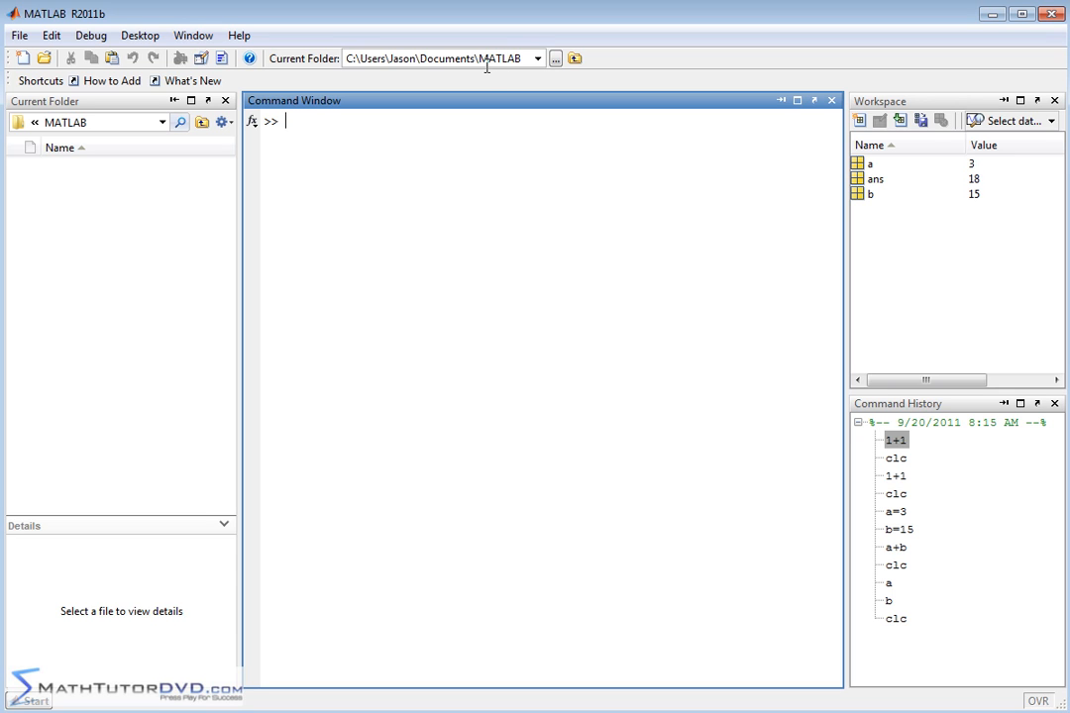
mouse_move(492, 72)
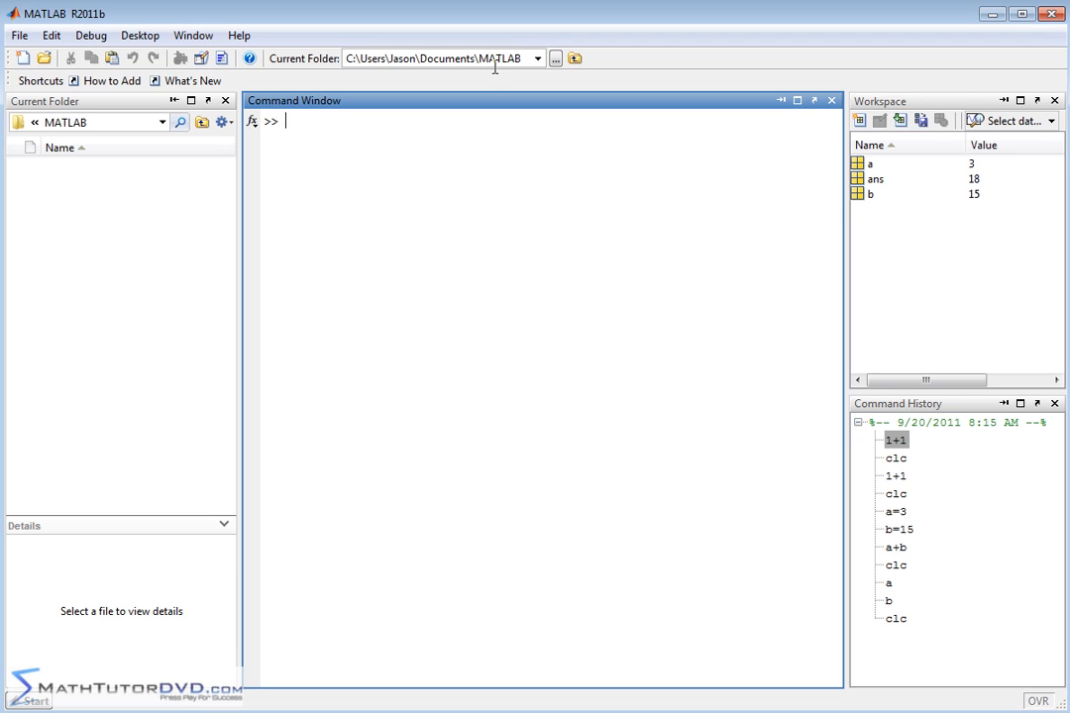
mouse_move(493, 75)
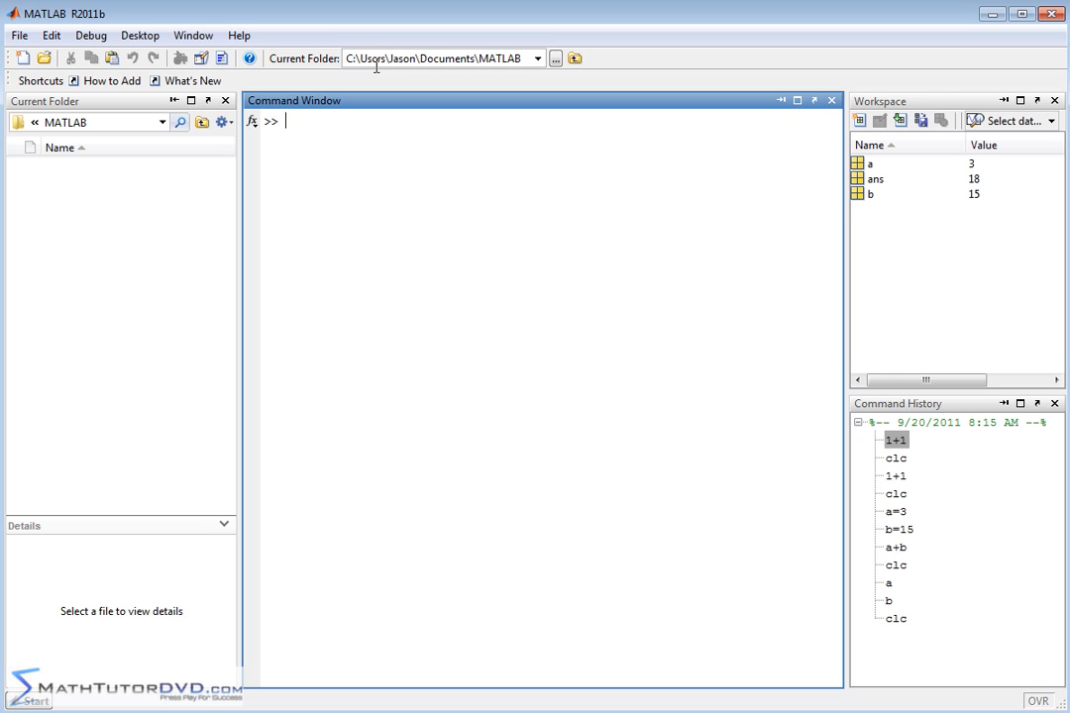
mouse_move(429, 34)
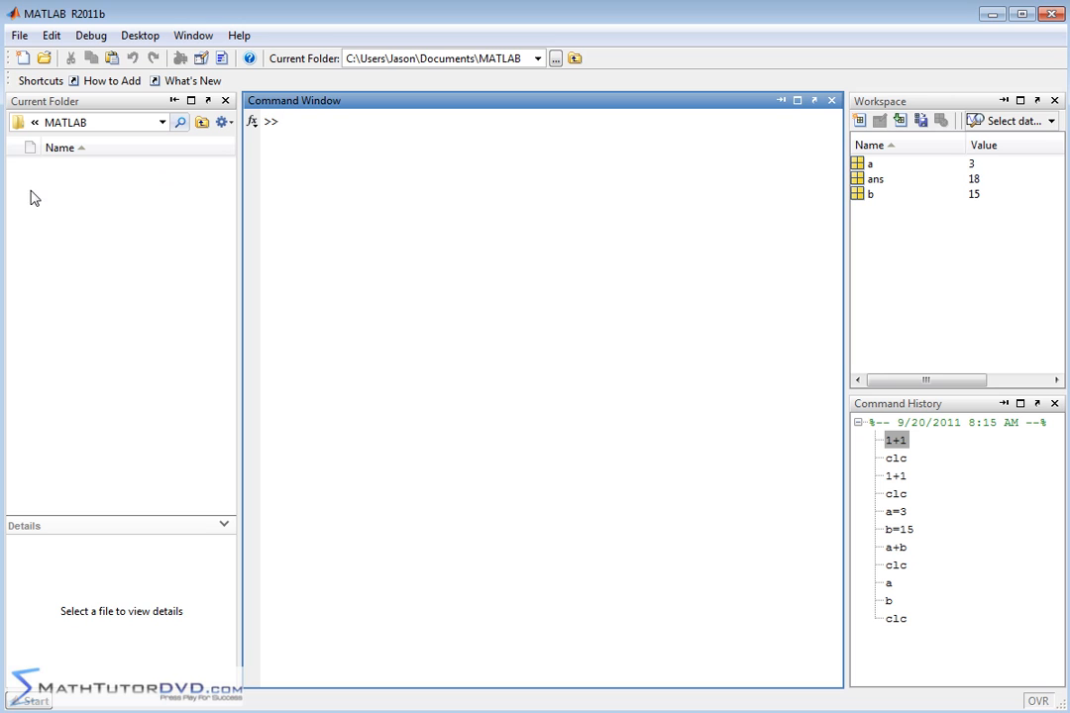
mouse_move(57, 197)
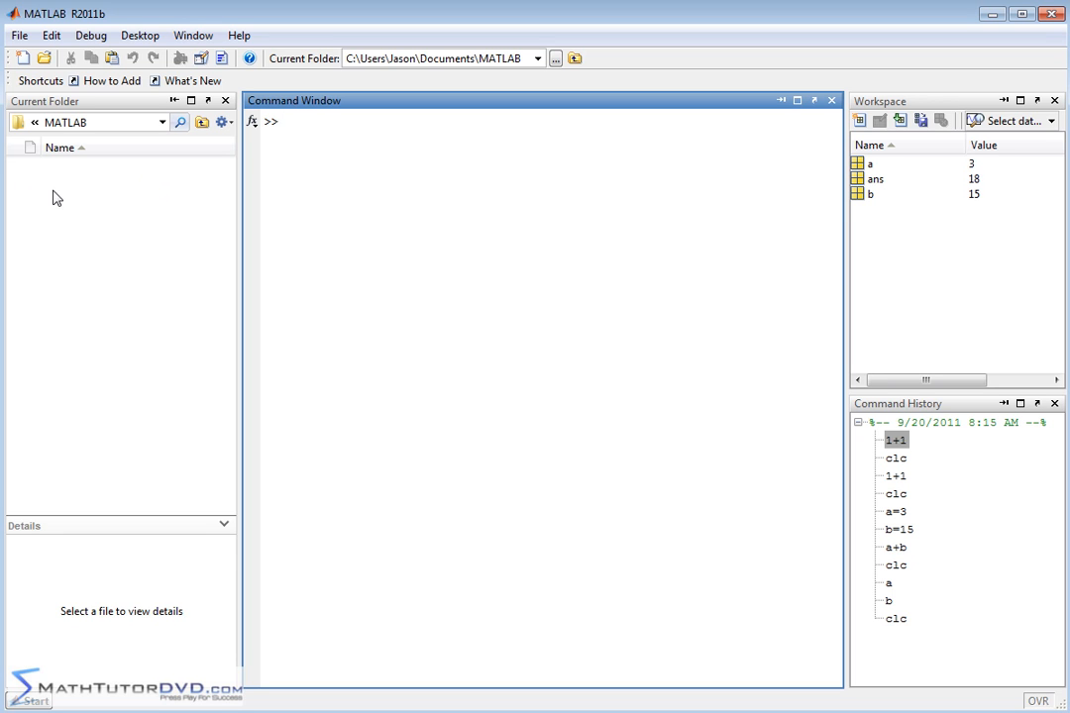
mouse_move(61, 179)
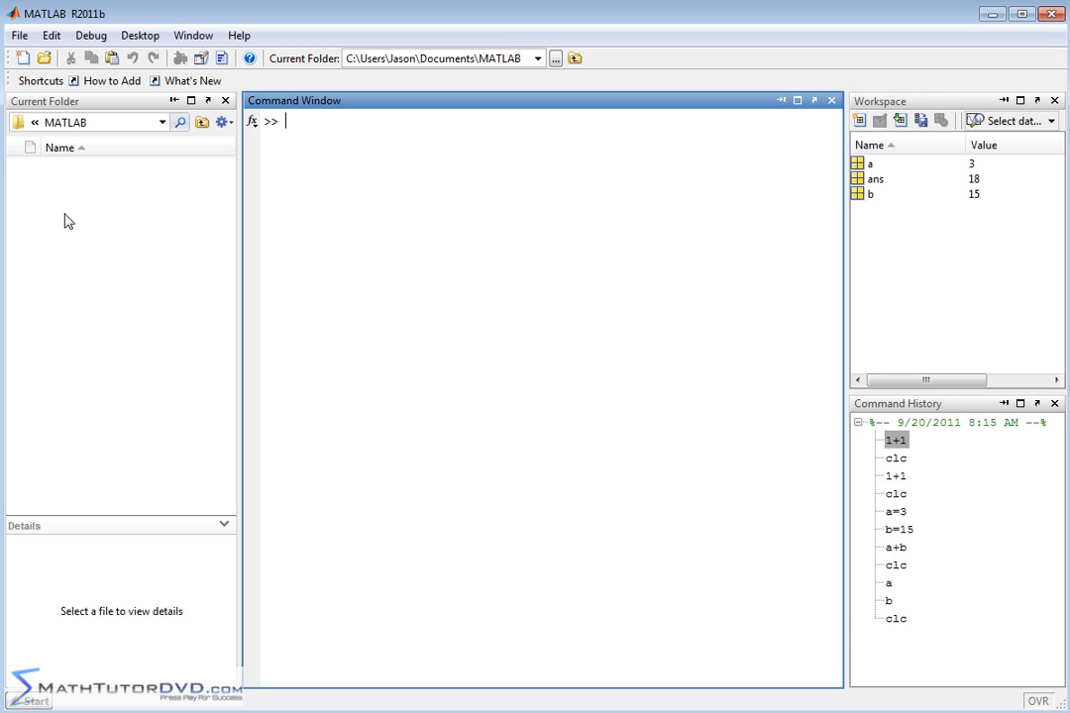
mouse_move(49, 217)
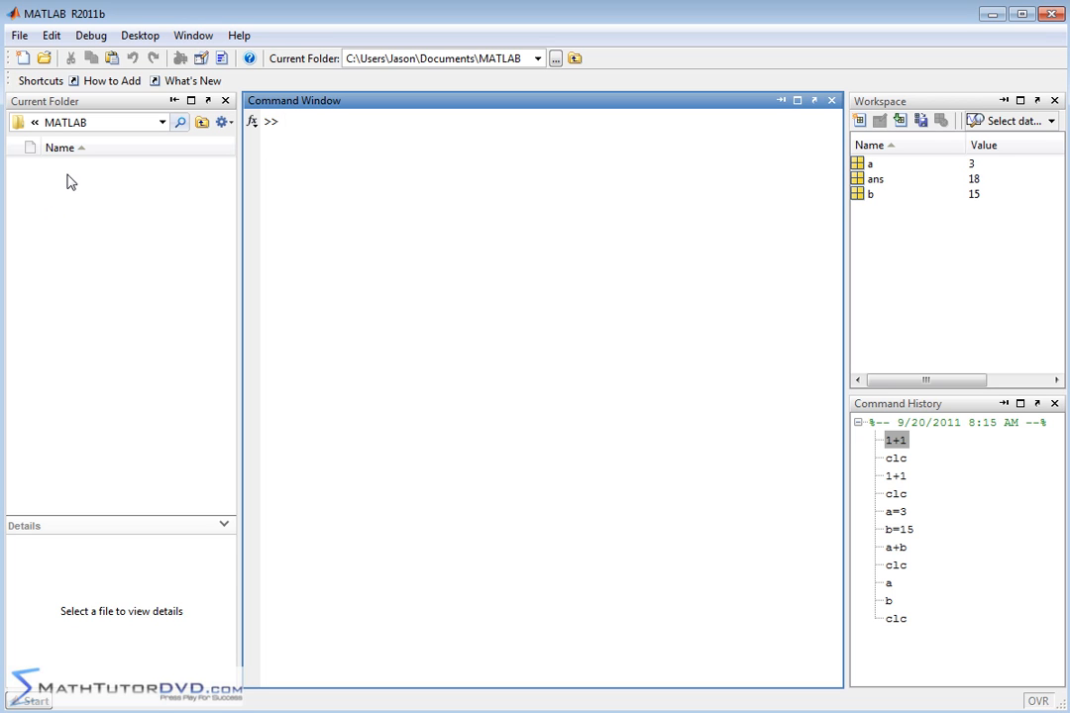
mouse_move(220, 174)
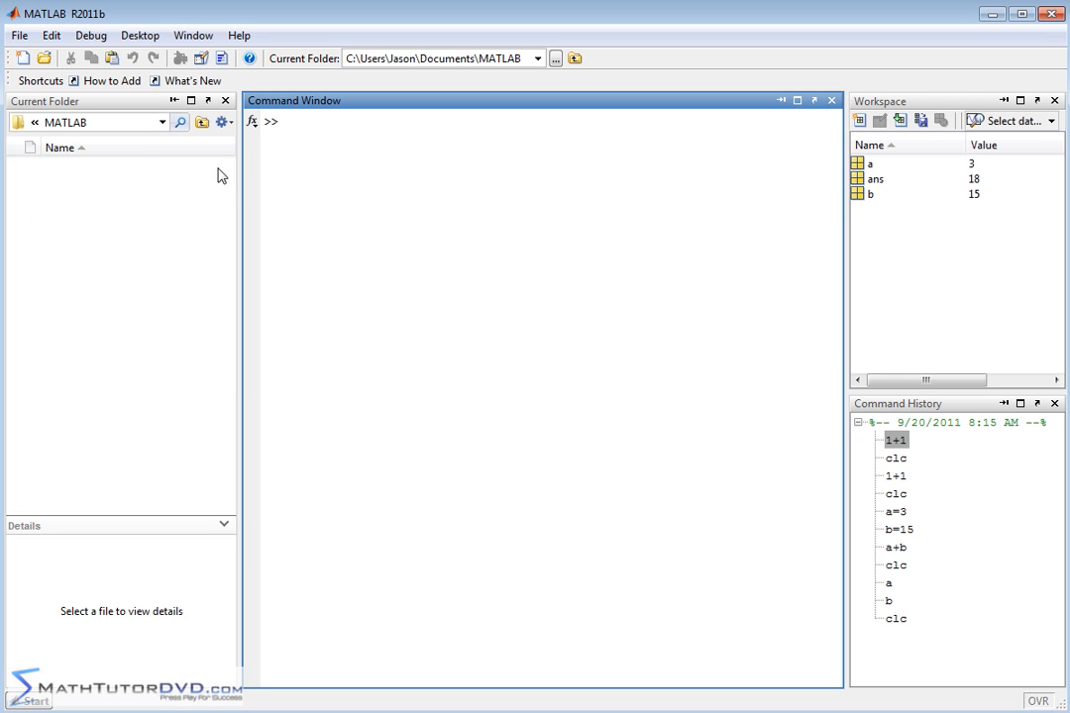
mouse_move(95, 16)
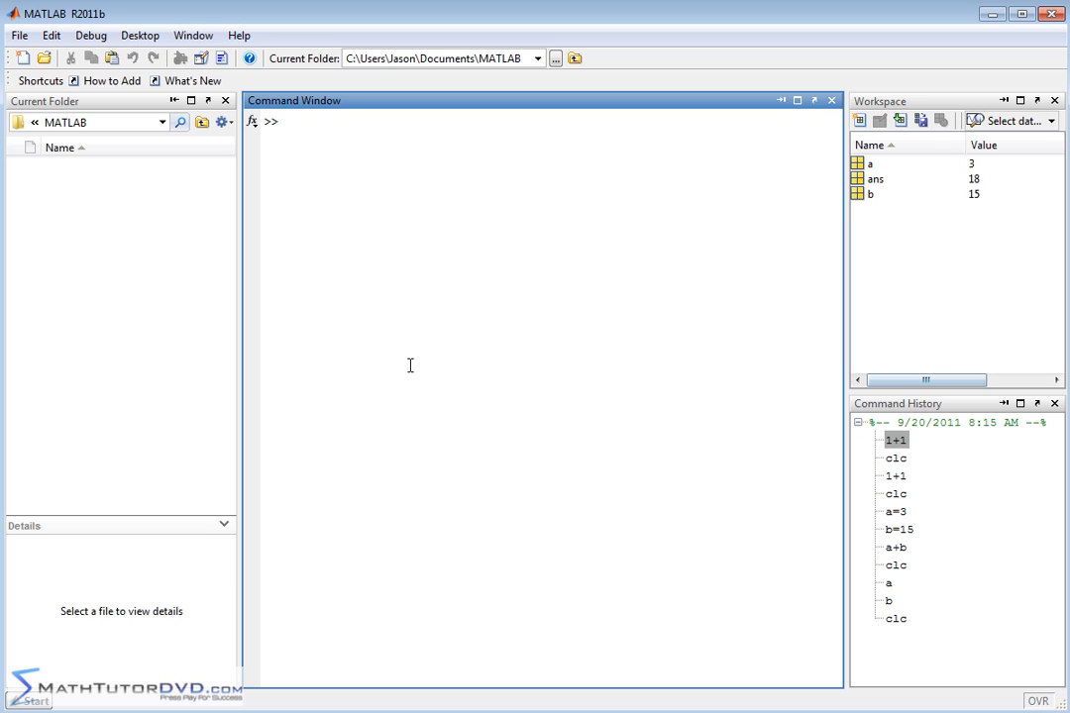
mouse_move(415, 356)
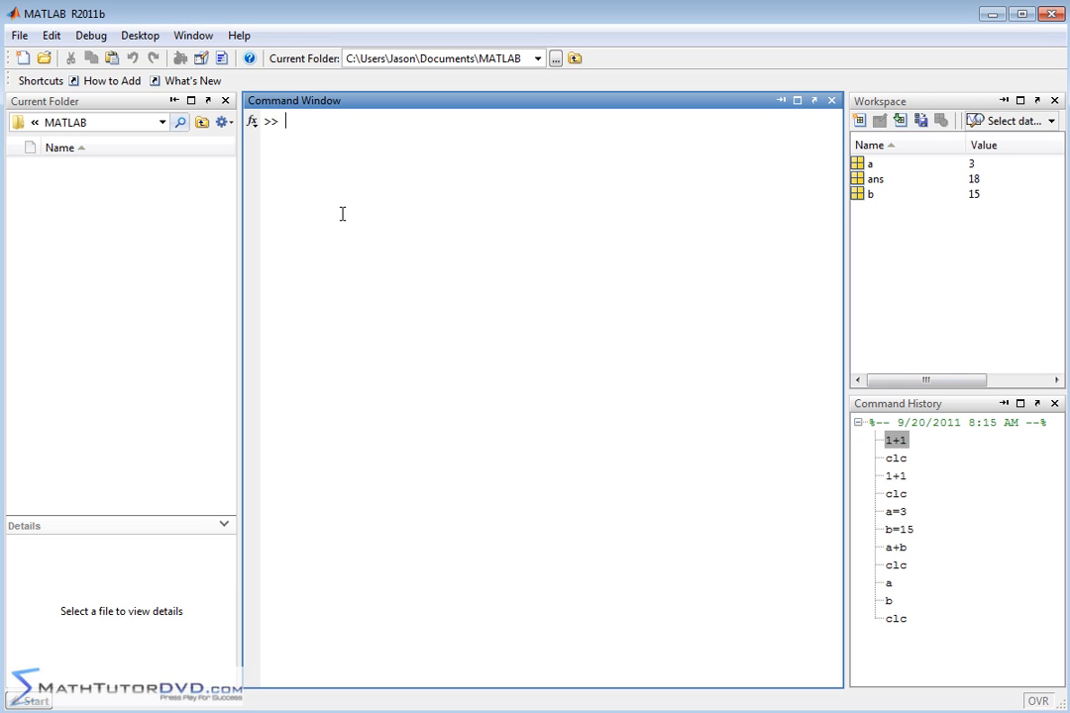
mouse_move(353, 356)
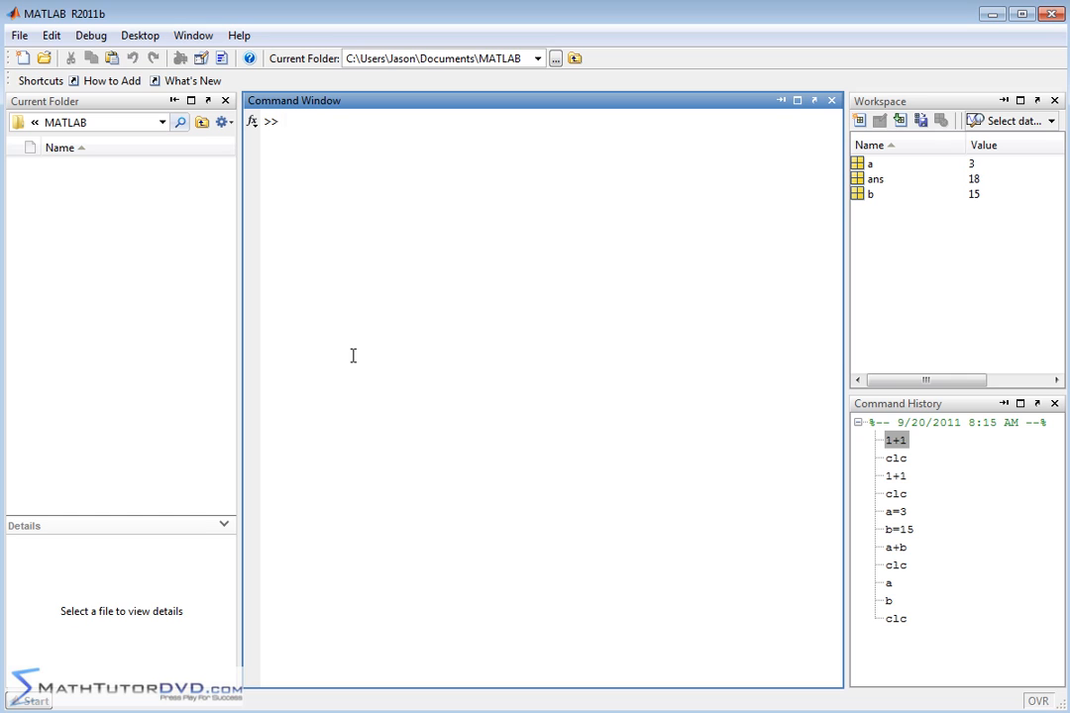
type("x=")
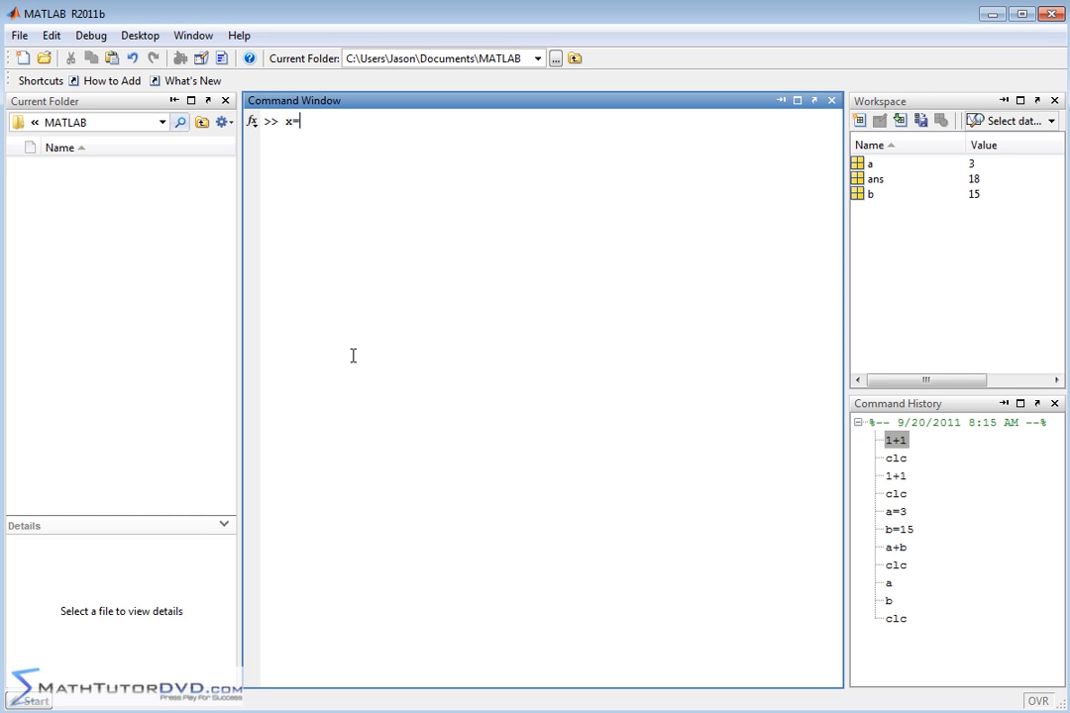
- Enter x=[0:0.1:10]; to create a silent 1x101 vector x
type("[")
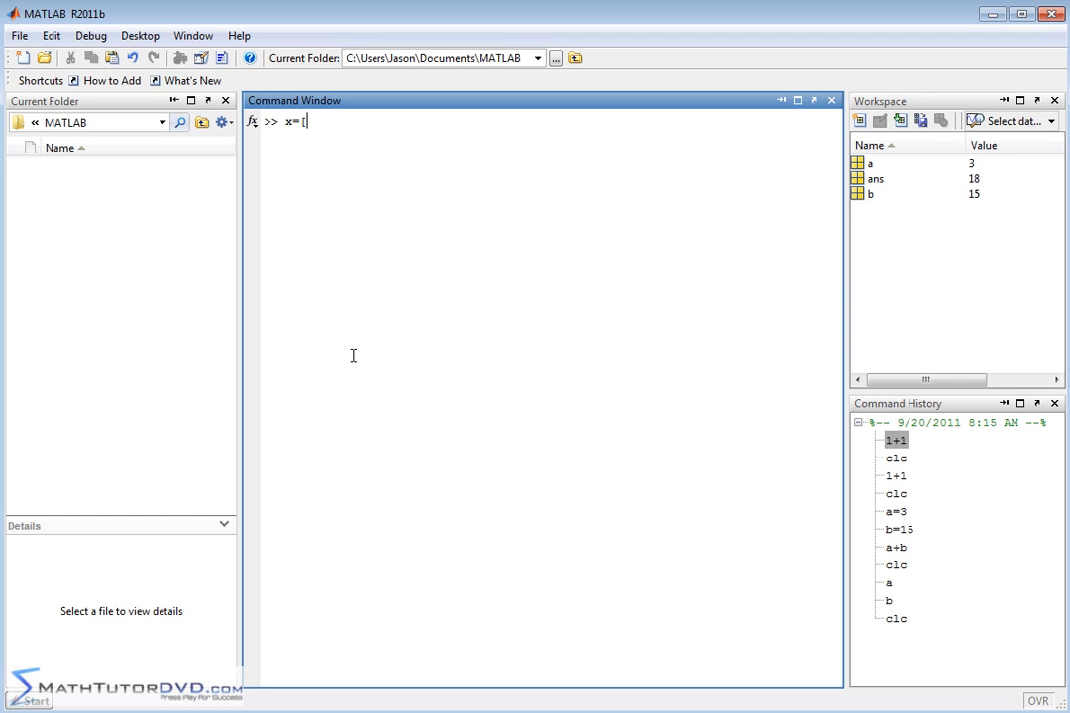
type("0")
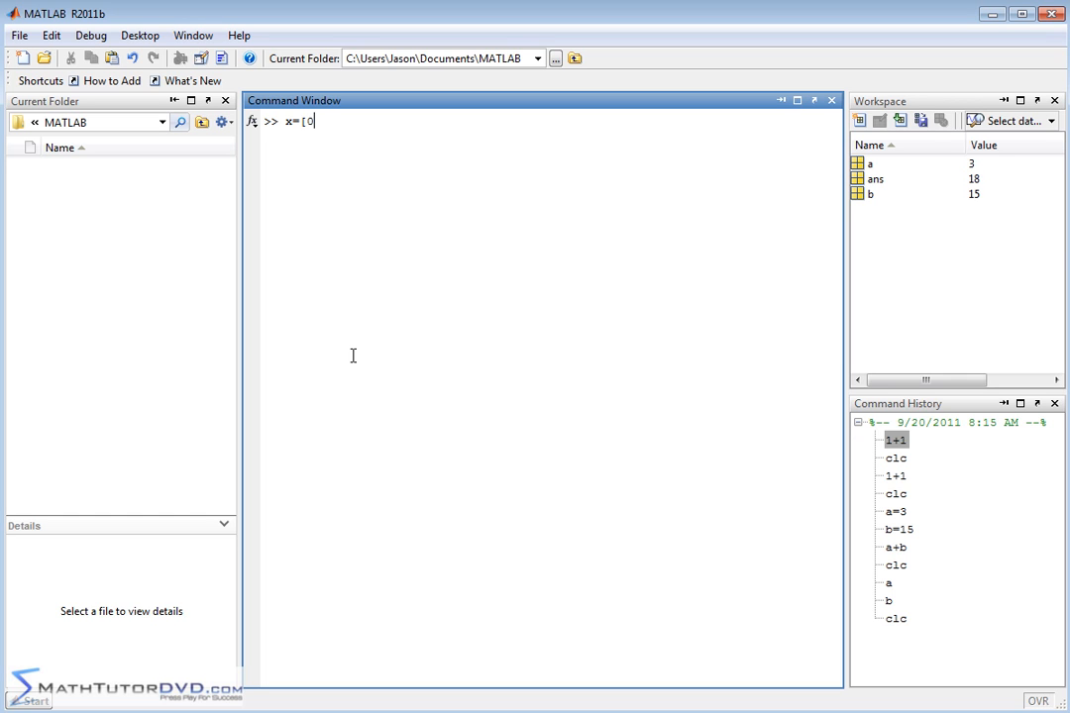
type(":0.1")
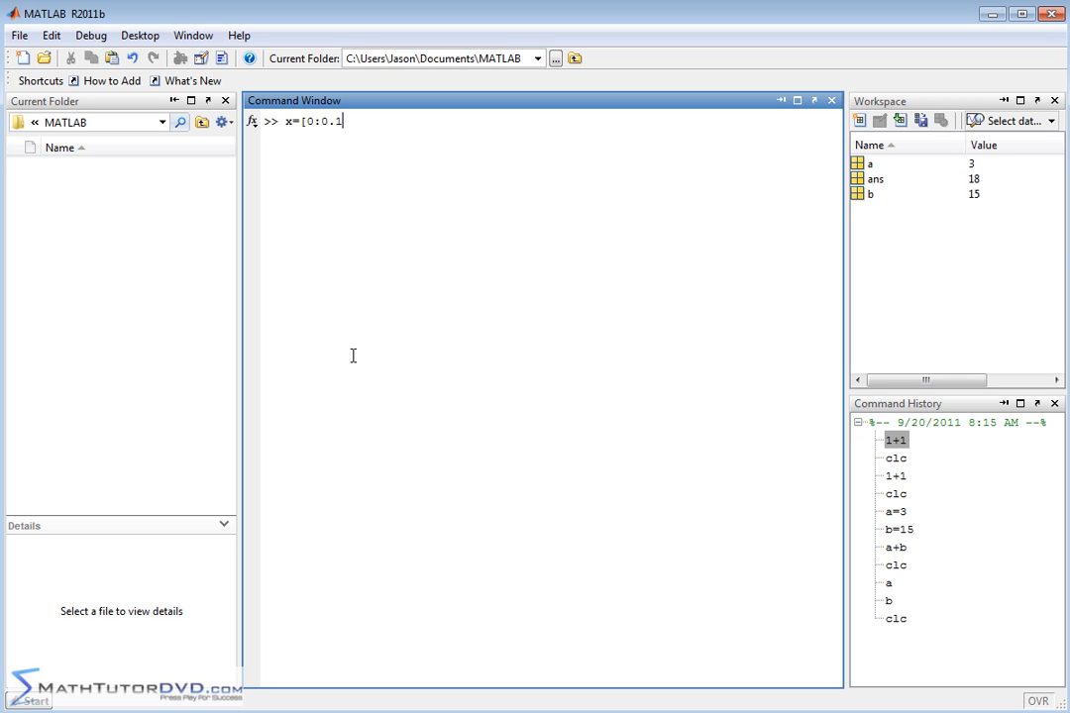
type(":10]")
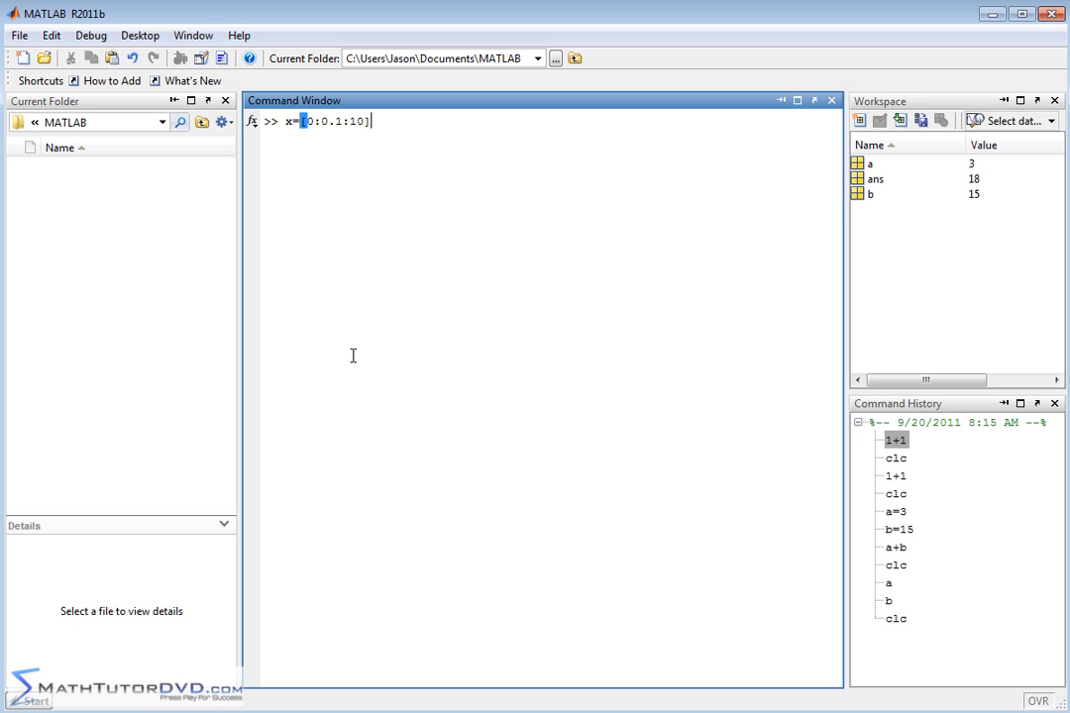
type(";")
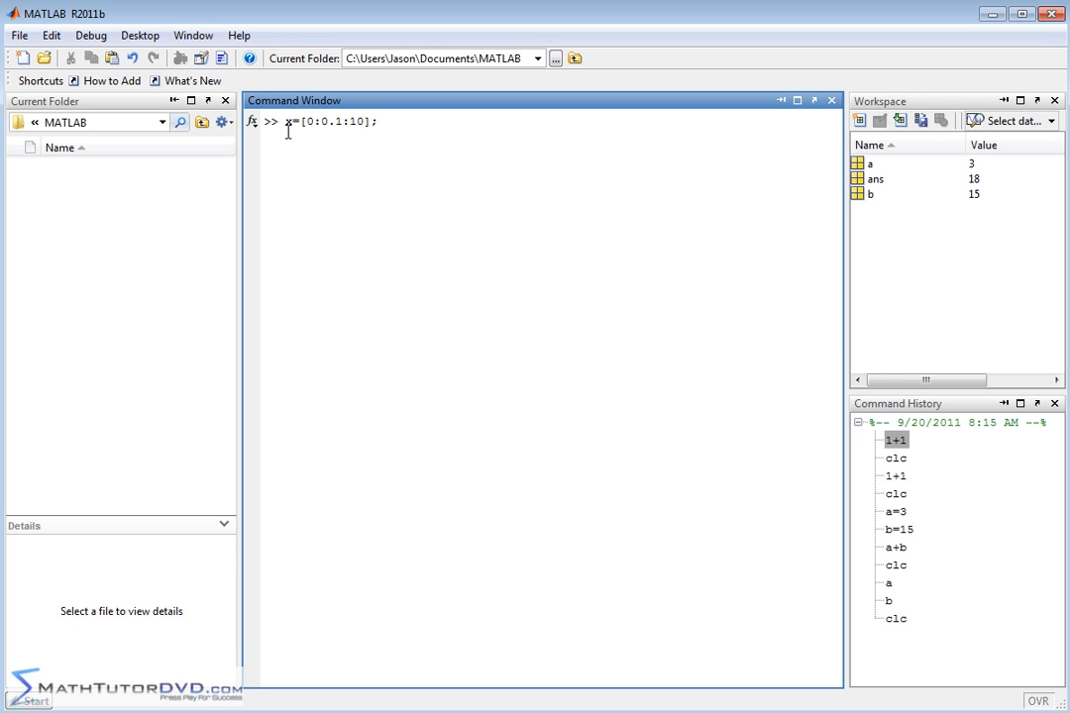
mouse_move(362, 132)
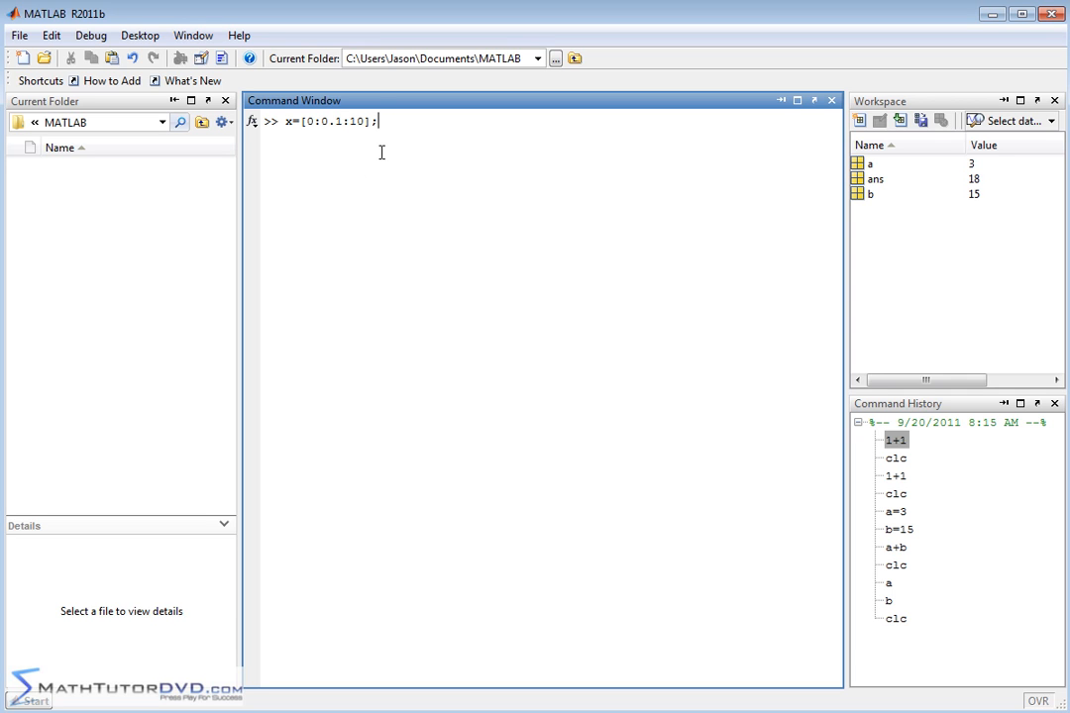
mouse_move(411, 230)
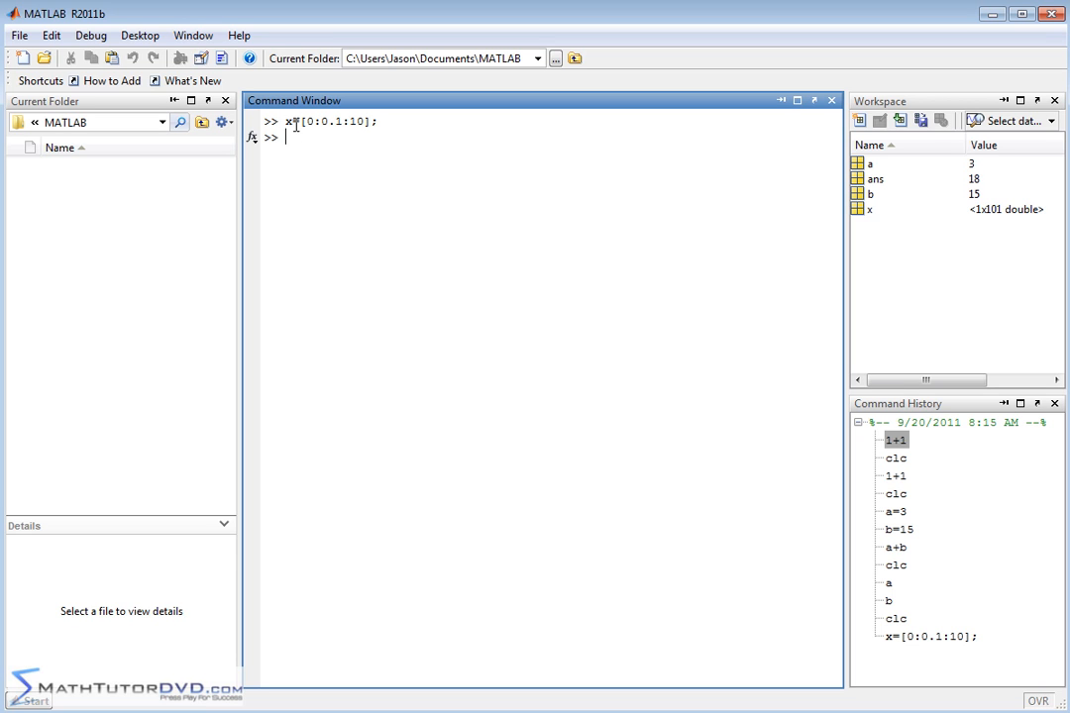
- Enter plot(x,sin(x)) to draw the sine curve in Figure 1
type("plo")
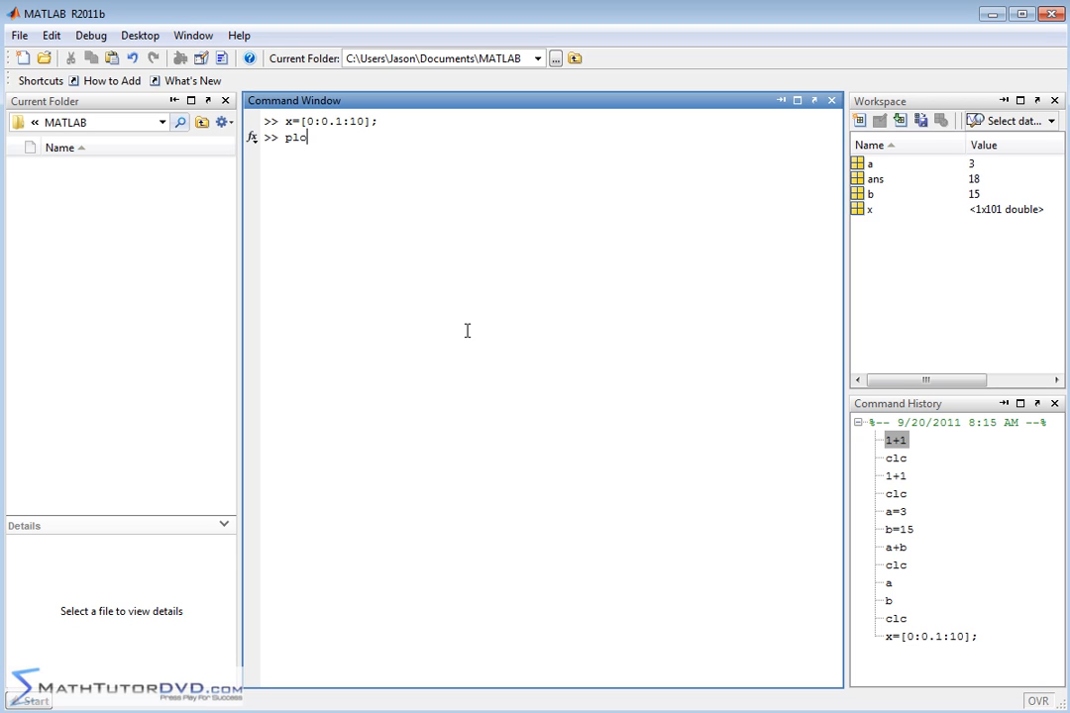
type("t(")
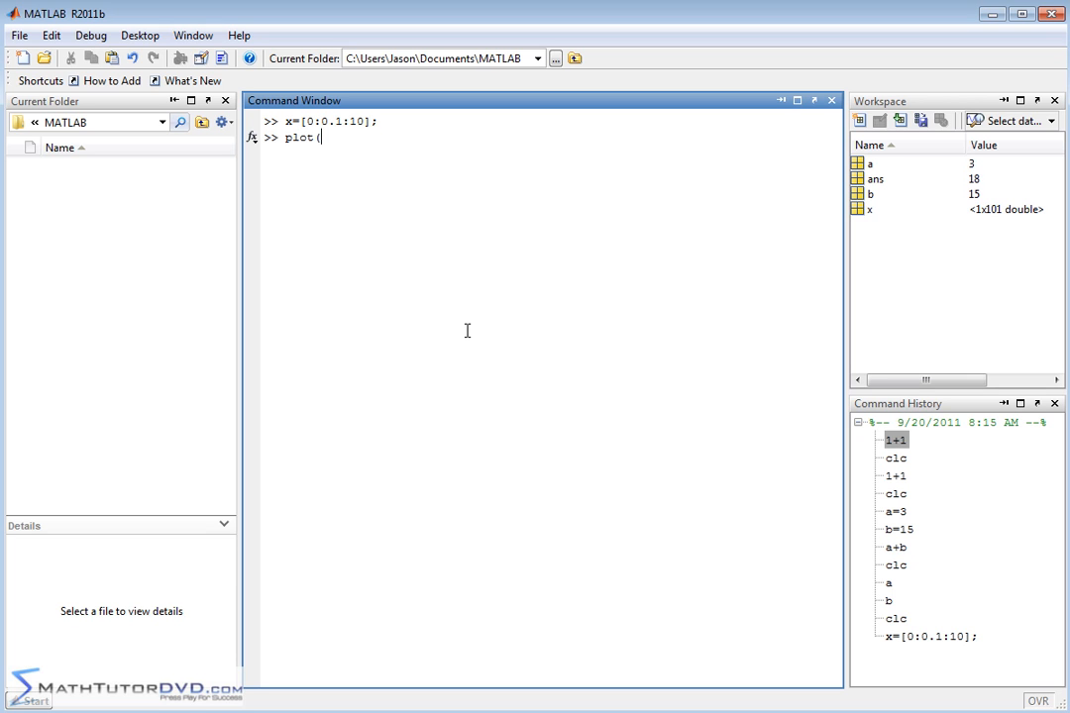
type("x")
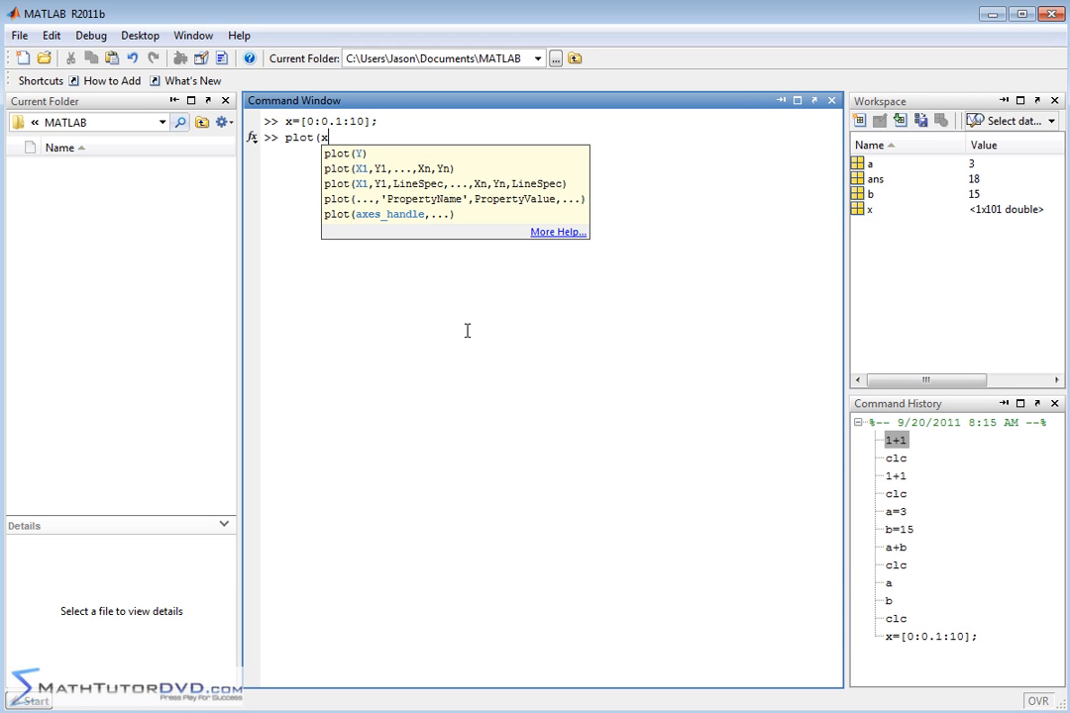
type(",sin")
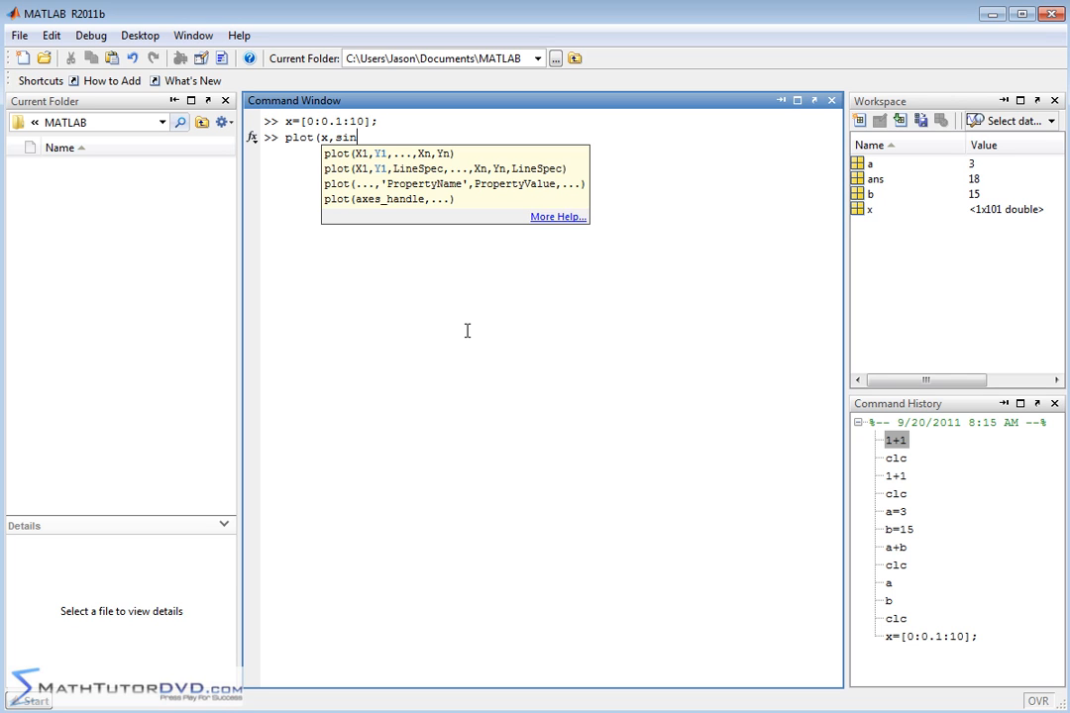
type("(x)")
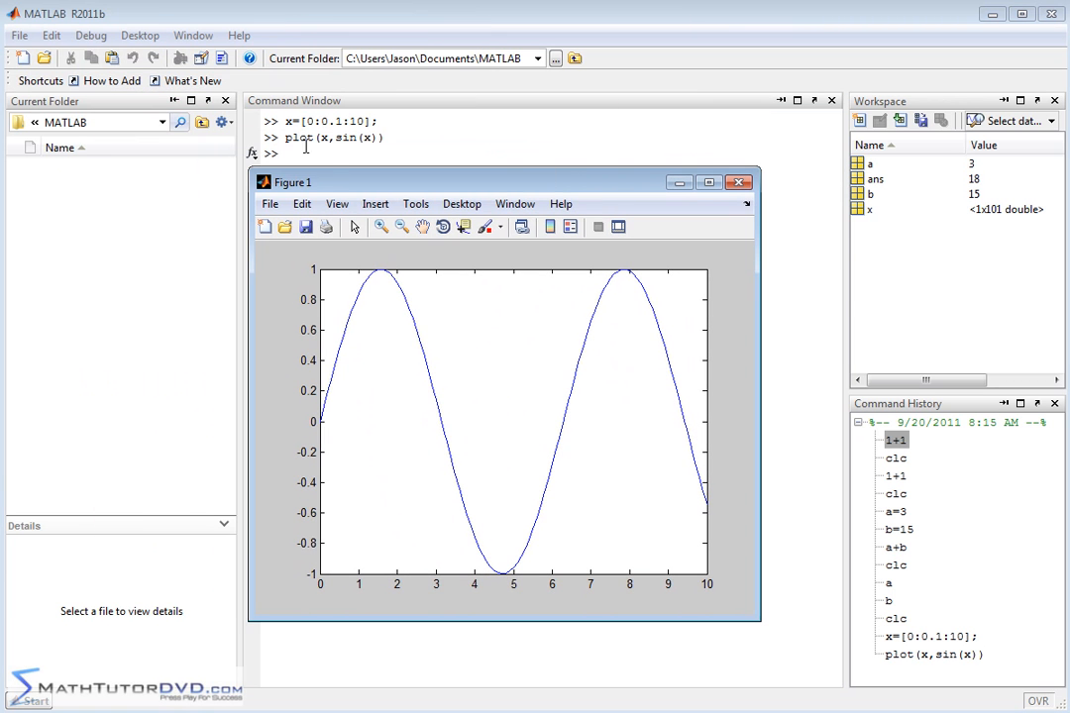
mouse_move(548, 375)
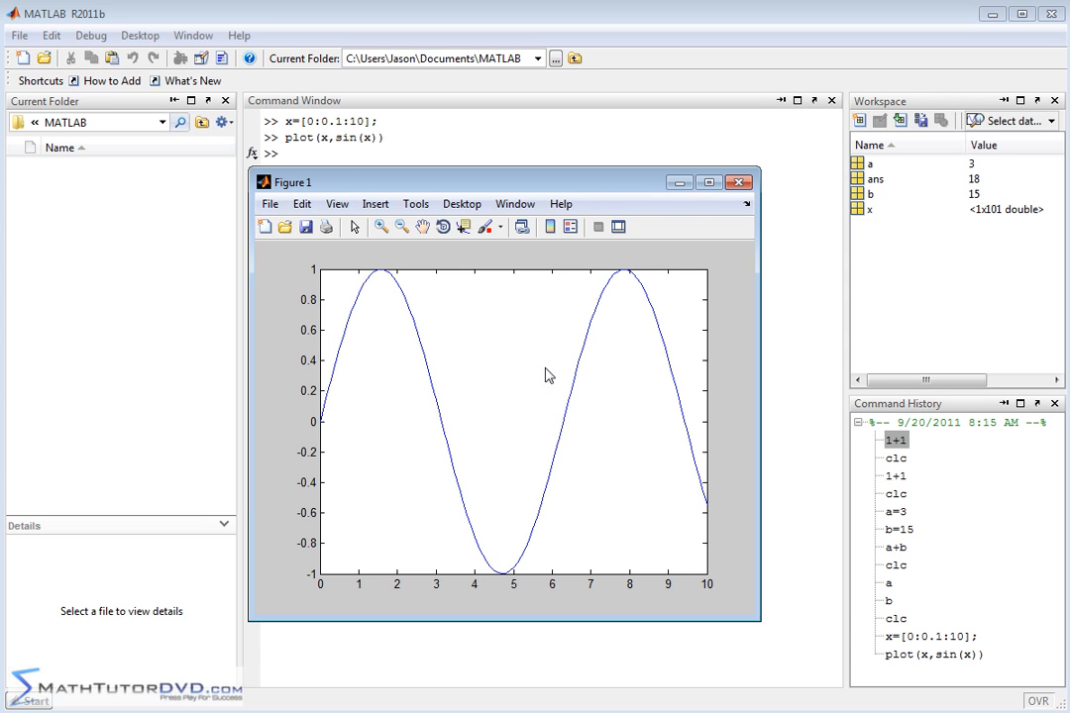
mouse_move(556, 384)
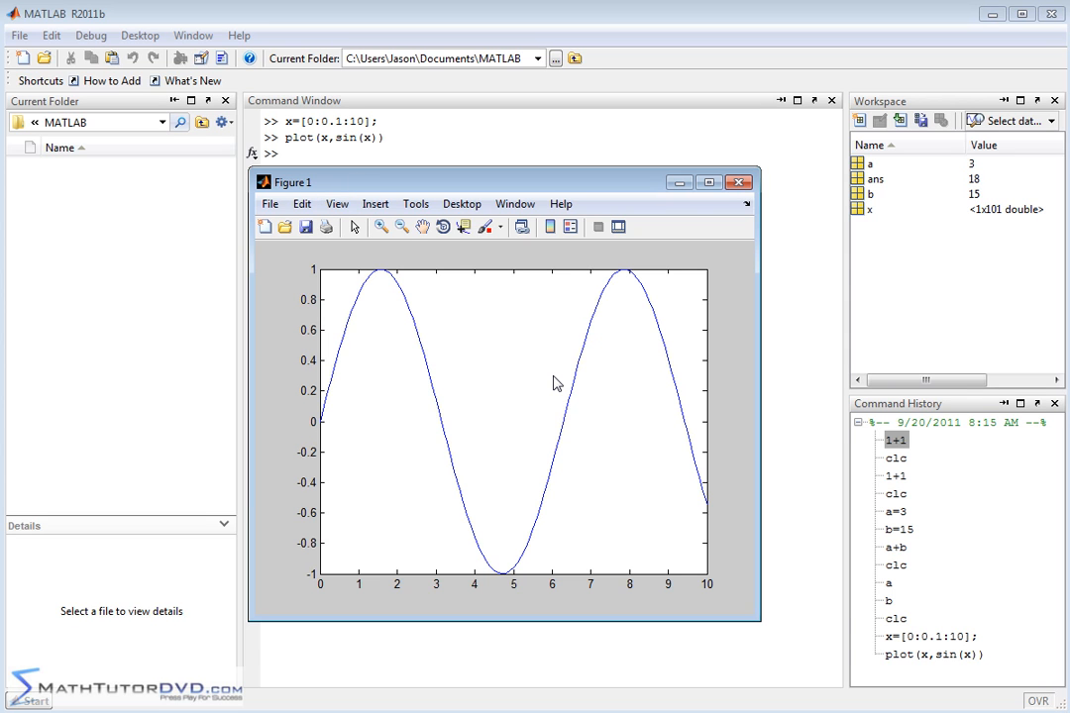
mouse_move(565, 363)
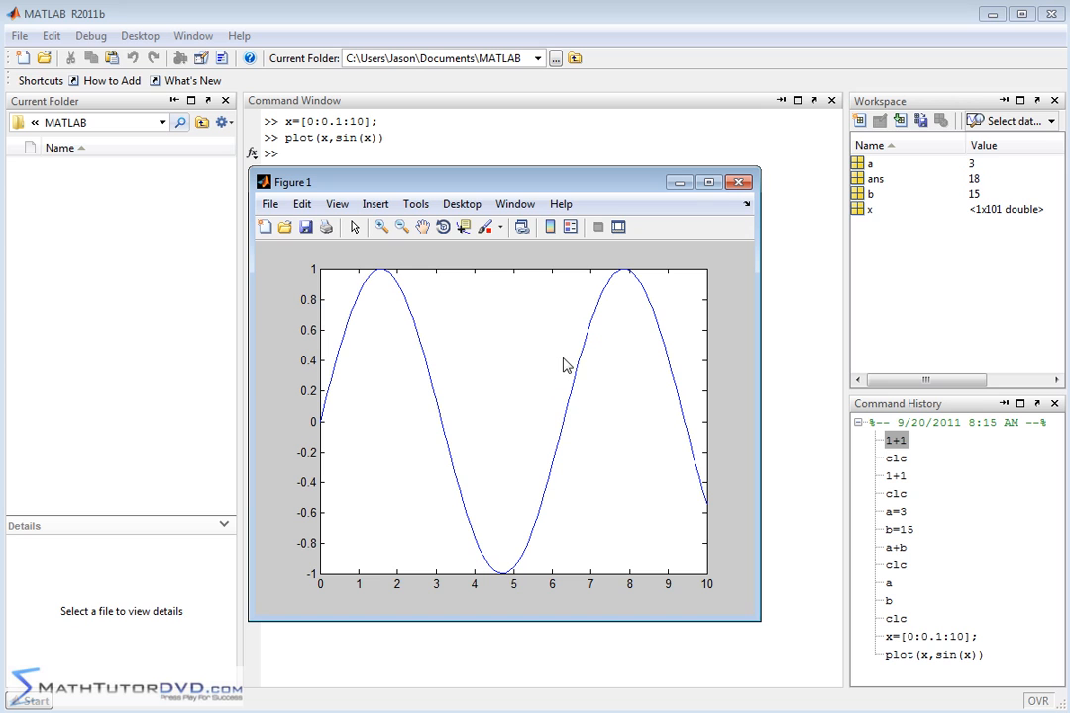
mouse_move(307, 422)
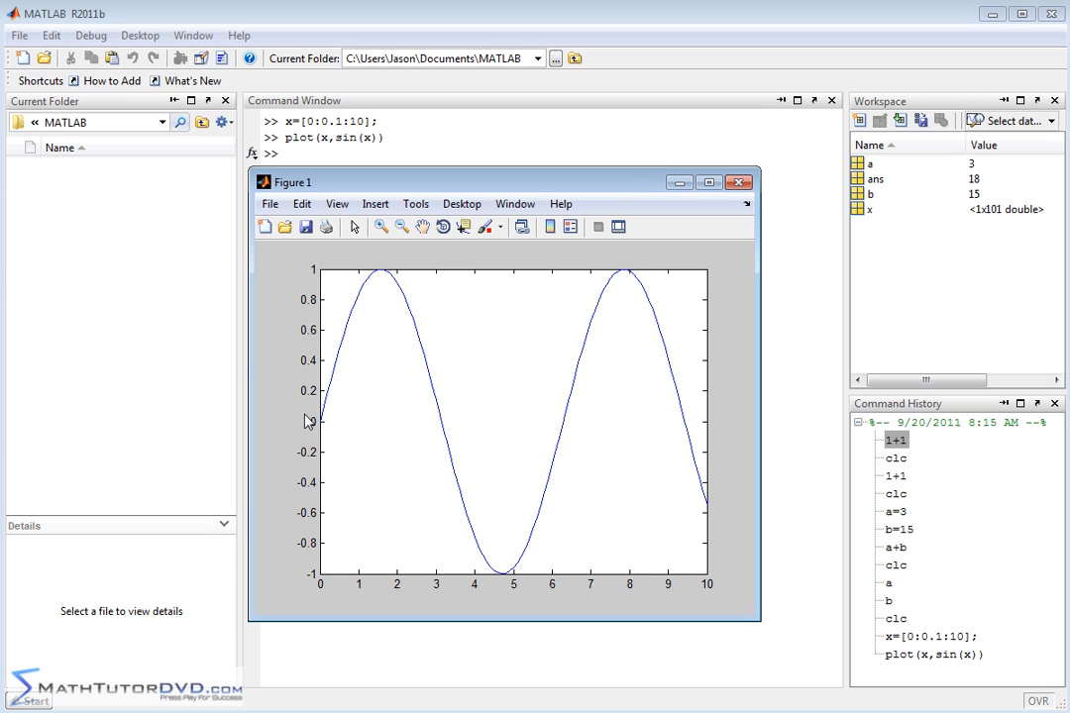
mouse_move(738, 426)
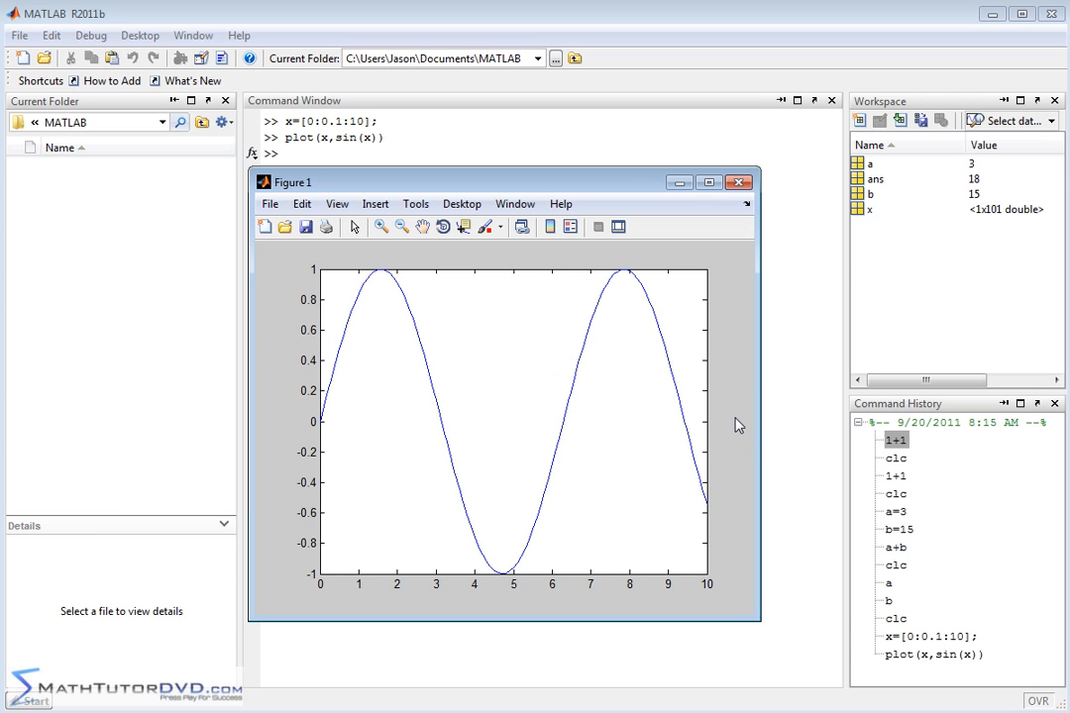
mouse_move(321, 143)
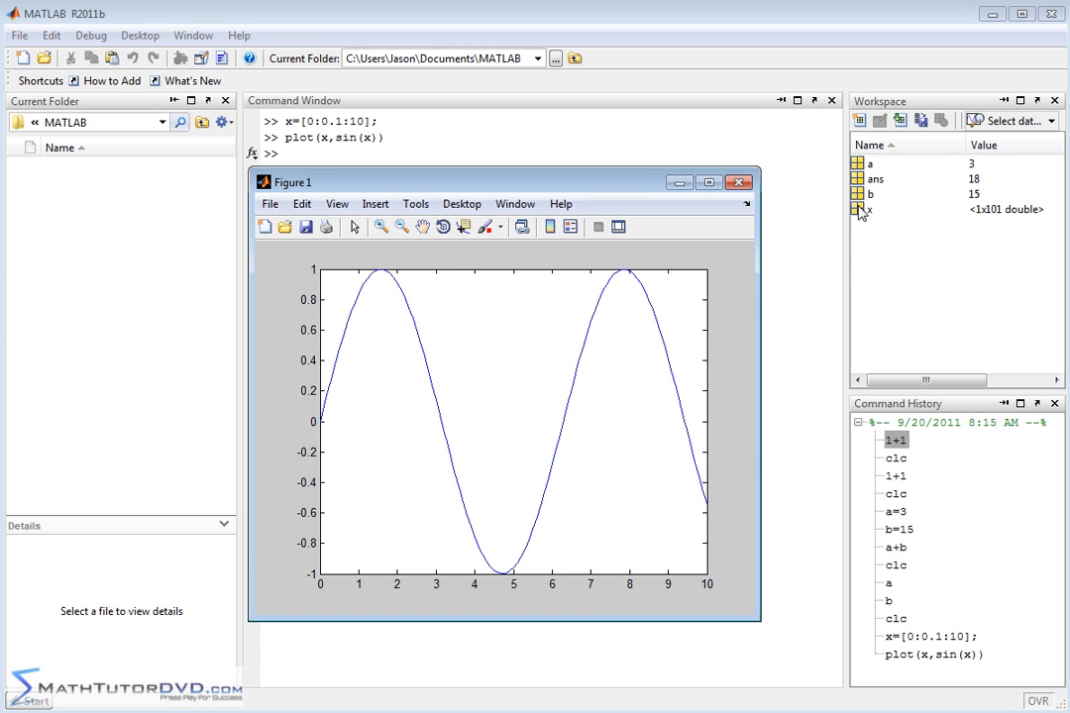
mouse_move(871, 226)
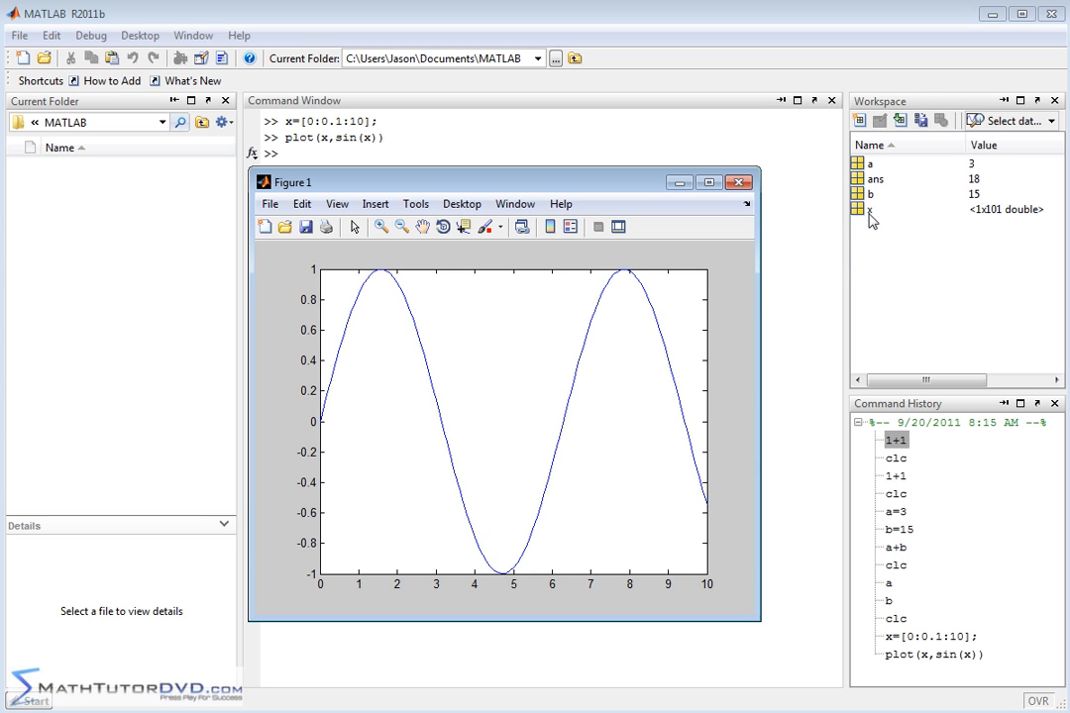
mouse_move(866, 219)
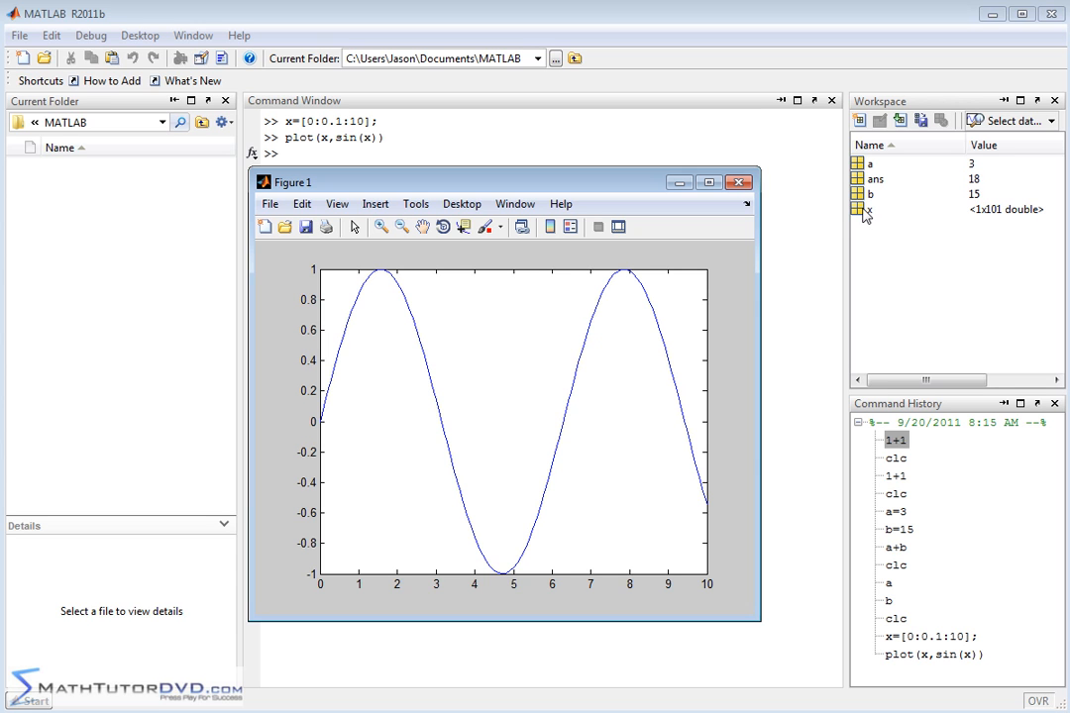
mouse_move(995, 171)
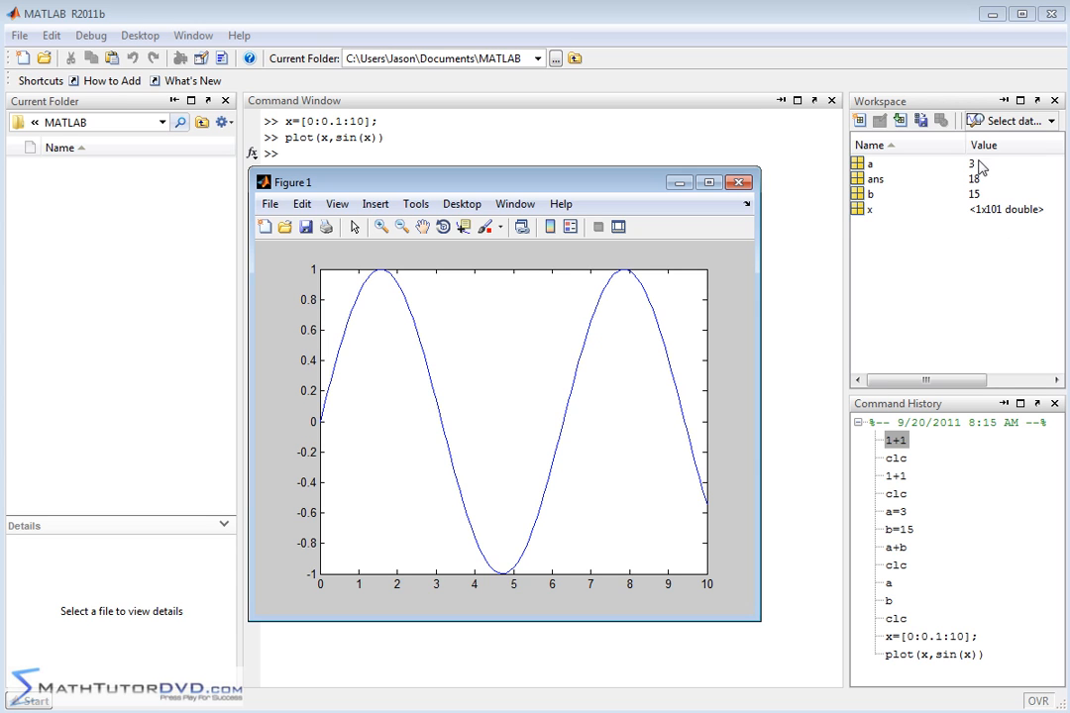
mouse_move(997, 201)
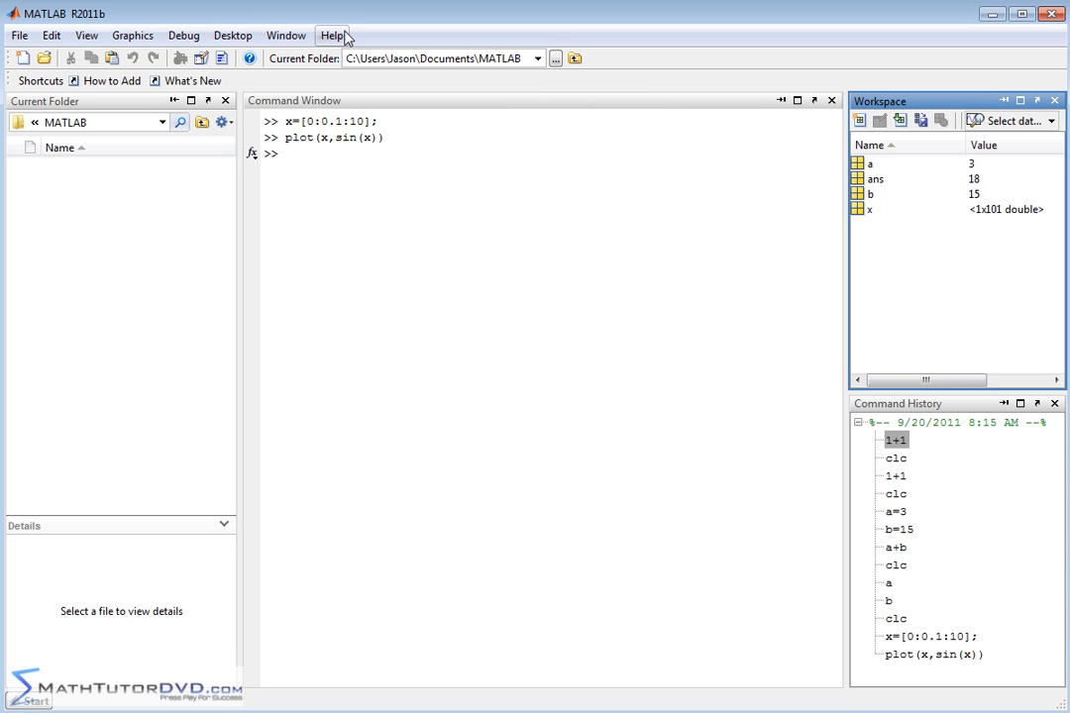
mouse_move(902, 220)
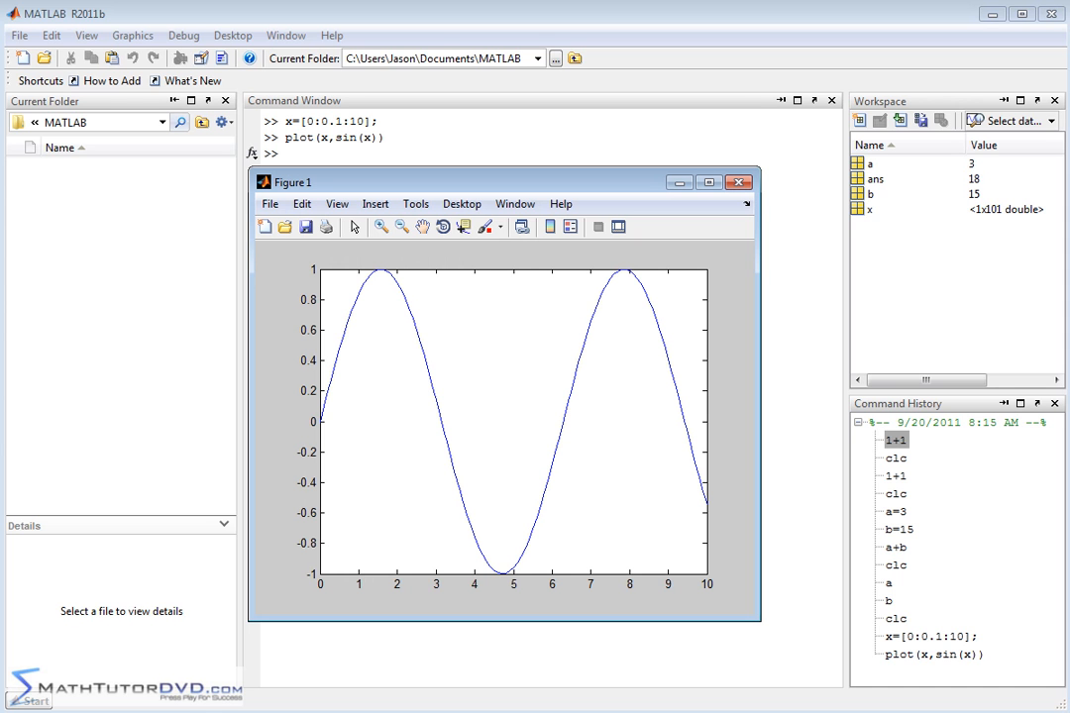
mouse_move(680, 345)
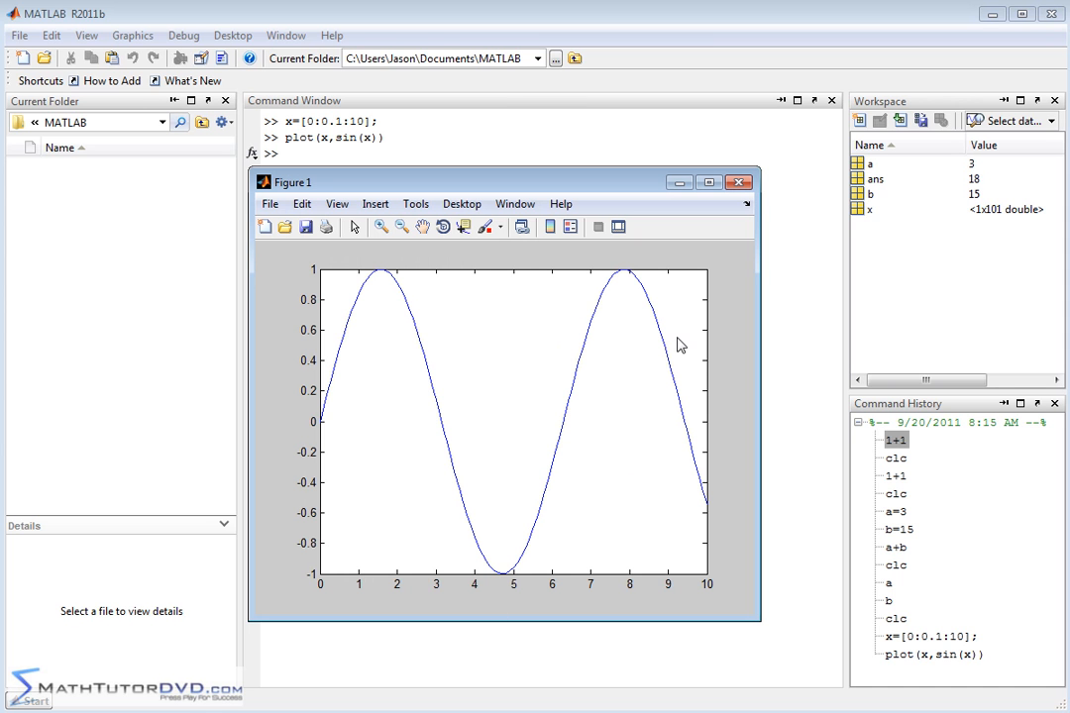
mouse_move(595, 305)
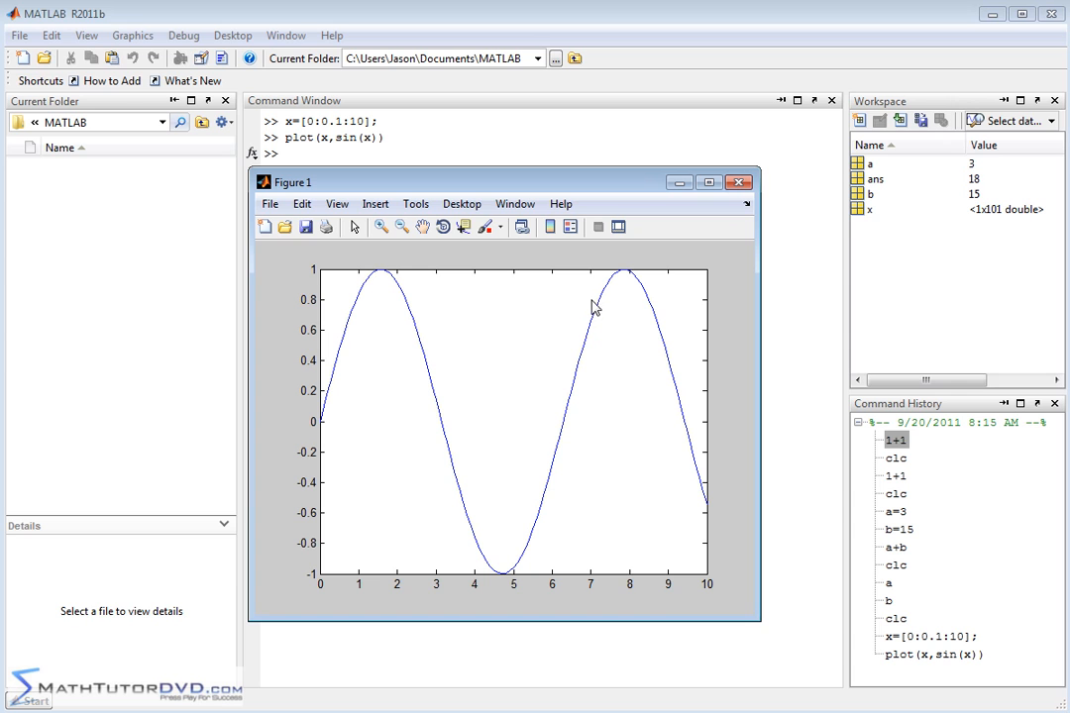
mouse_move(382, 228)
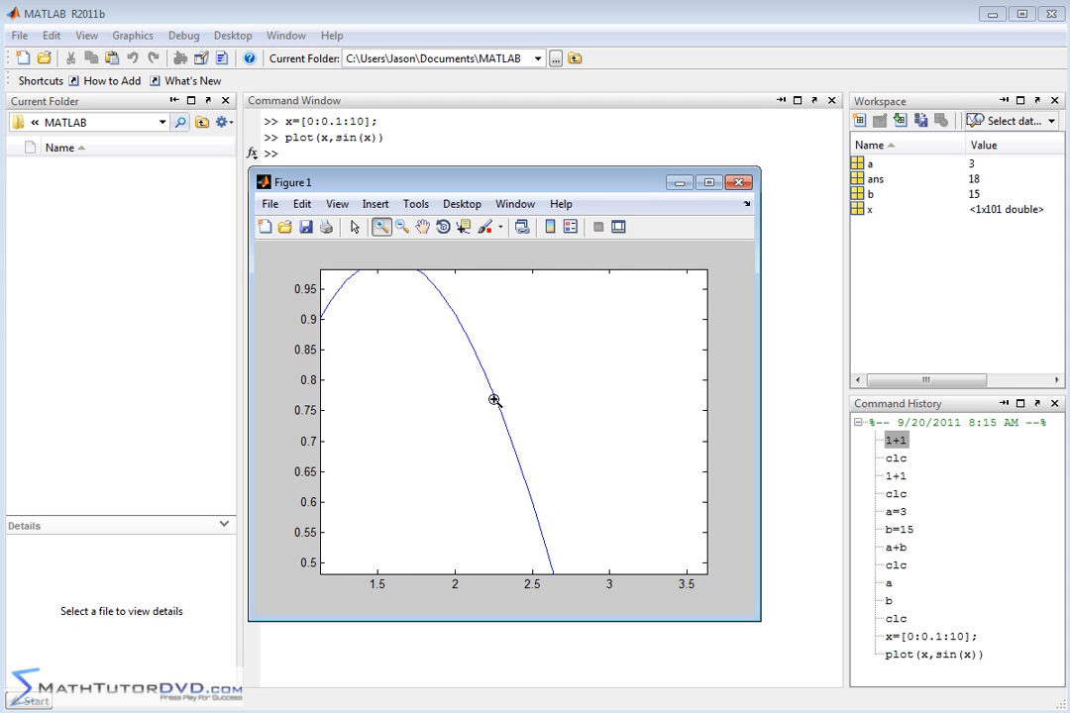
- Zoom the sine-wave plot back out to the full 0–10 curve
left_click(402, 227)
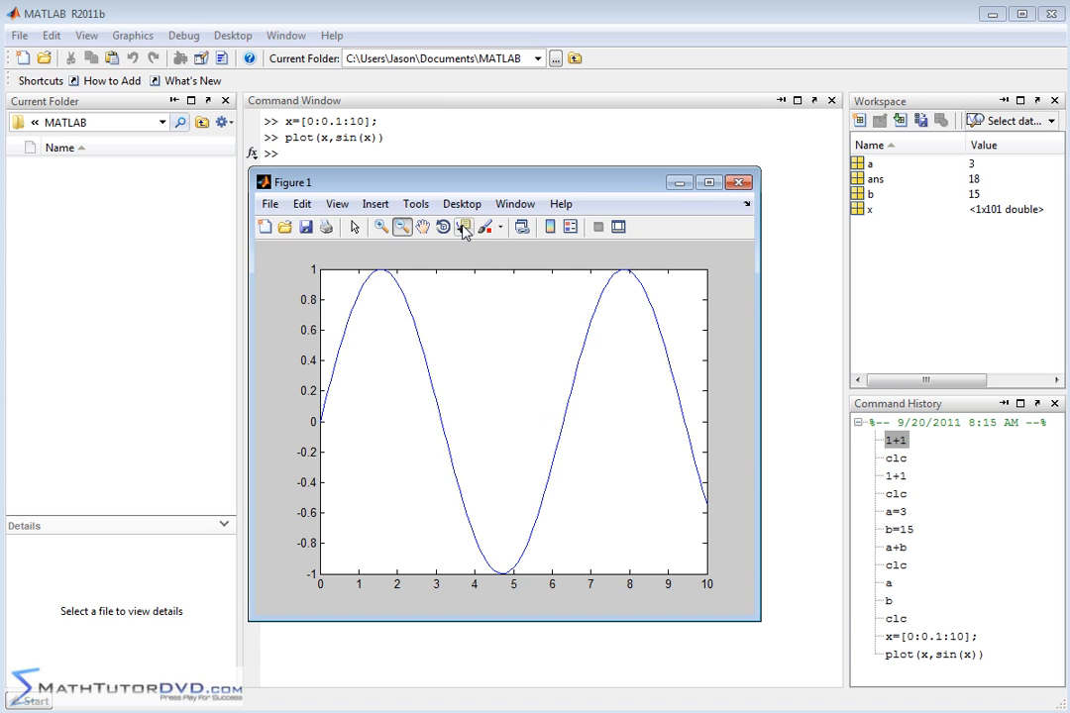
mouse_move(461, 228)
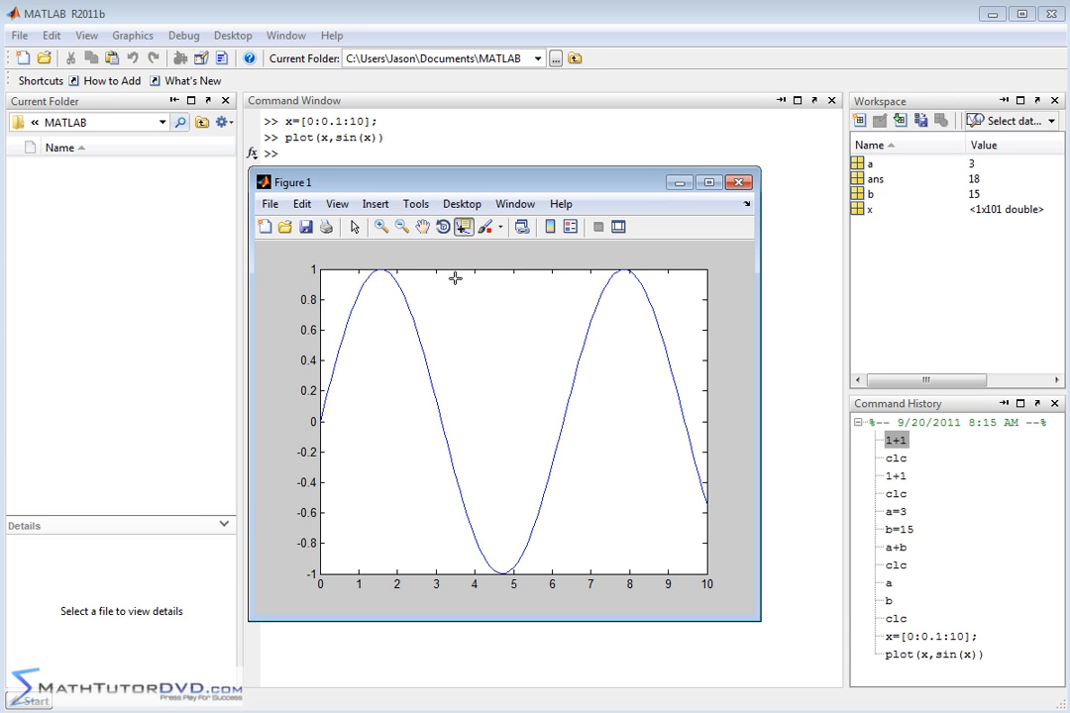
- Place data tips on the sine curve, ending at X 3.1, Y 0.04158
left_click(412, 332)
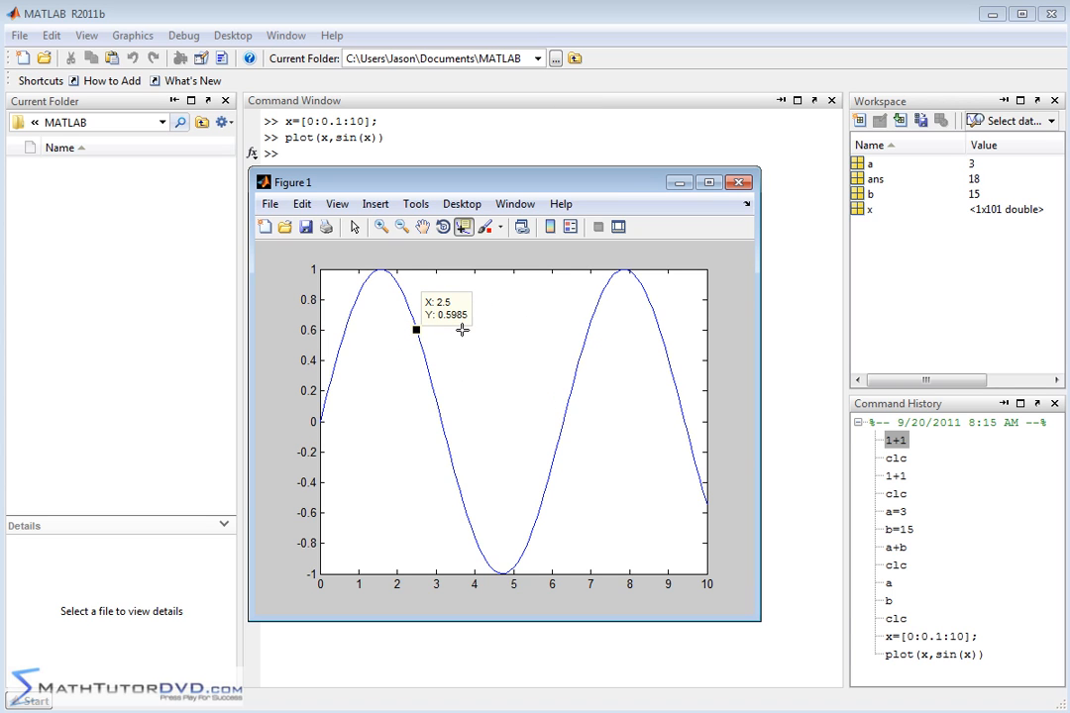
mouse_move(486, 322)
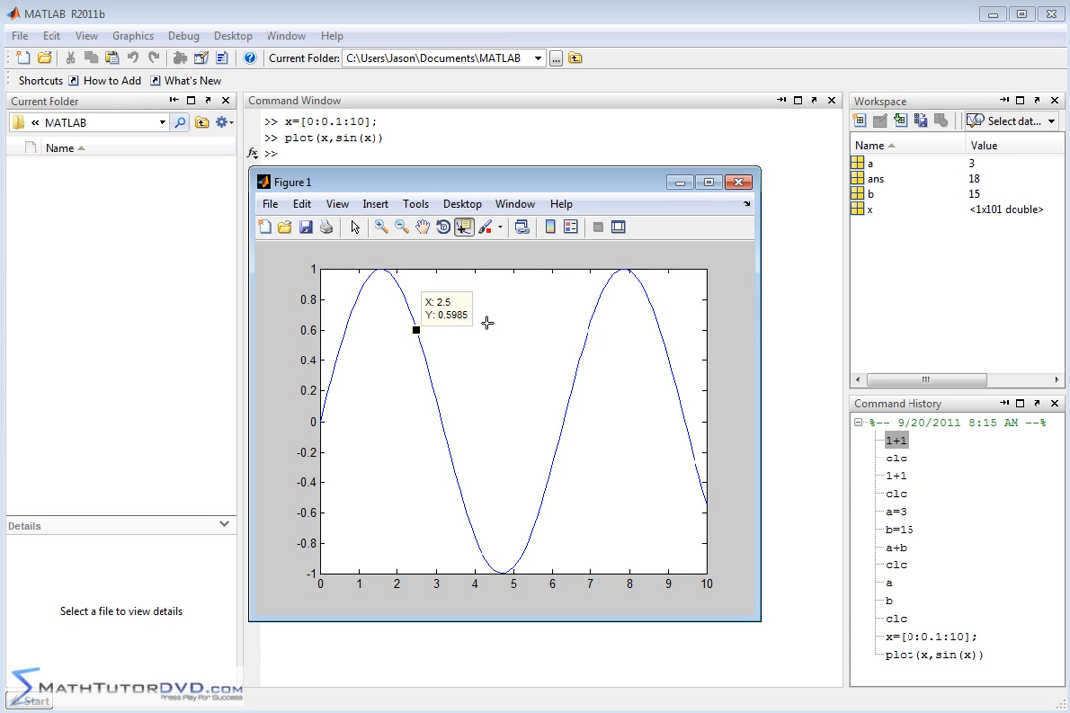
mouse_move(580, 323)
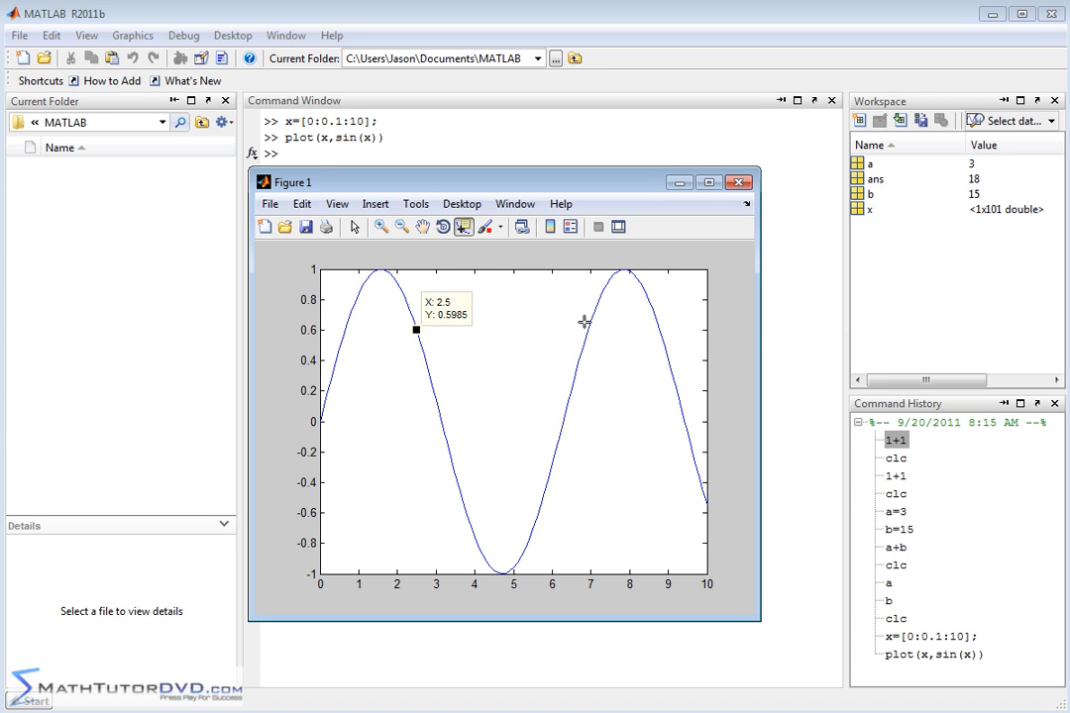
mouse_move(481, 376)
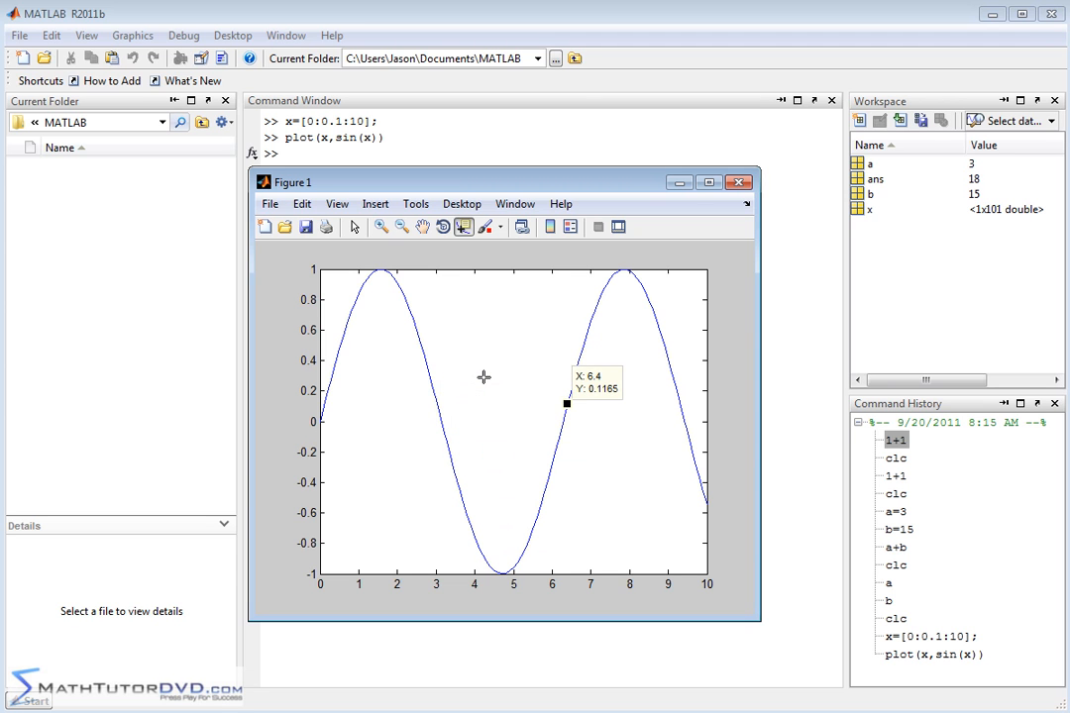
left_click(437, 412)
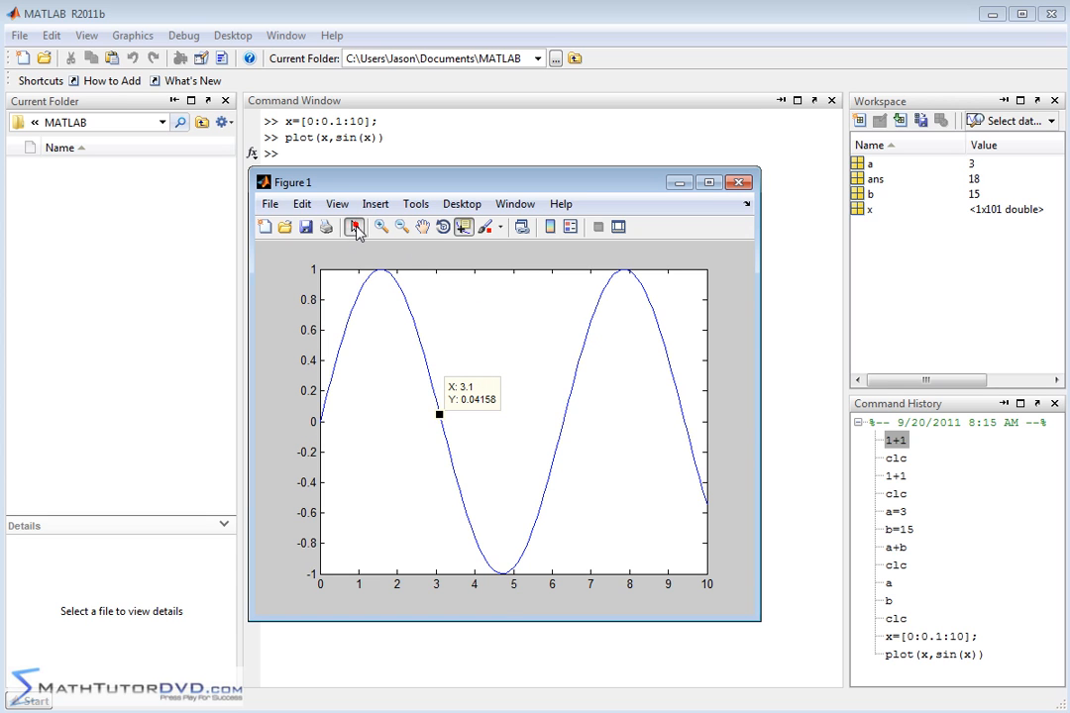
- Switch Figure 1 to Edit Plot mode and close the sine-wave figure window
left_click(354, 227)
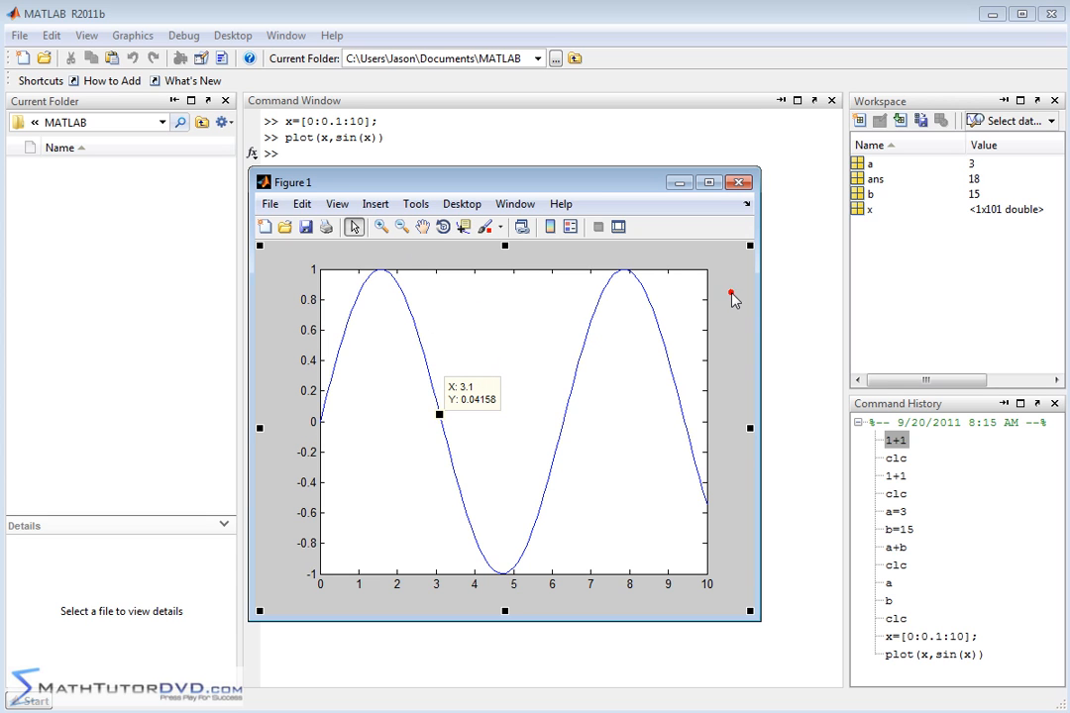
mouse_move(525, 246)
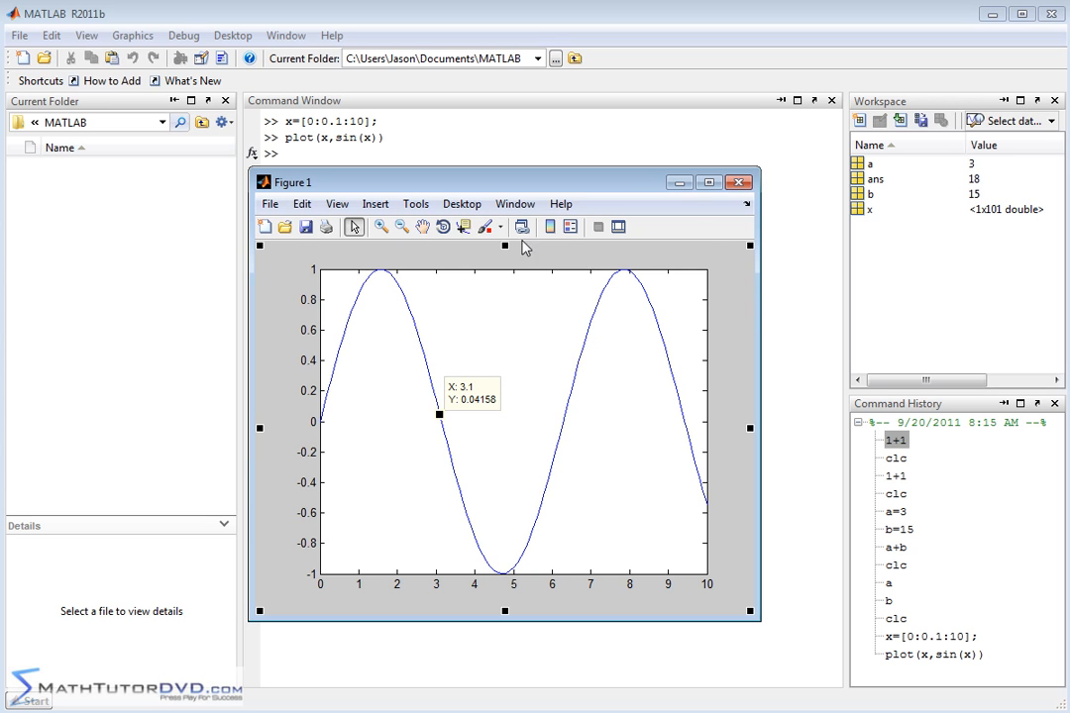
mouse_move(302, 200)
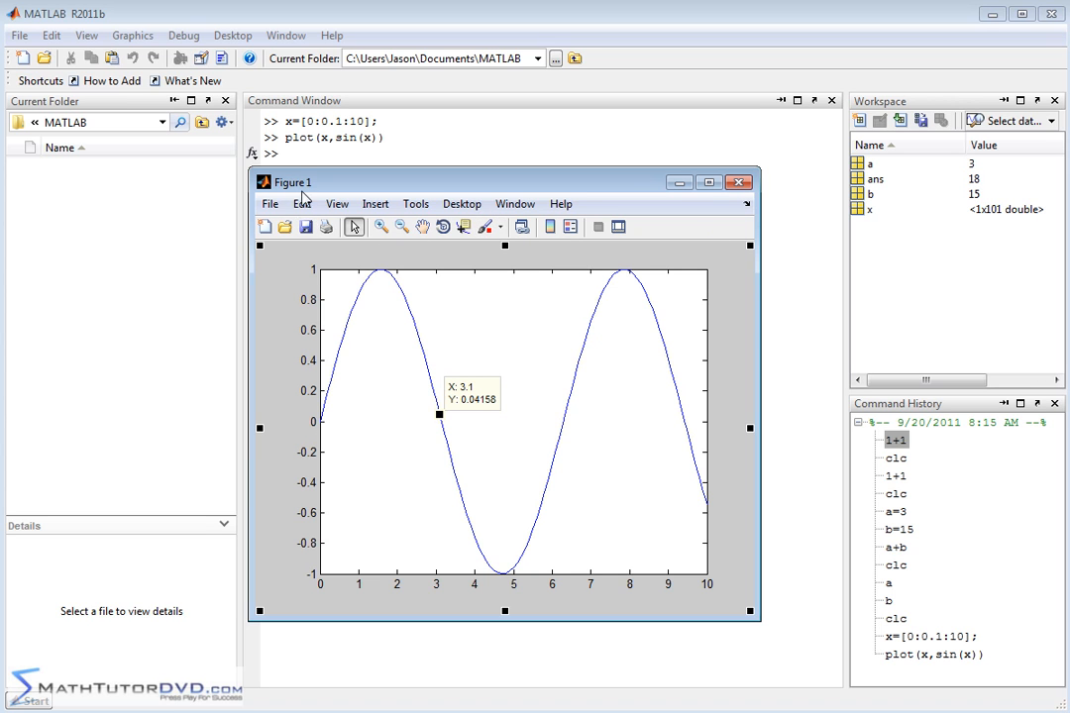
mouse_move(304, 228)
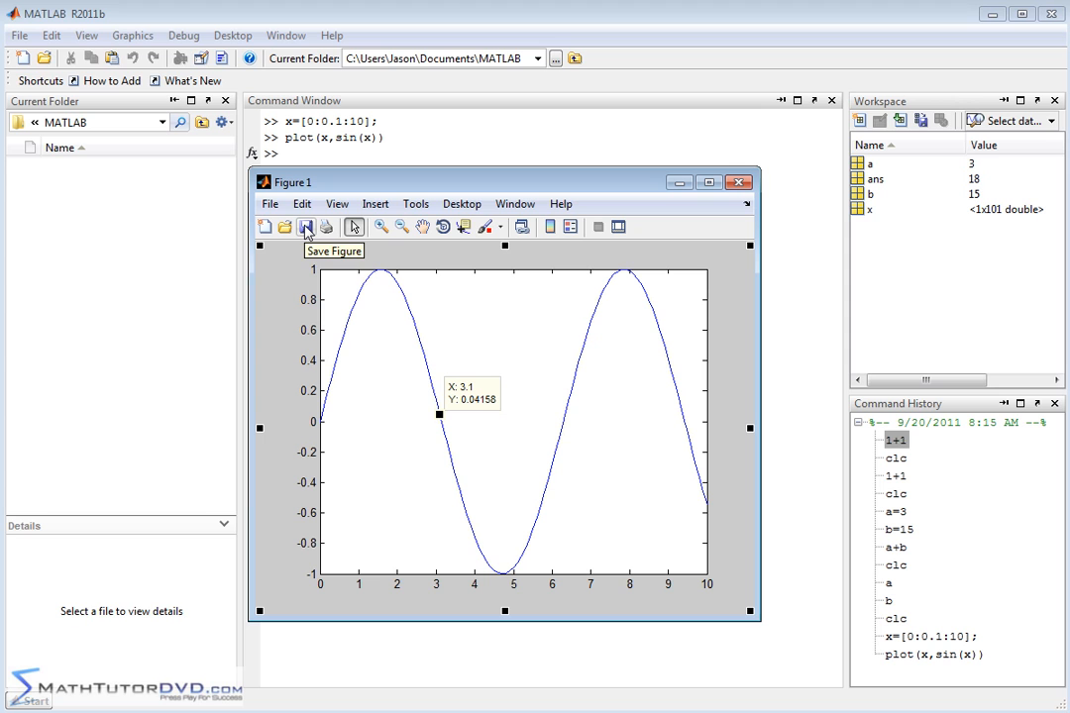
mouse_move(555, 373)
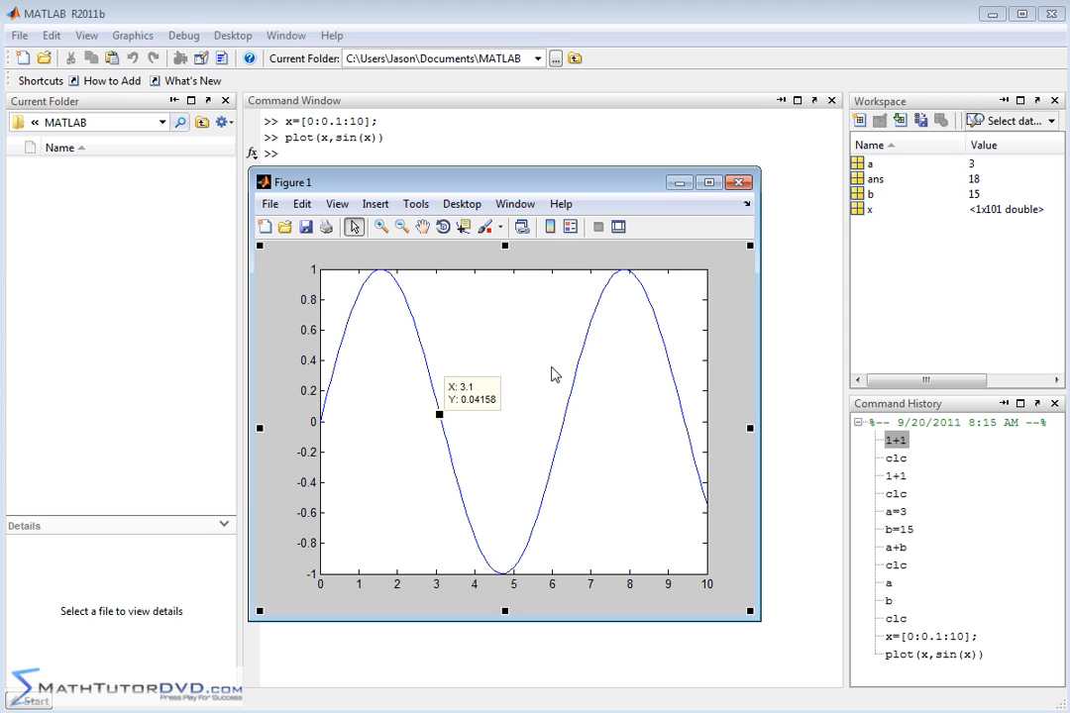
mouse_move(311, 348)
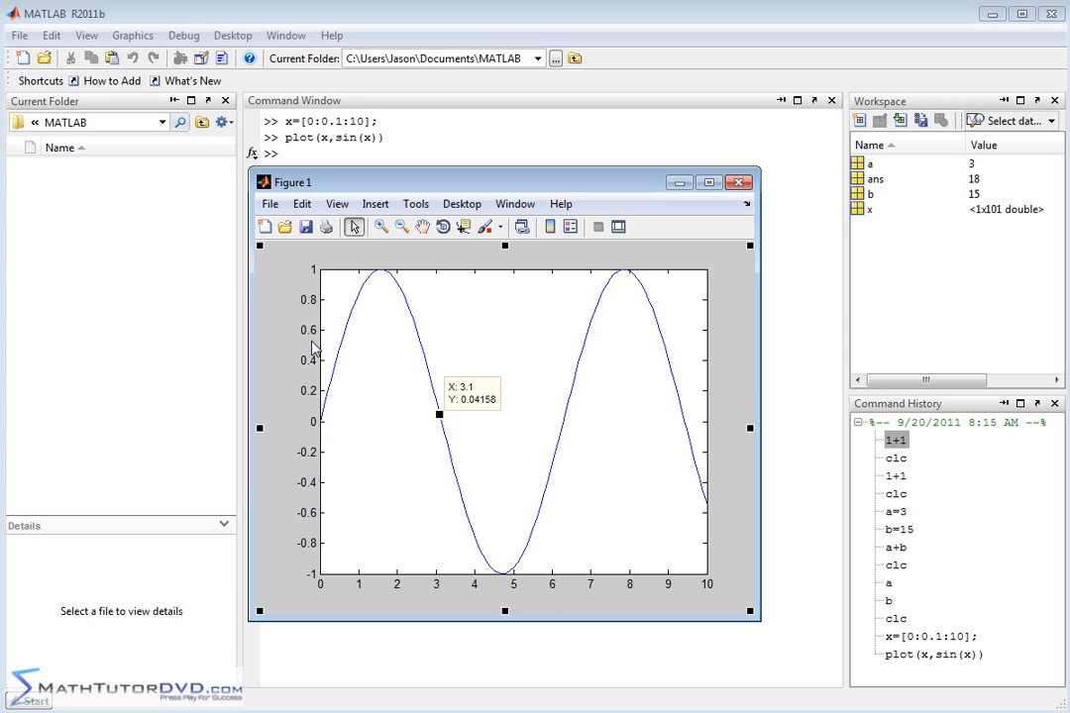
mouse_move(639, 486)
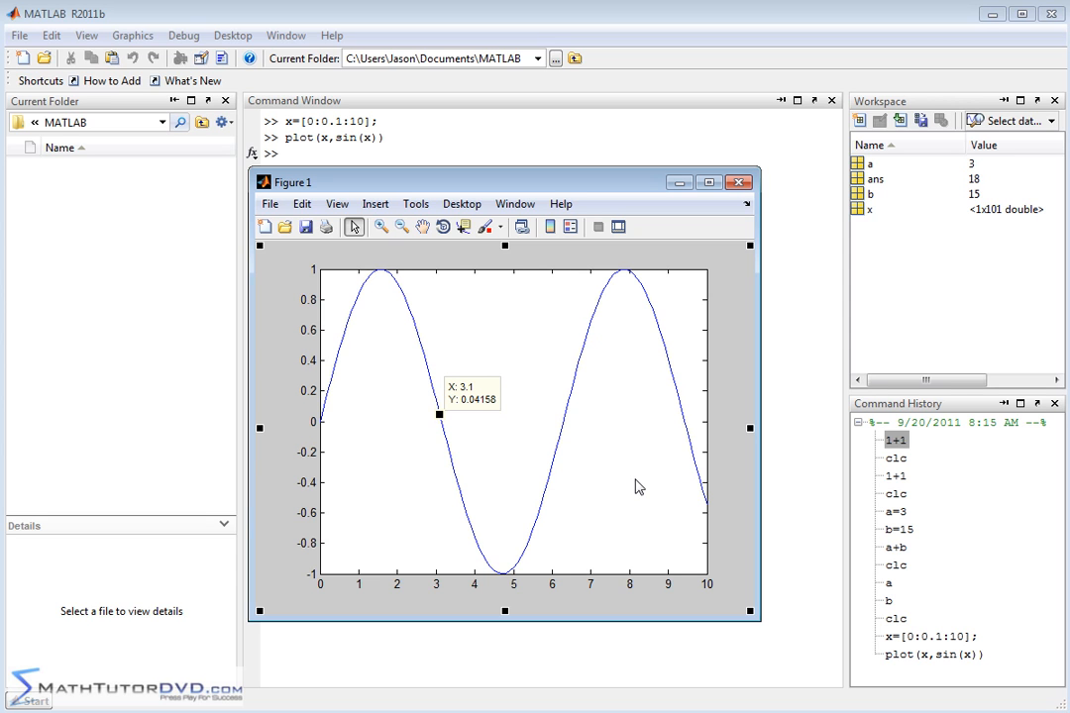
mouse_move(566, 265)
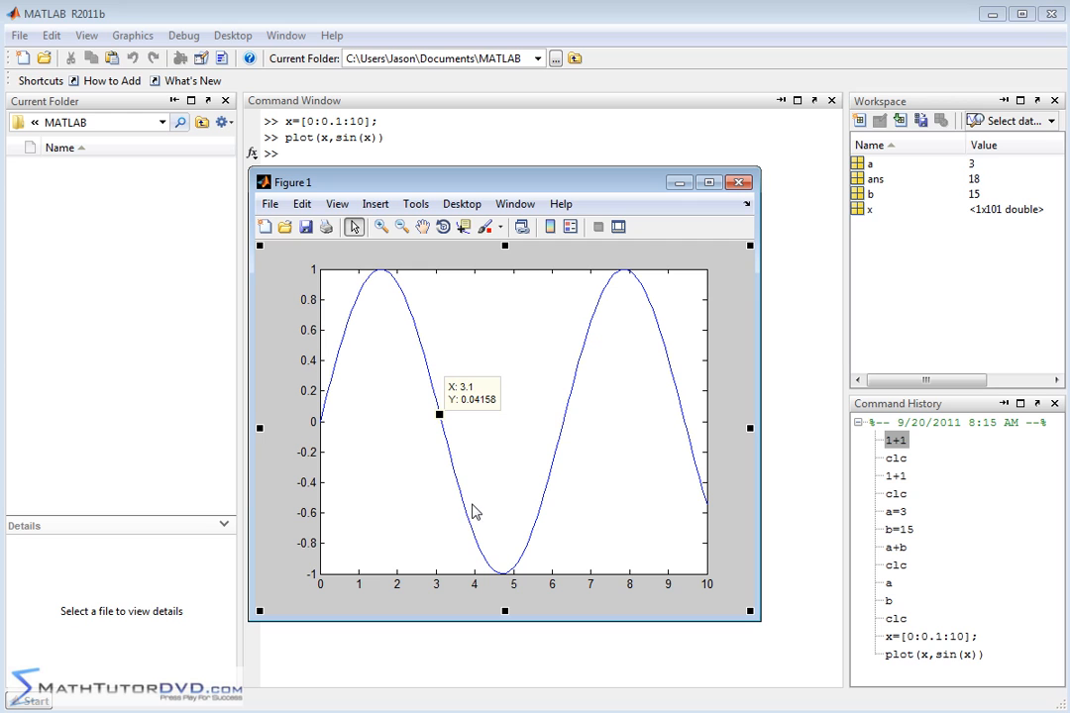
mouse_move(495, 455)
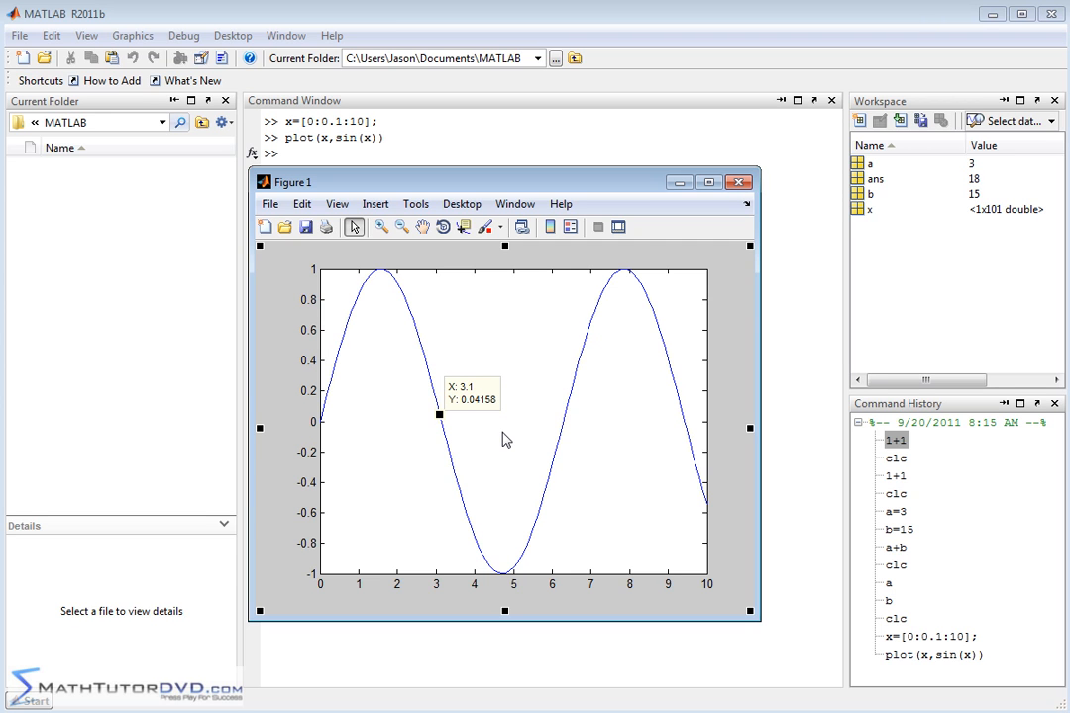
mouse_move(599, 327)
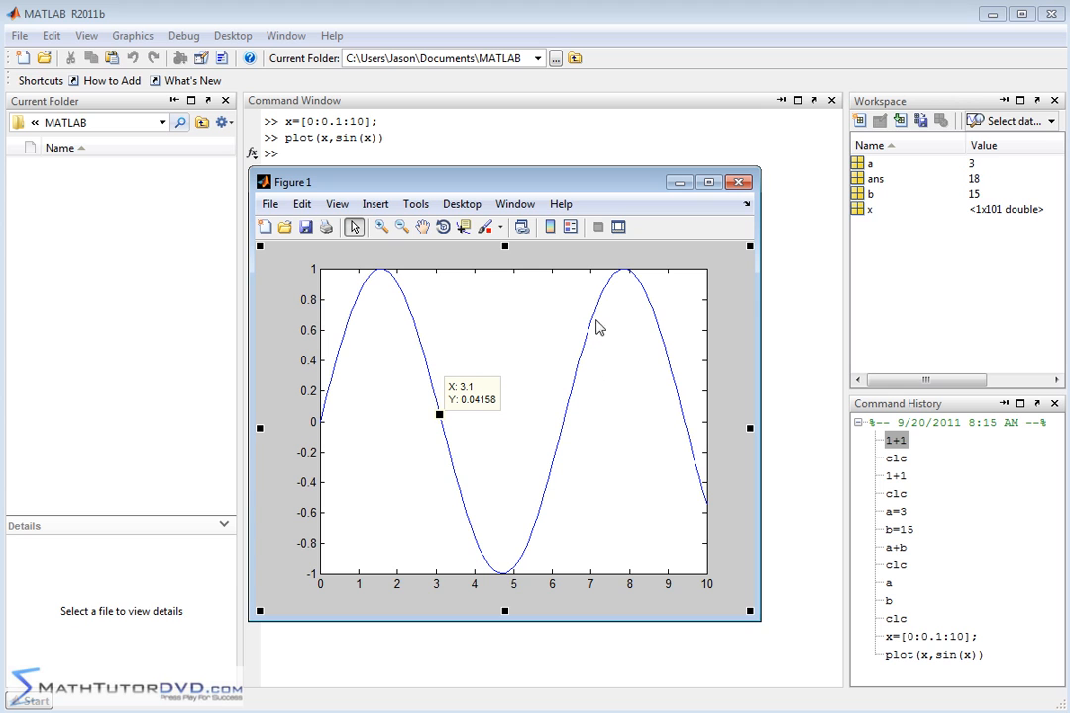
mouse_move(583, 310)
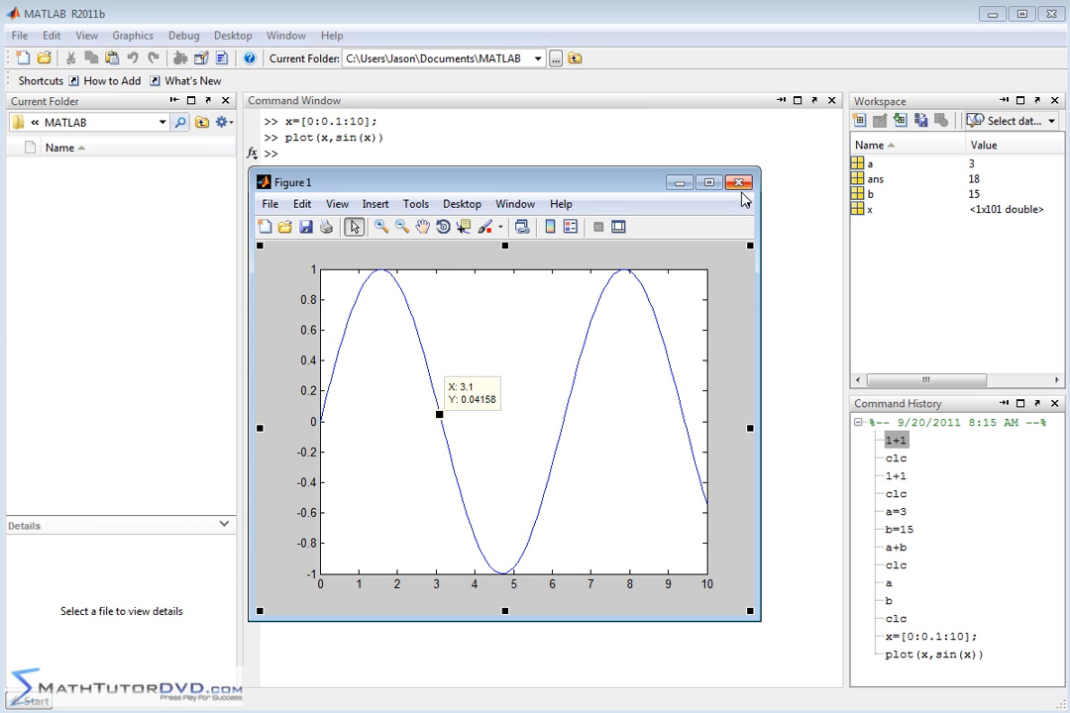
left_click(739, 183)
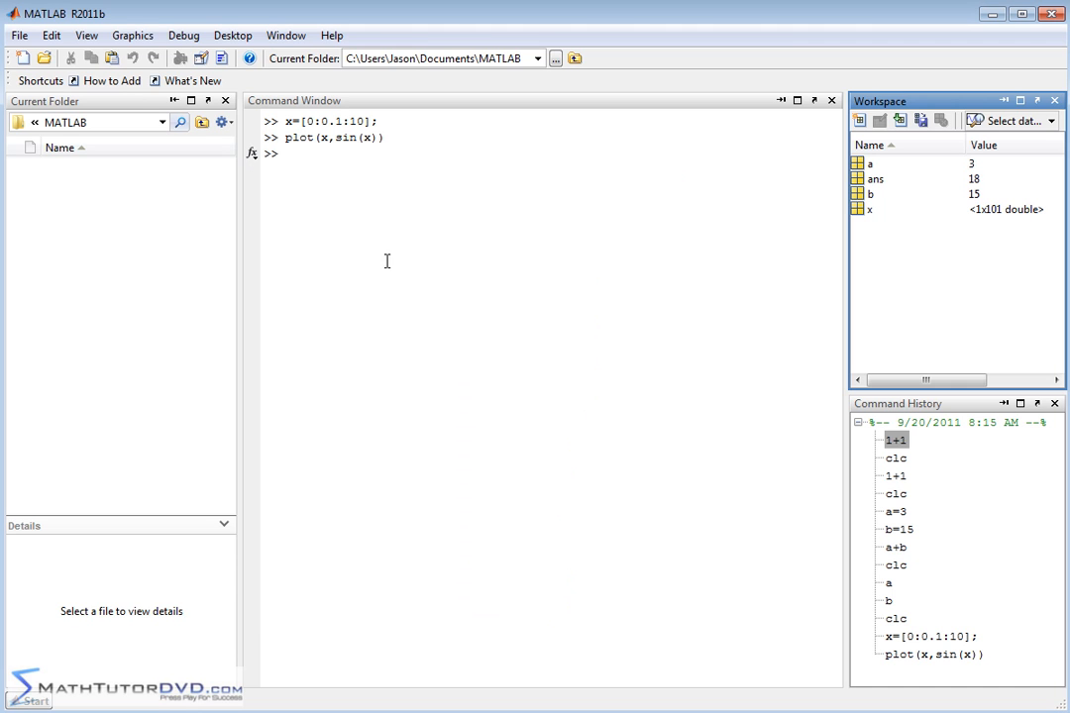